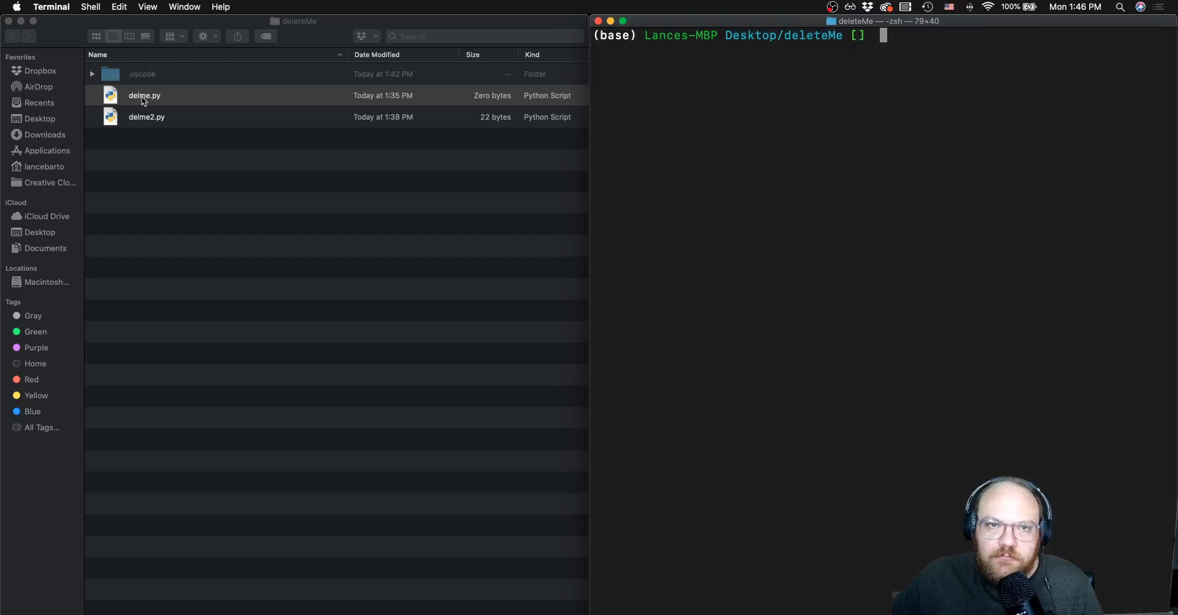
# - Run 'code .' from the deleteMe folder so VS Code opens it with settings.json
pyautogui.click(145, 95)
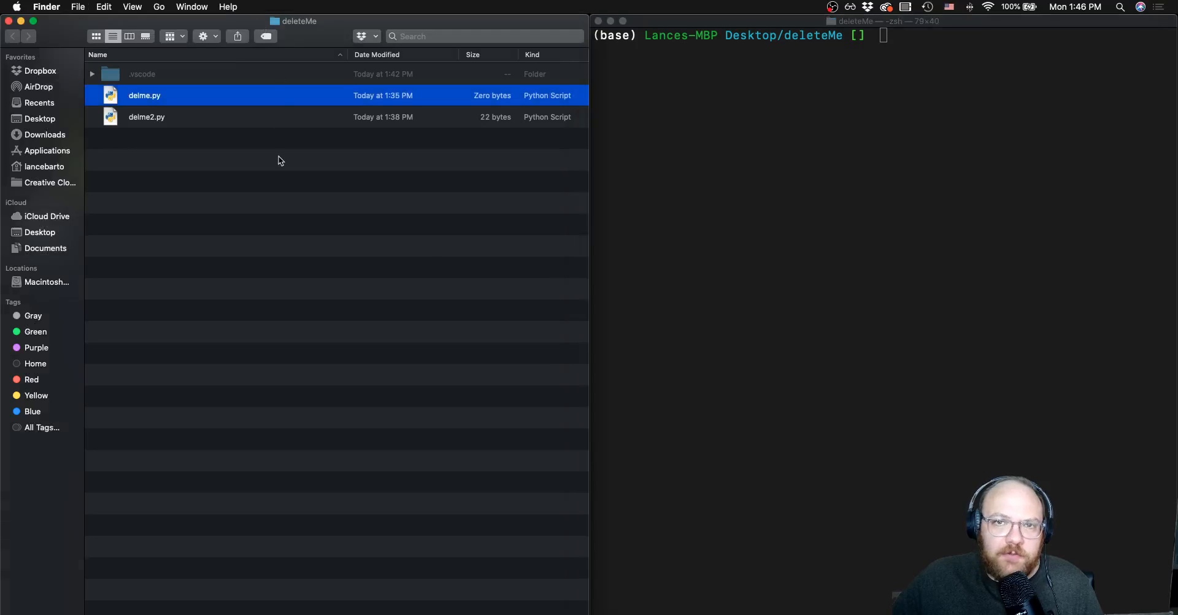
pyautogui.moveTo(140, 98)
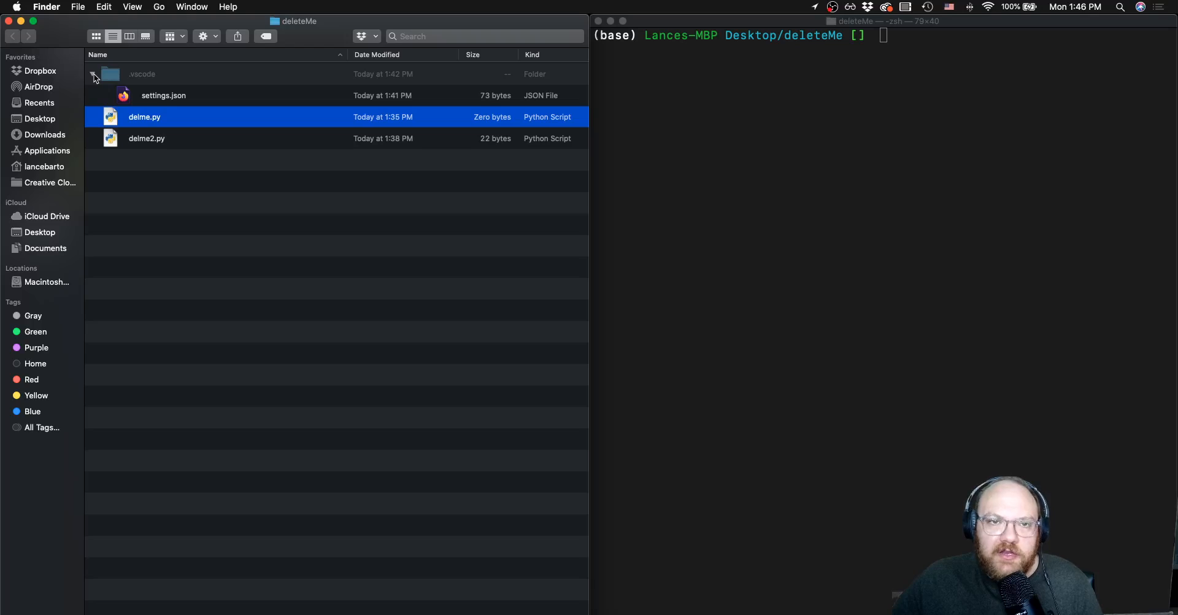
pyautogui.click(163, 95)
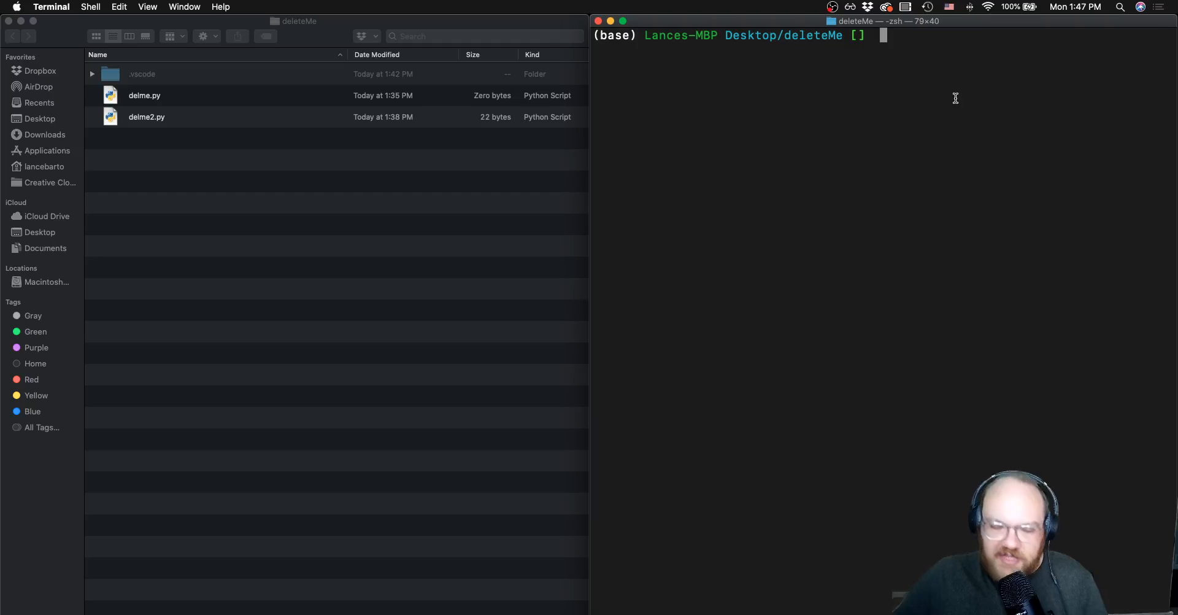
pyautogui.write('code .')
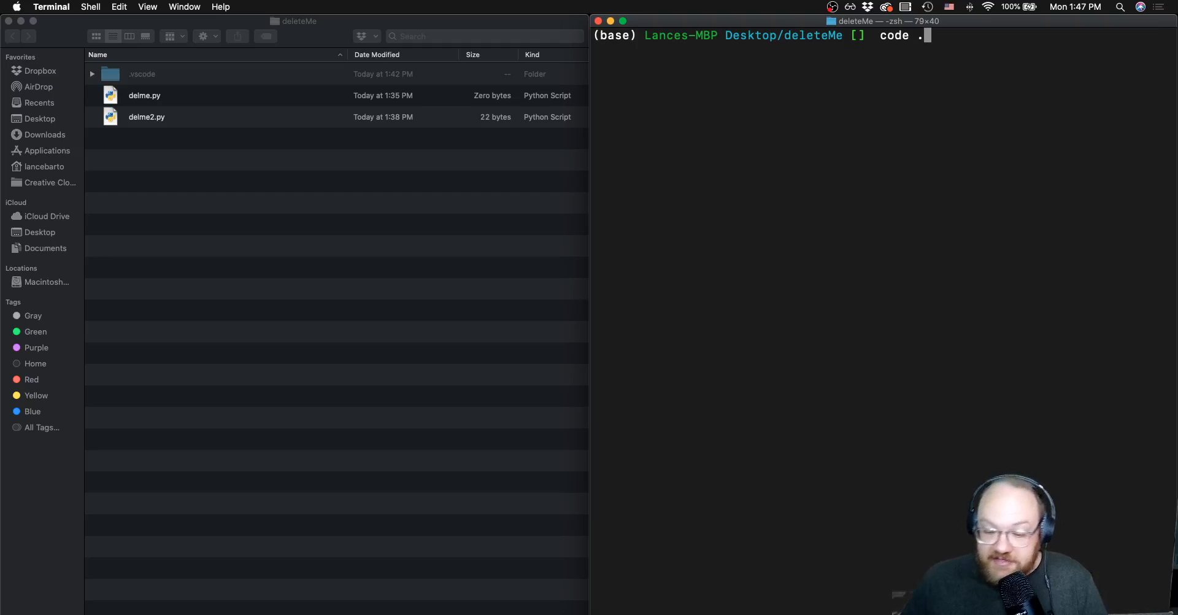
pyautogui.press('Enter')
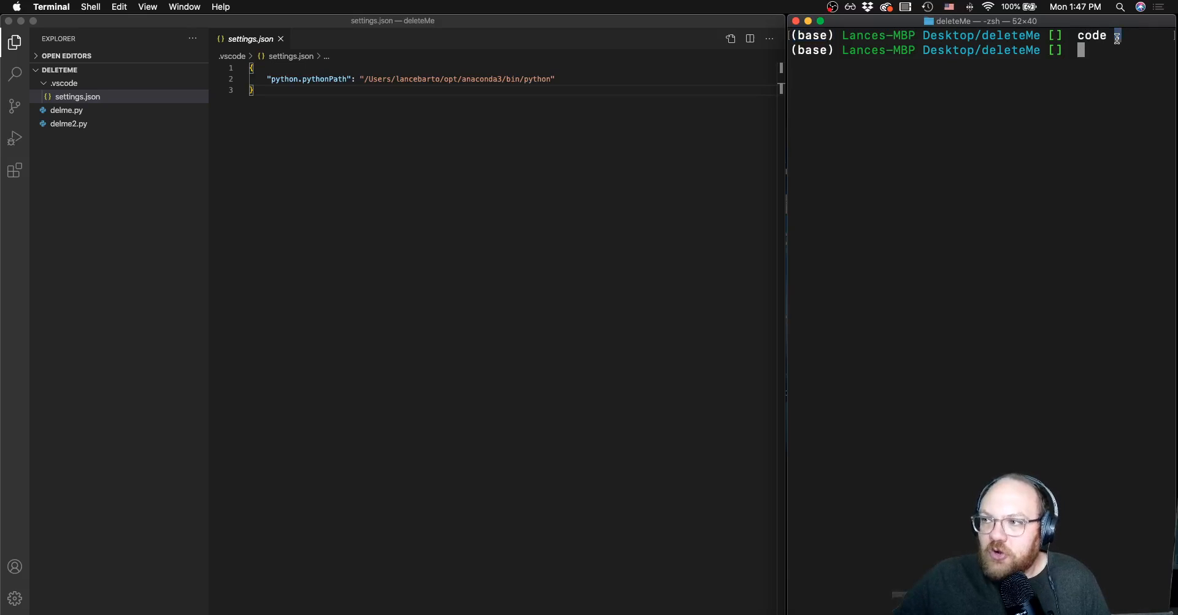
pyautogui.write('.')
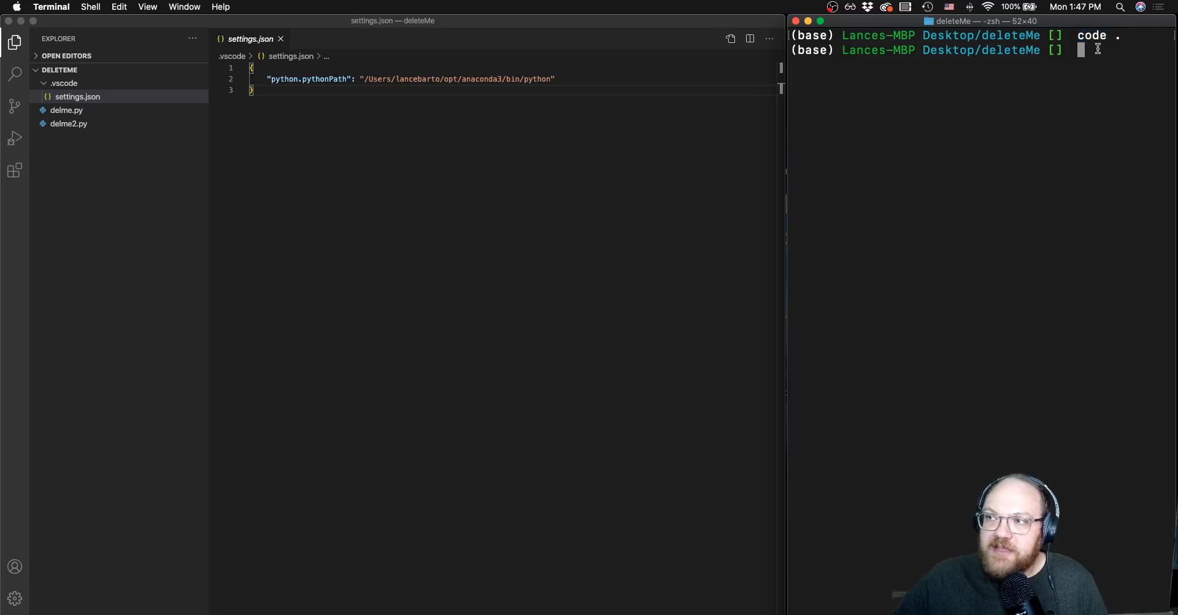
pyautogui.click(462, 162)
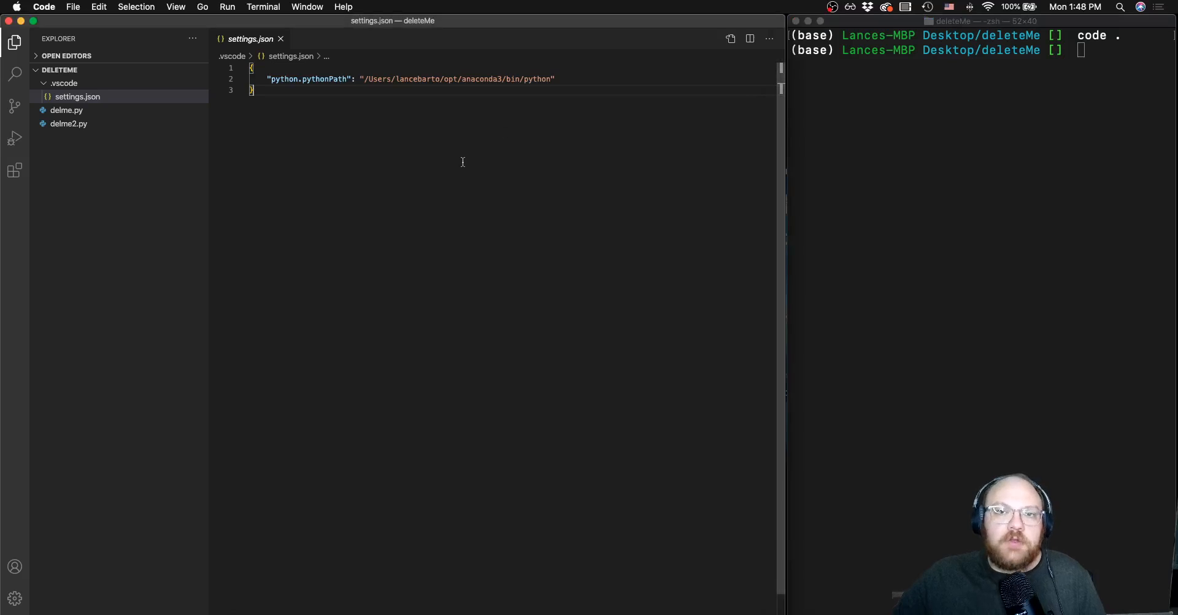
pyautogui.click(59, 83)
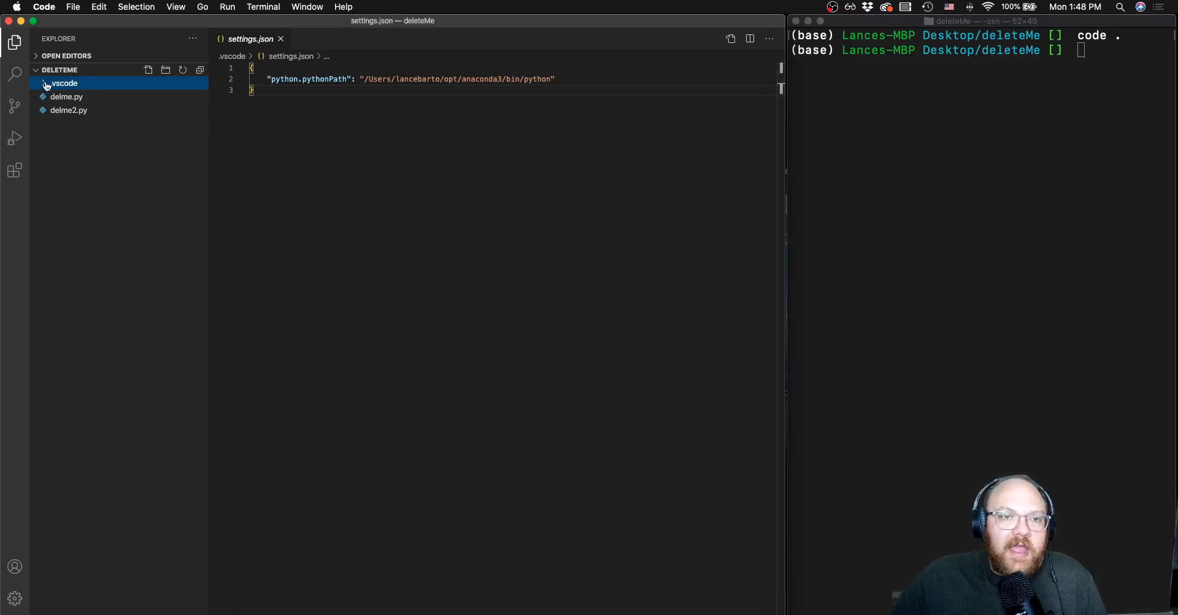
pyautogui.click(61, 84)
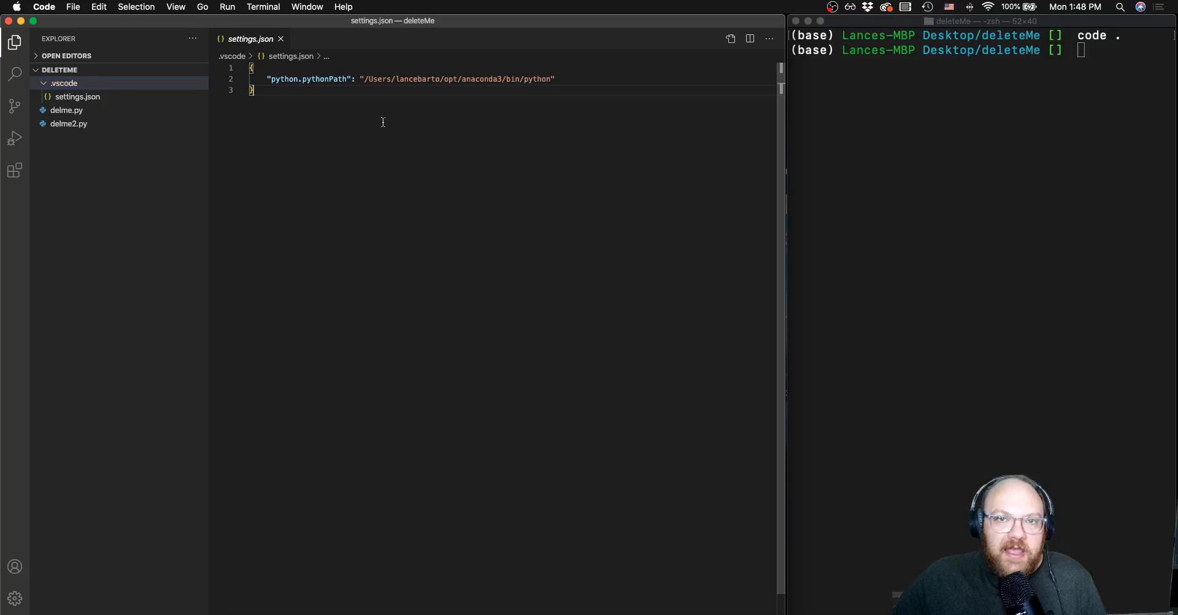
pyautogui.moveTo(65, 97)
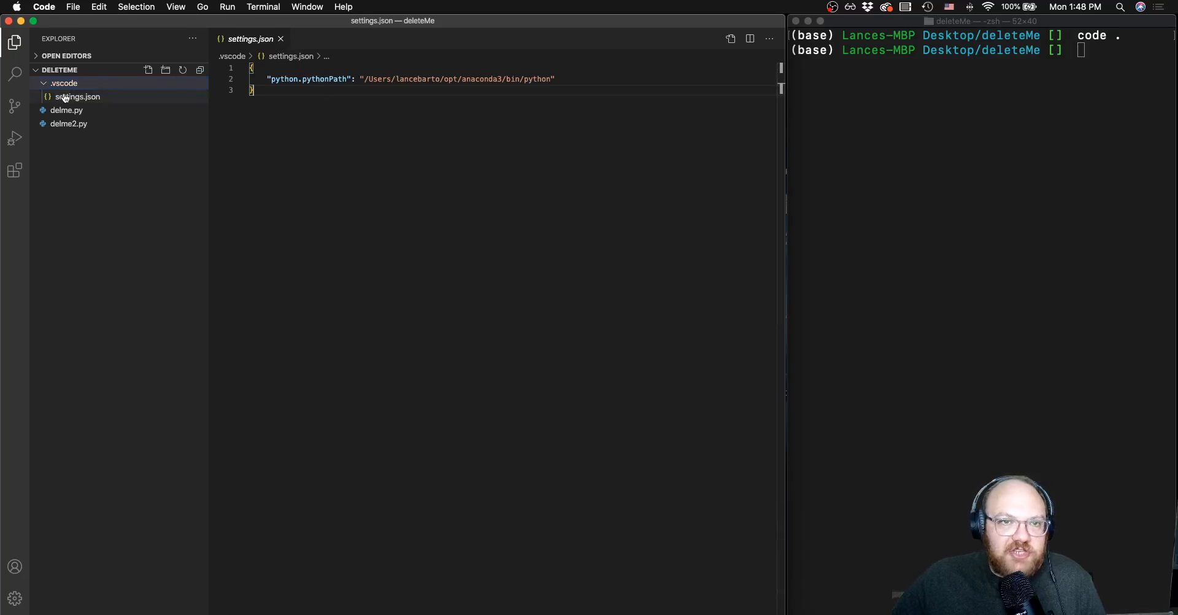
pyautogui.click(78, 97)
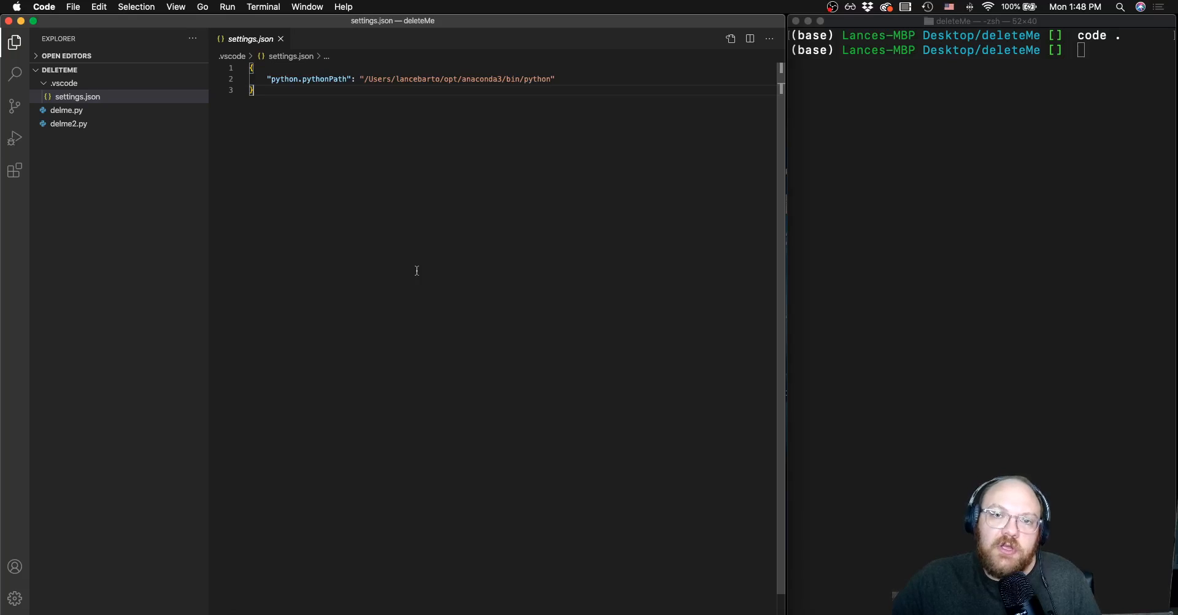
pyautogui.moveTo(718, 572)
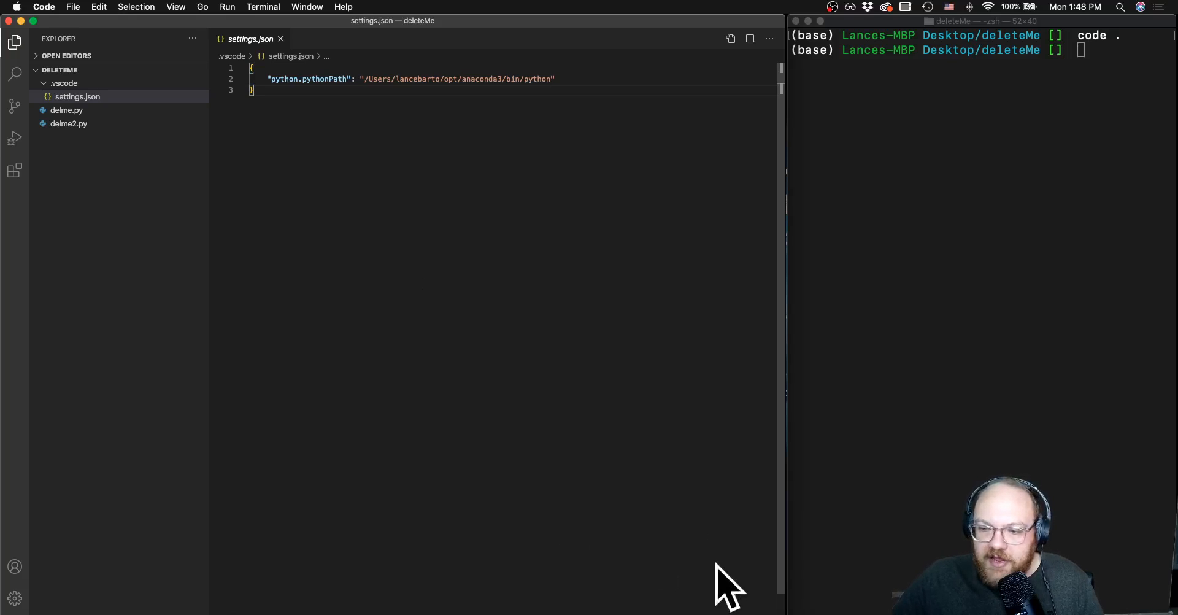
pyautogui.moveTo(710, 583)
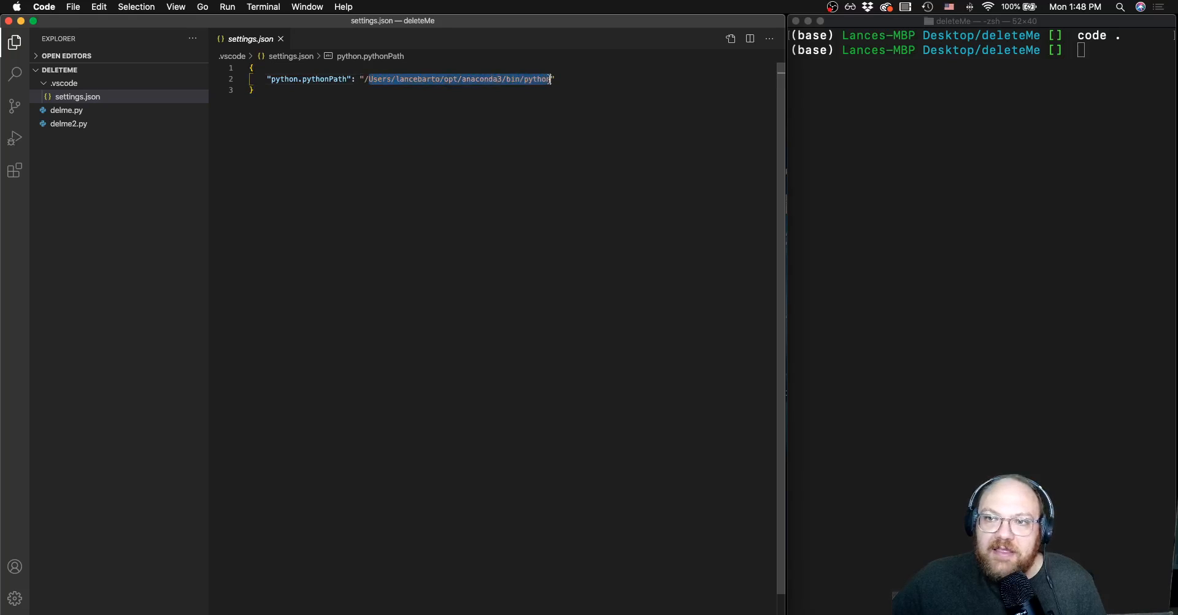
pyautogui.click(479, 79)
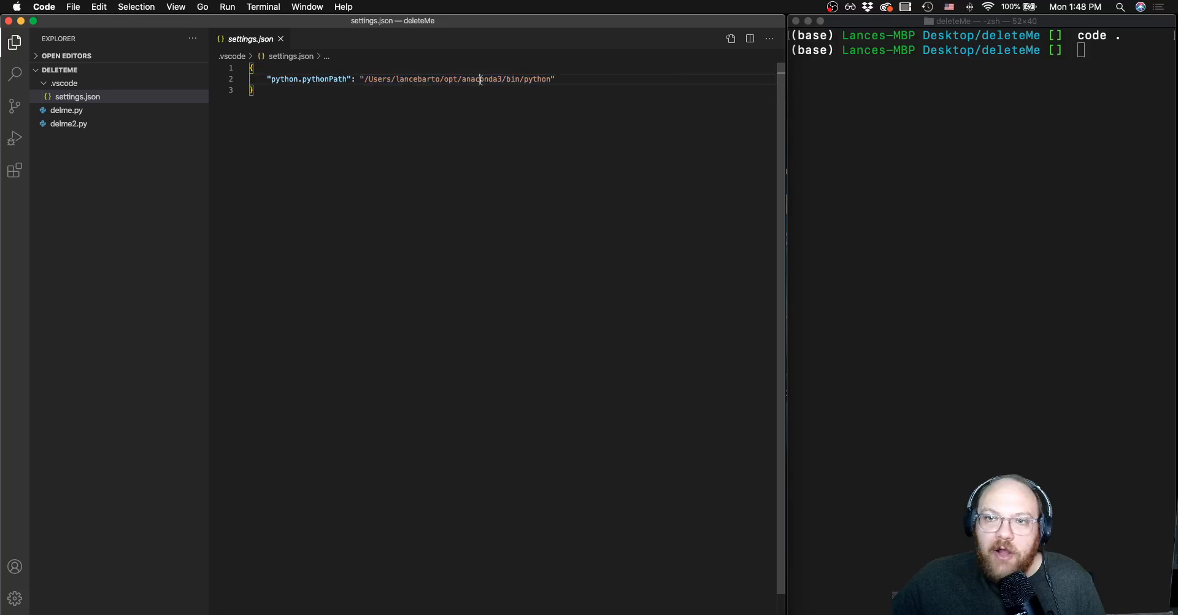
pyautogui.doubleClick(480, 78)
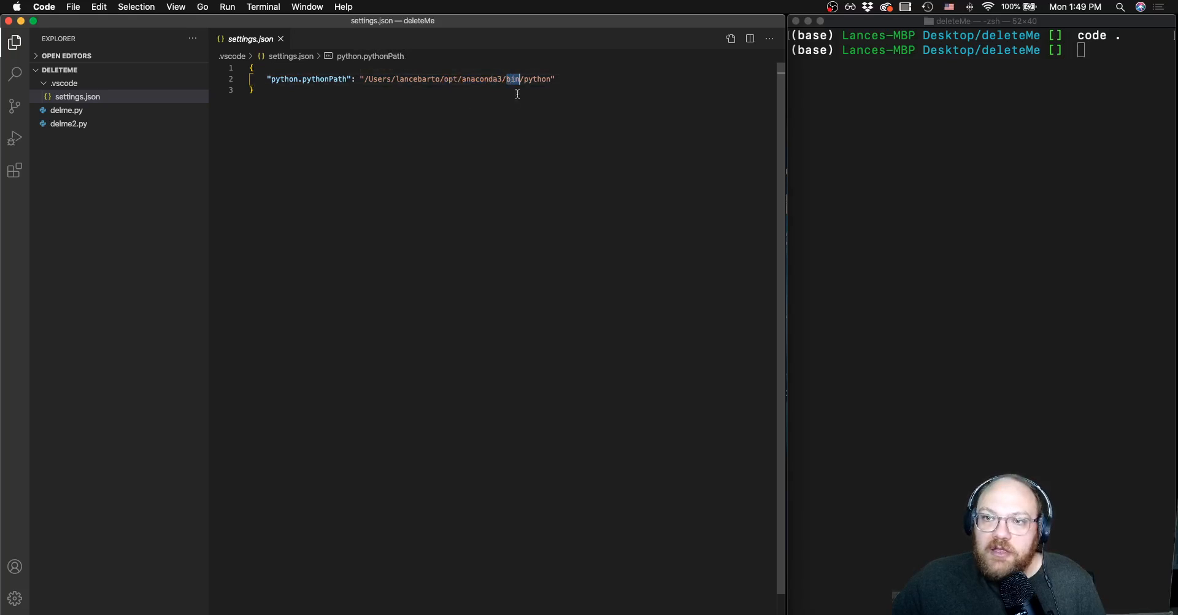
pyautogui.moveTo(513, 78)
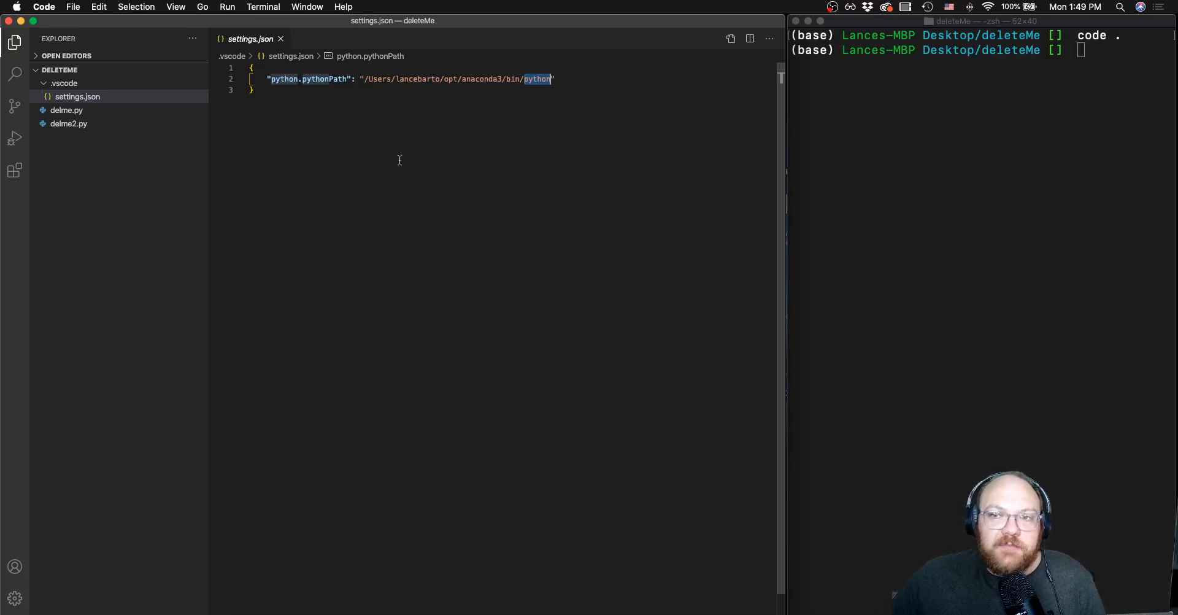
pyautogui.moveTo(502, 85)
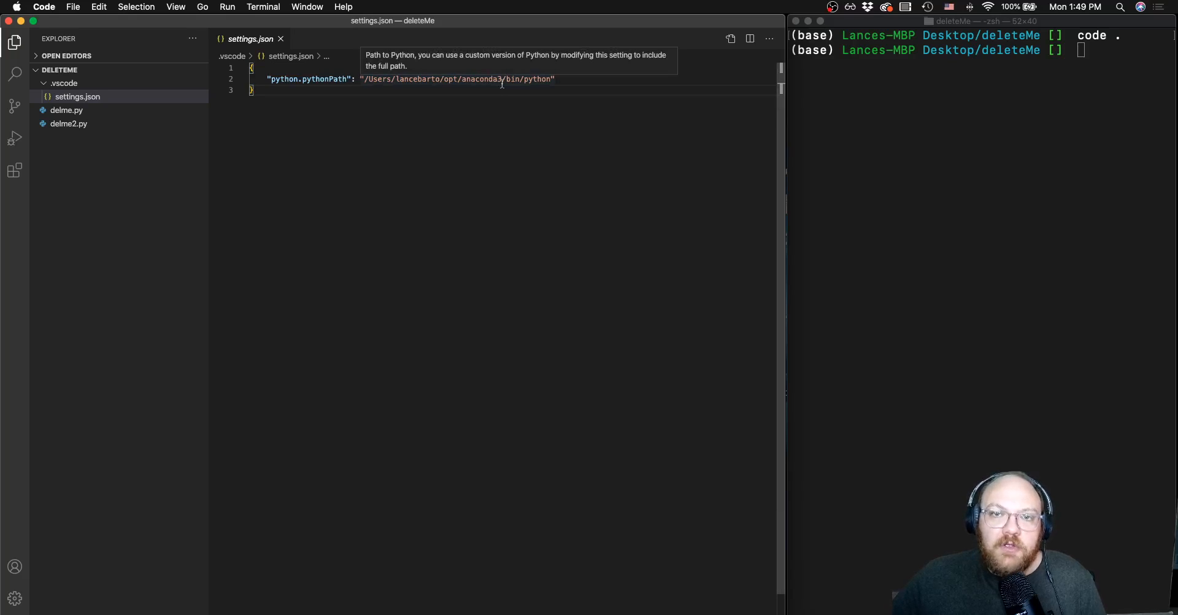
# - Open a new integrated zsh terminal in VS Code on the deleteMe folder
pyautogui.click(263, 8)
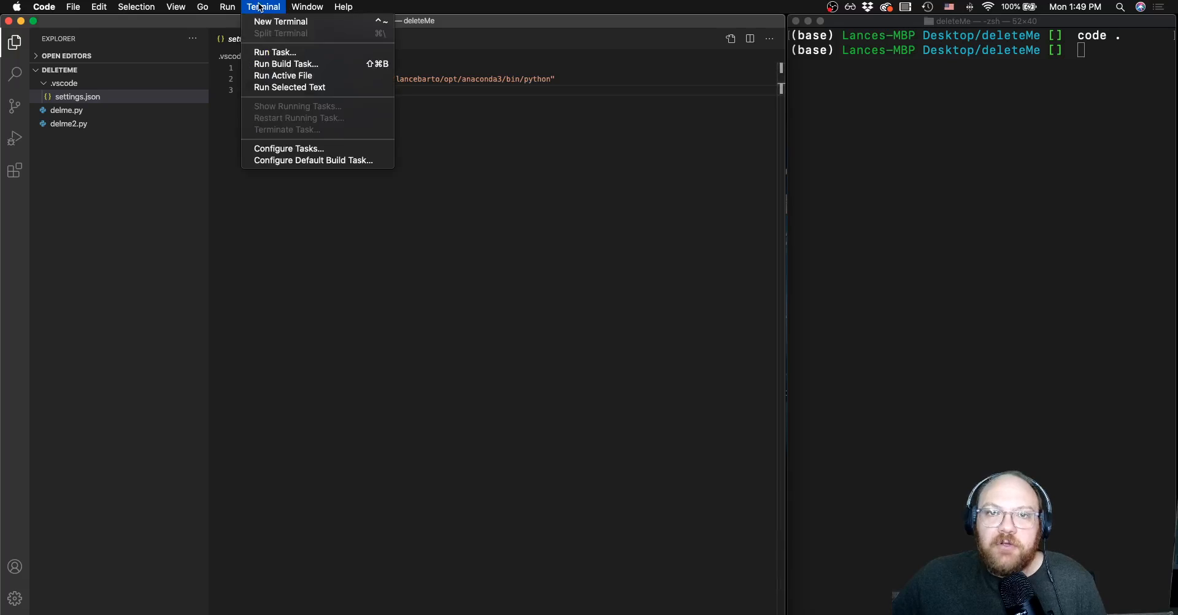
pyautogui.click(284, 23)
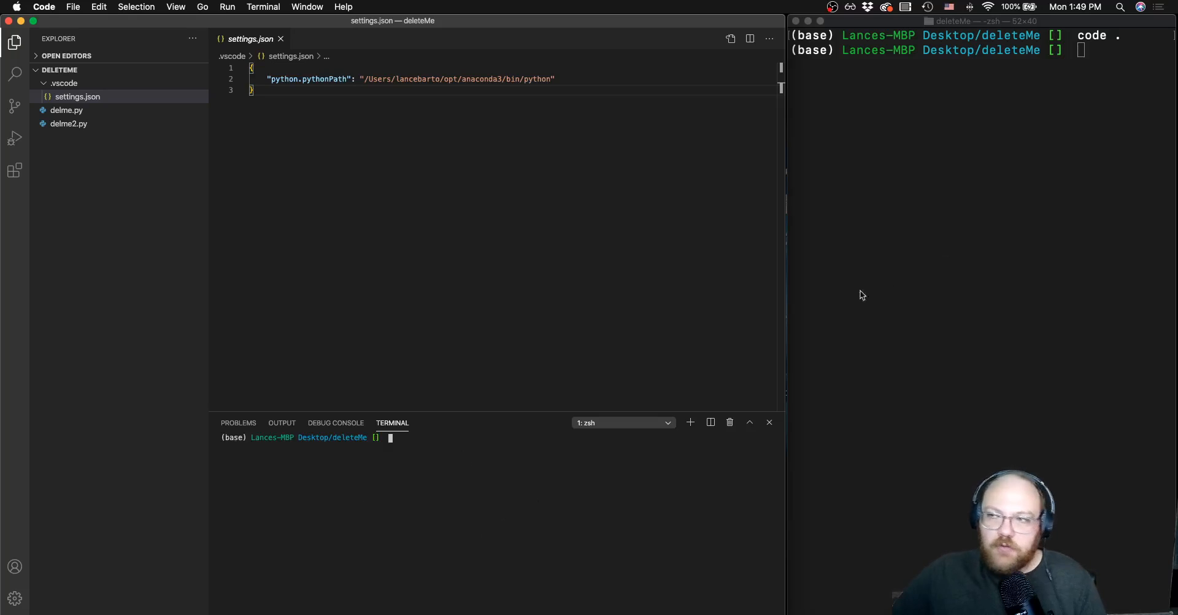
pyautogui.moveTo(778, 426)
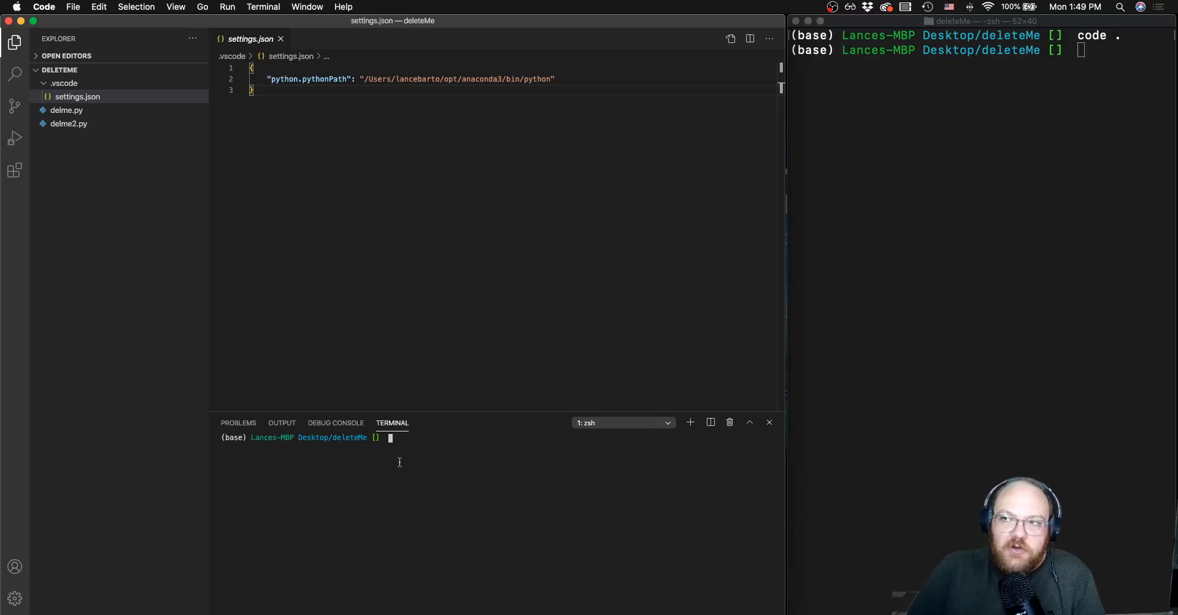
pyautogui.moveTo(806, 264)
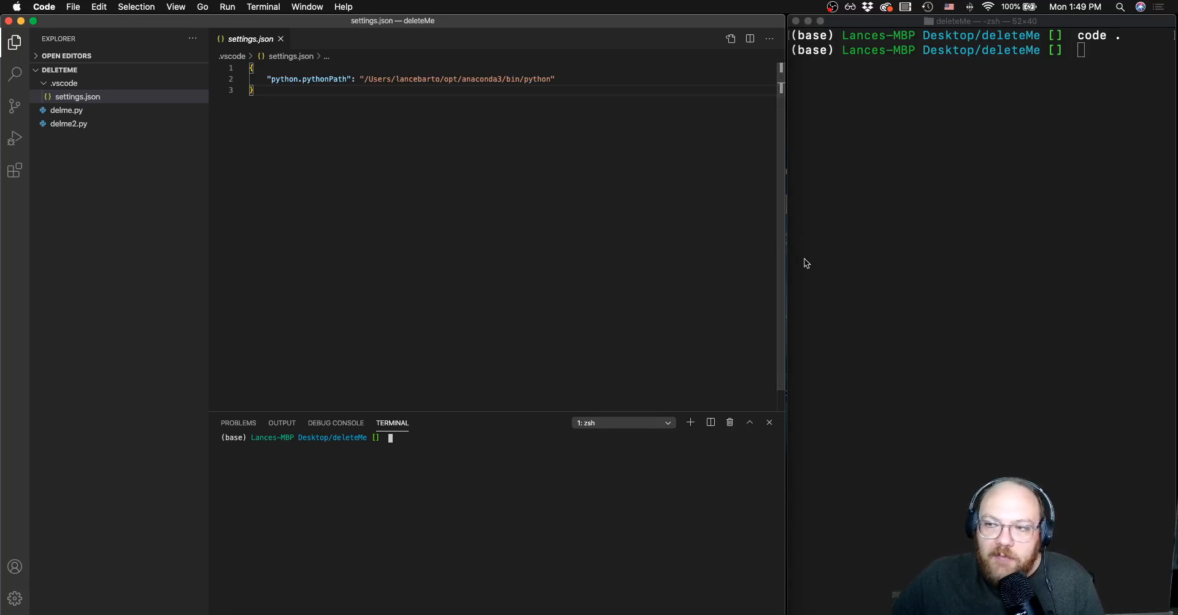
pyautogui.moveTo(798, 269)
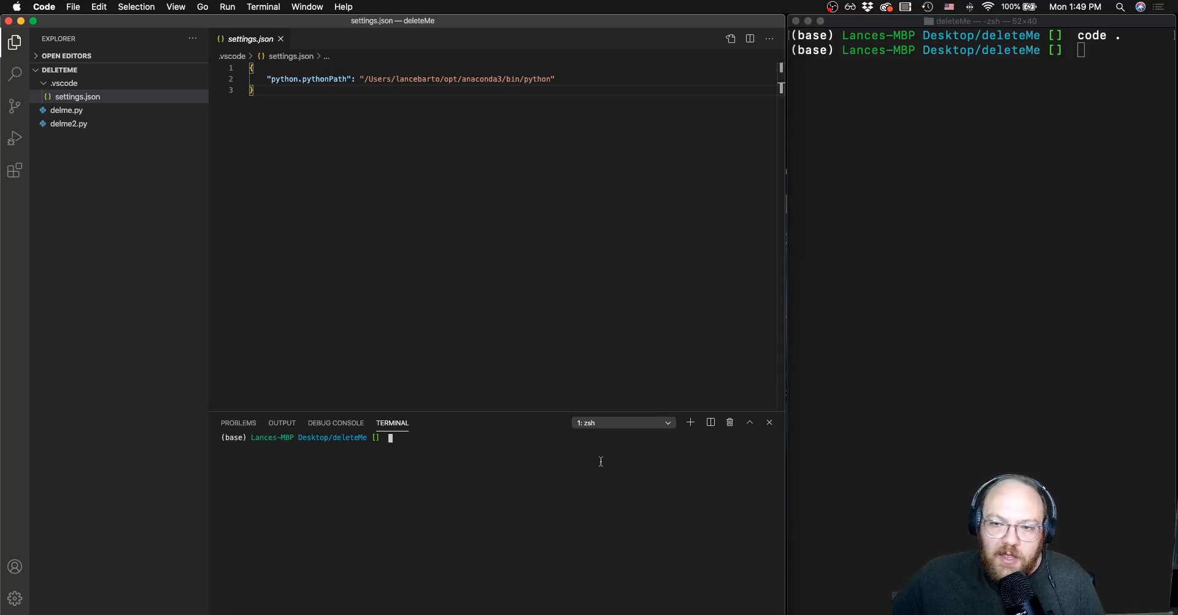
pyautogui.moveTo(610, 449)
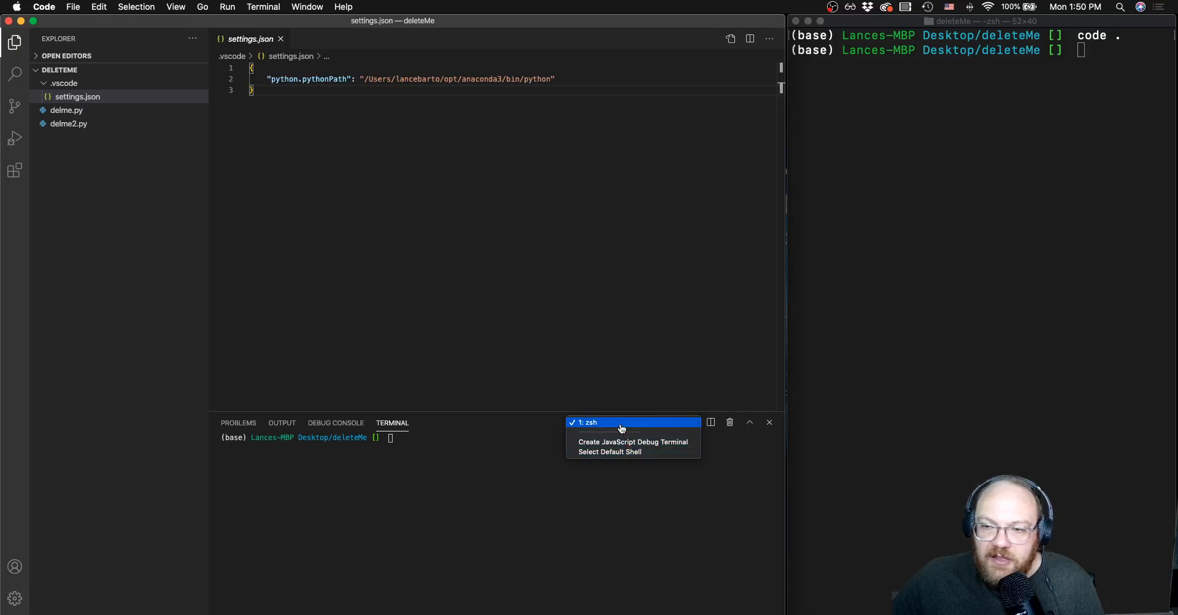
pyautogui.moveTo(617, 452)
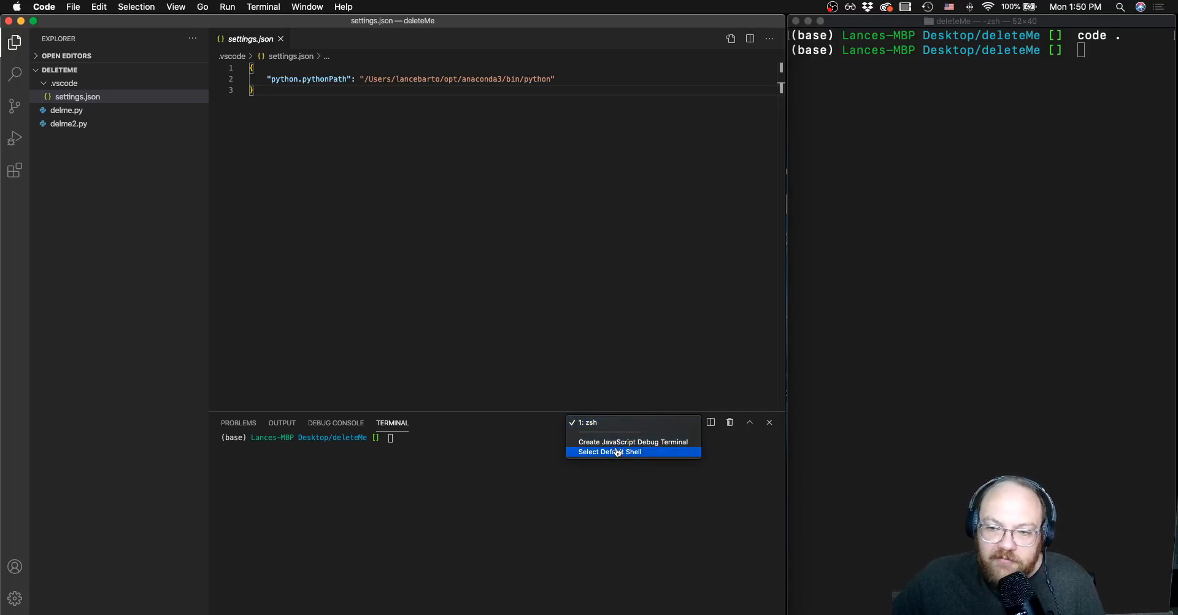
pyautogui.moveTo(613, 430)
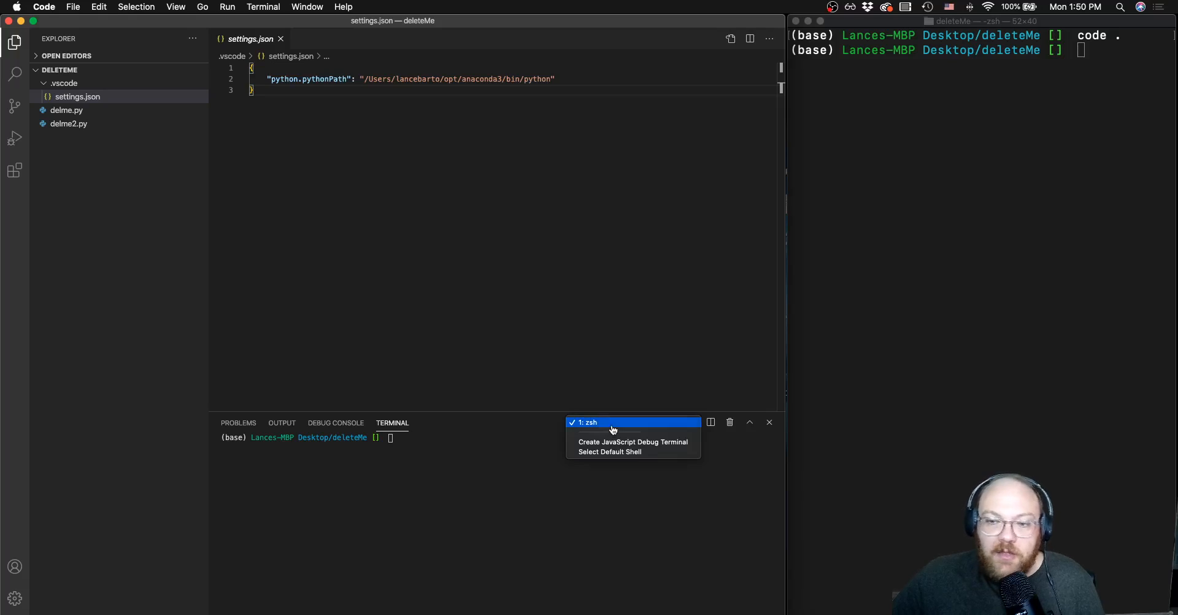
pyautogui.click(614, 422)
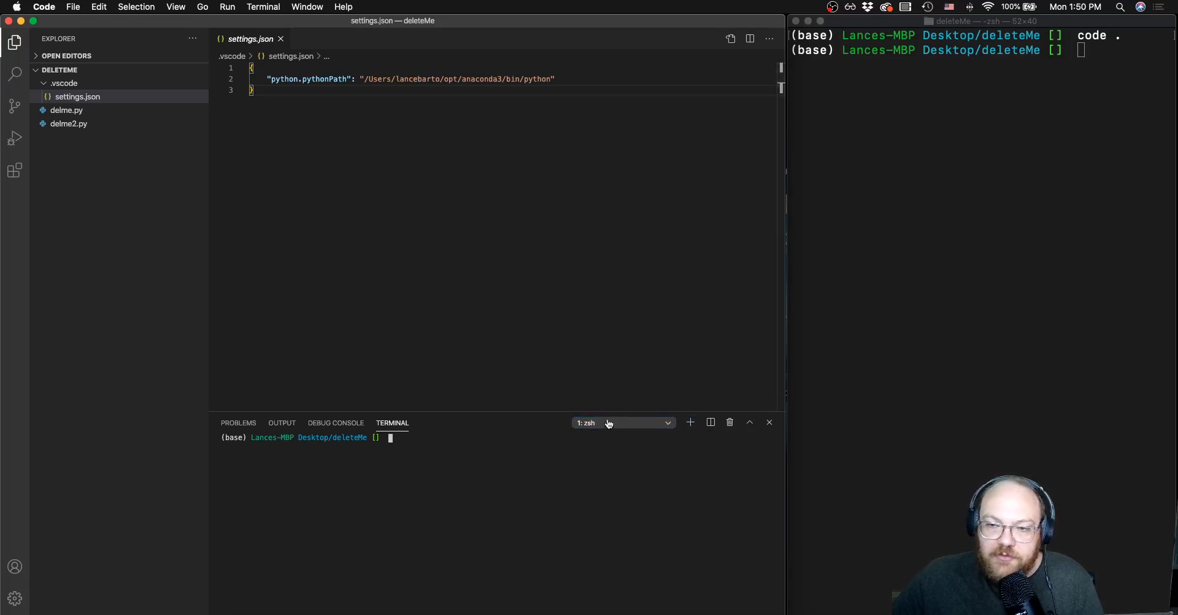
pyautogui.moveTo(412, 449)
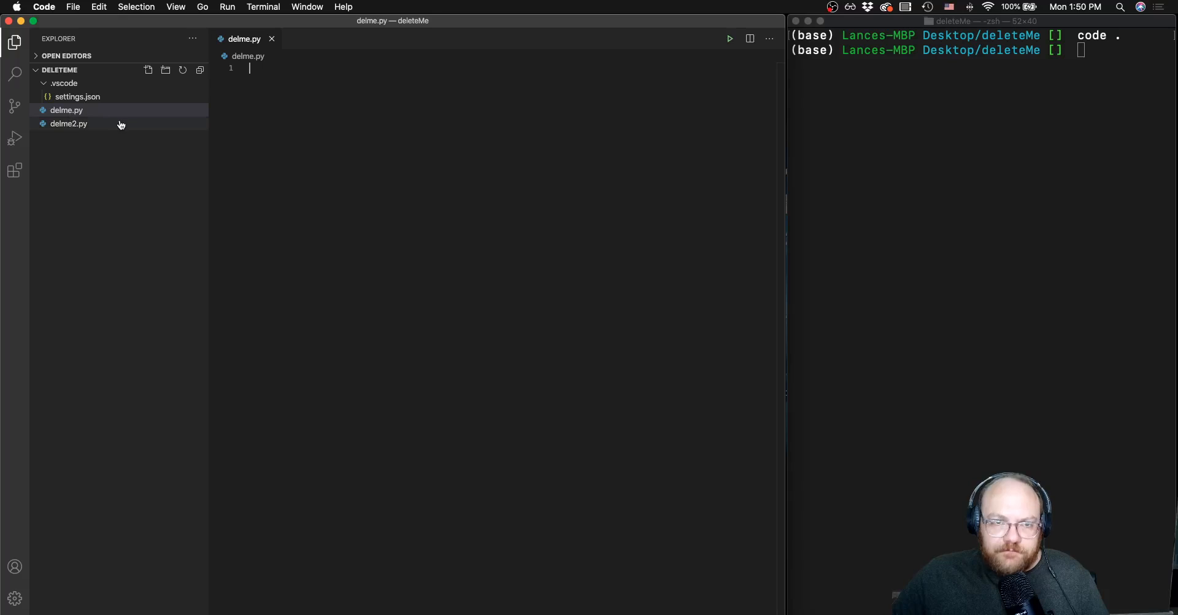
# - Peek at delme2.py's hello world code, then start delme.py with 'import numpy as np'
pyautogui.click(67, 124)
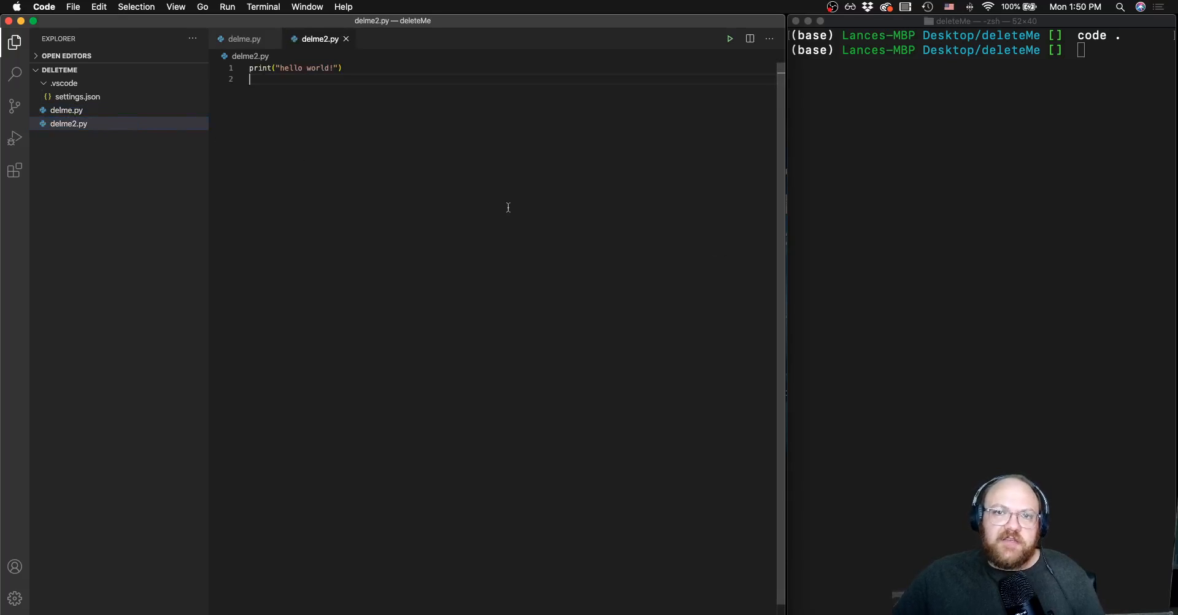
pyautogui.moveTo(388, 63)
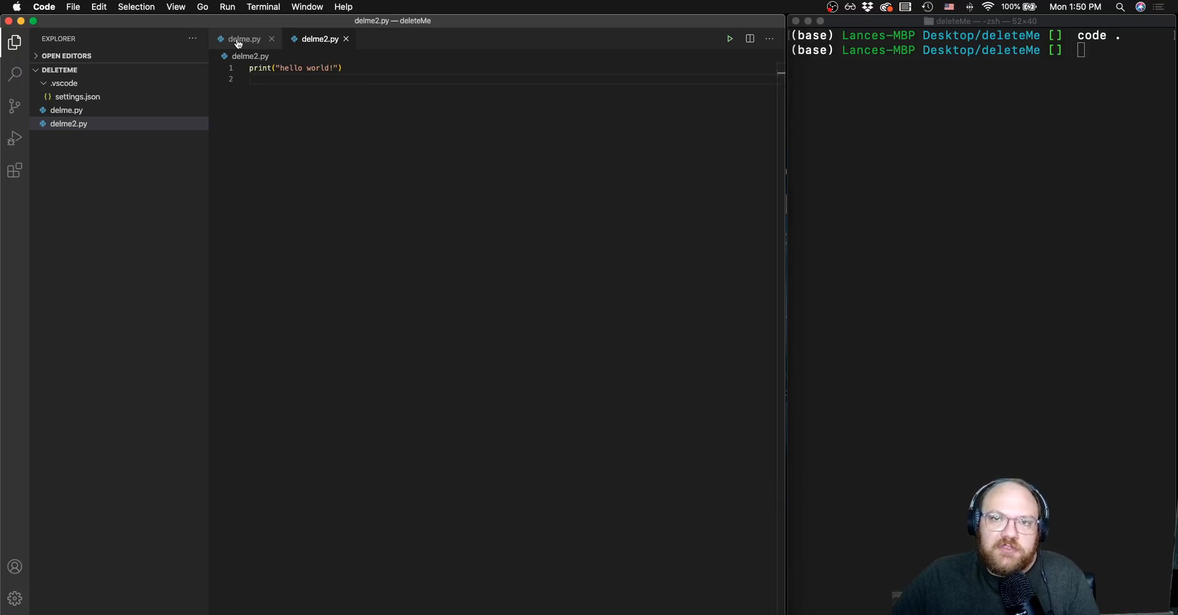
pyautogui.click(243, 39)
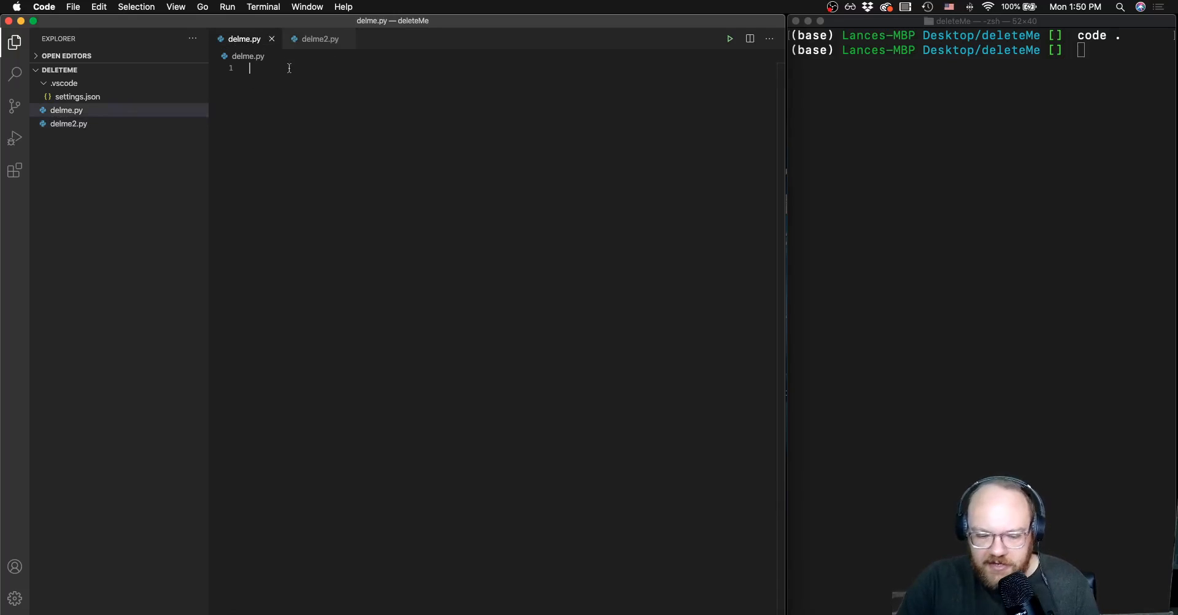
pyautogui.write('import')
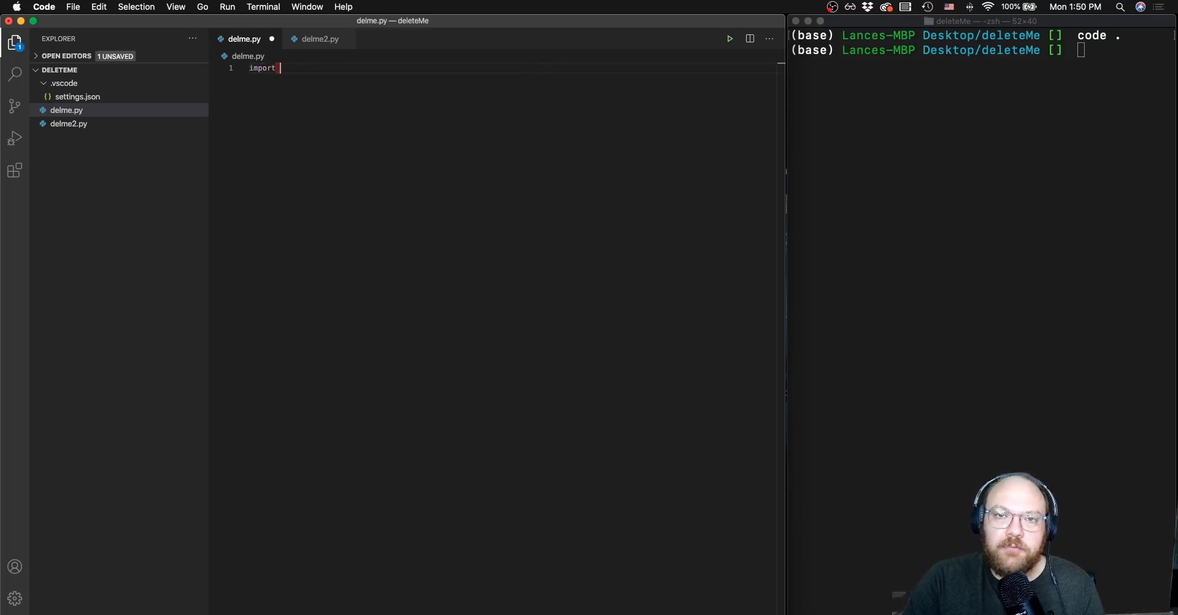
pyautogui.write('numpy')
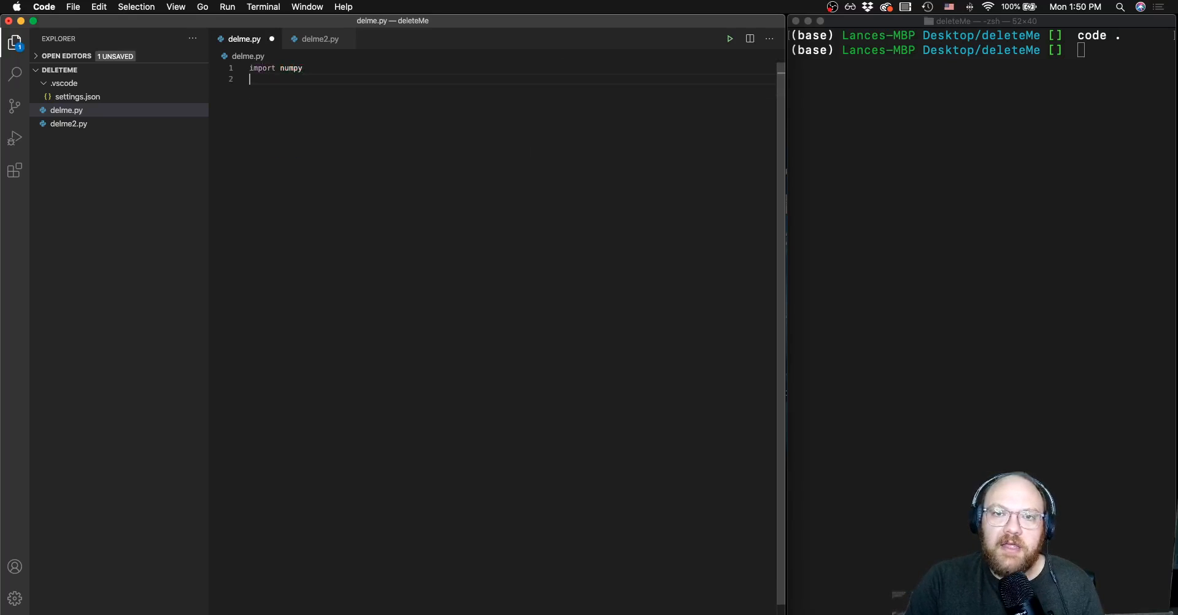
pyautogui.write('as np')
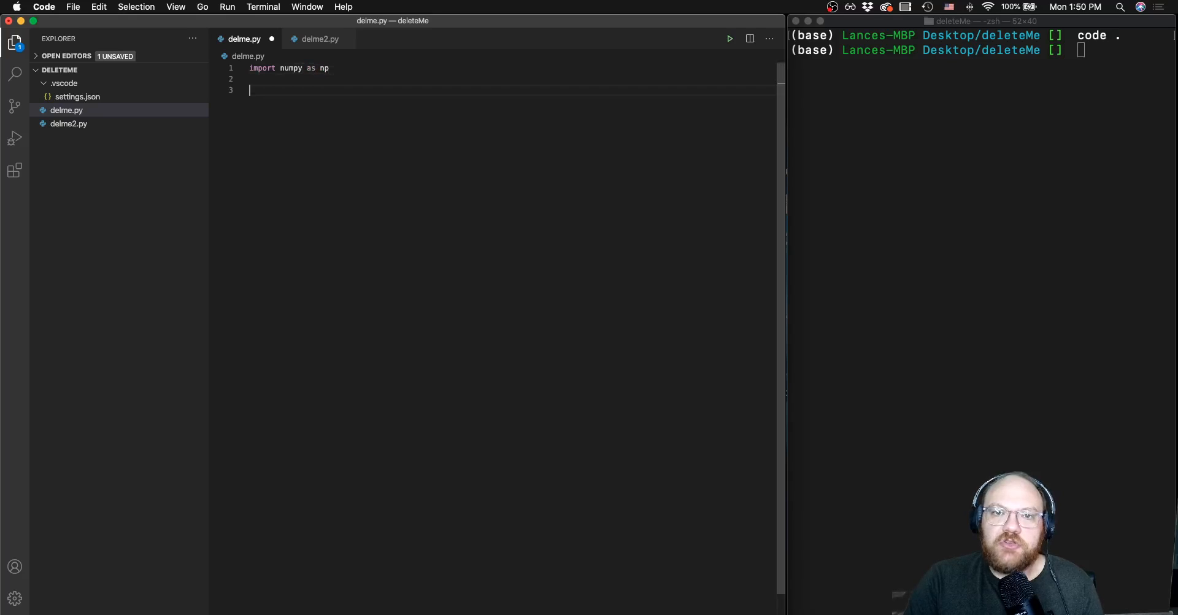
pyautogui.press('Enter')
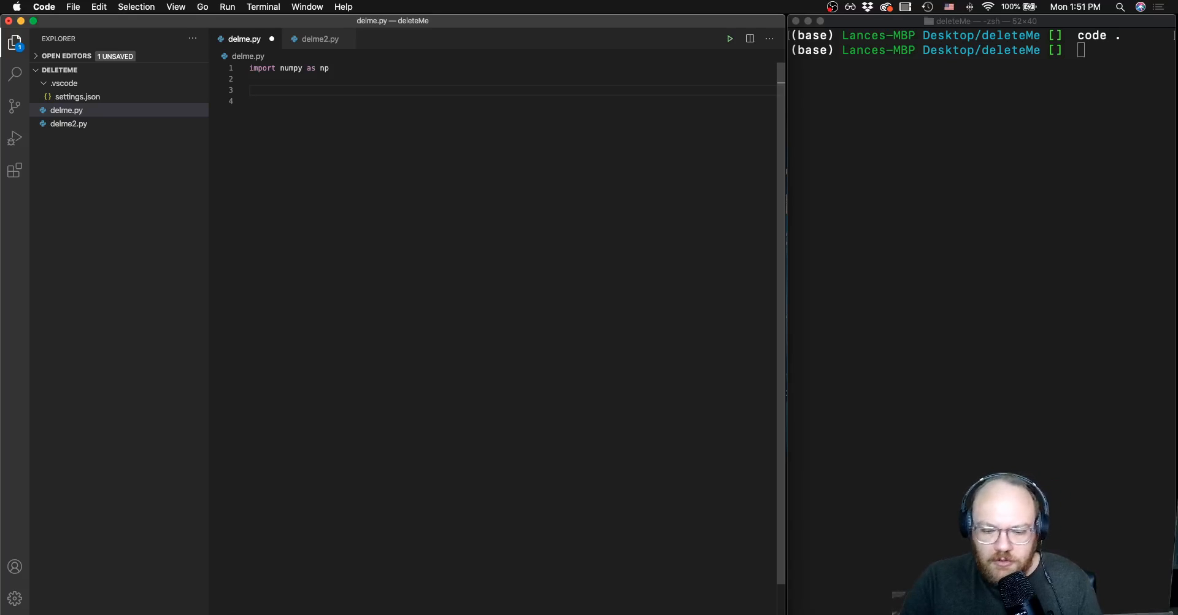
# - Add arr = np.array([1, 2, 3, 4, 6]) and print(arr + 5) to delme.py
pyautogui.write('arr')
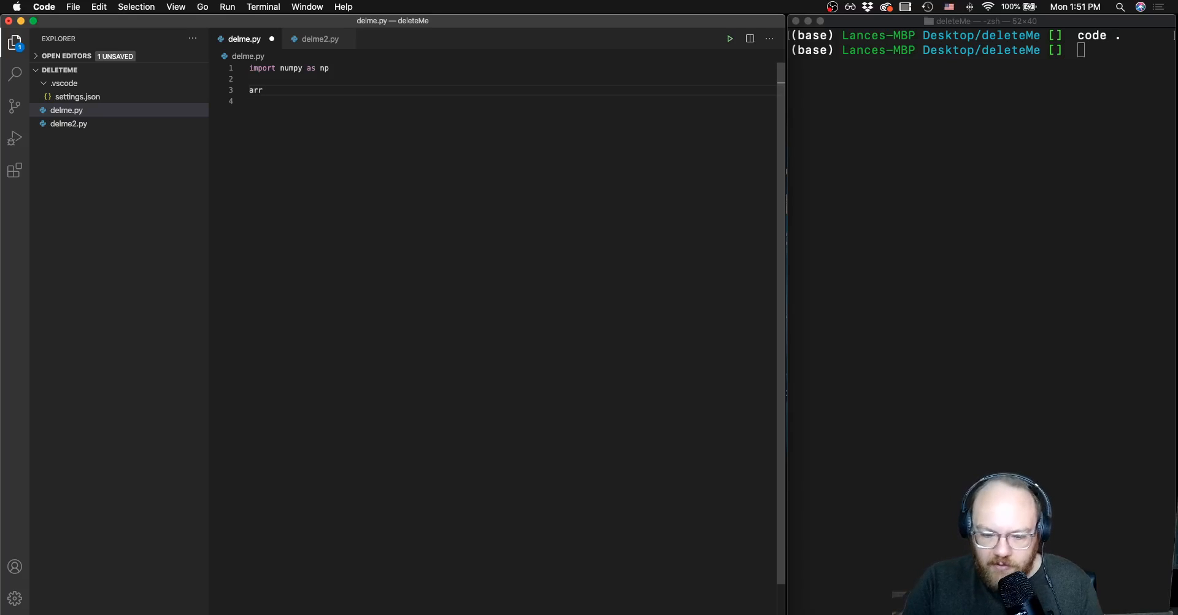
pyautogui.write('= np.')
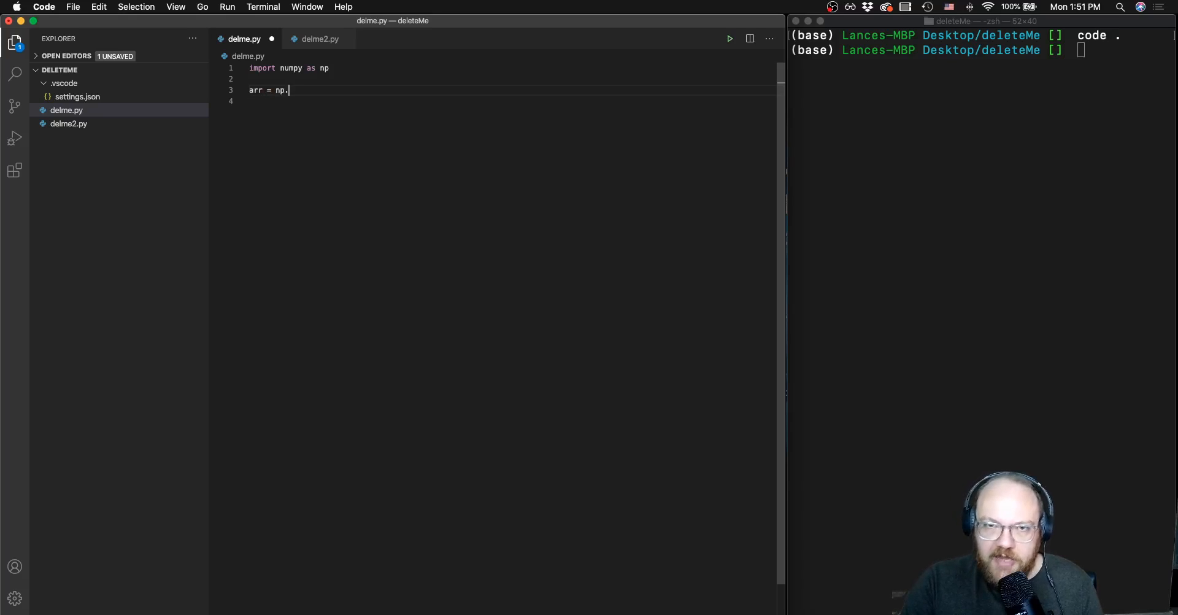
pyautogui.write('array()')
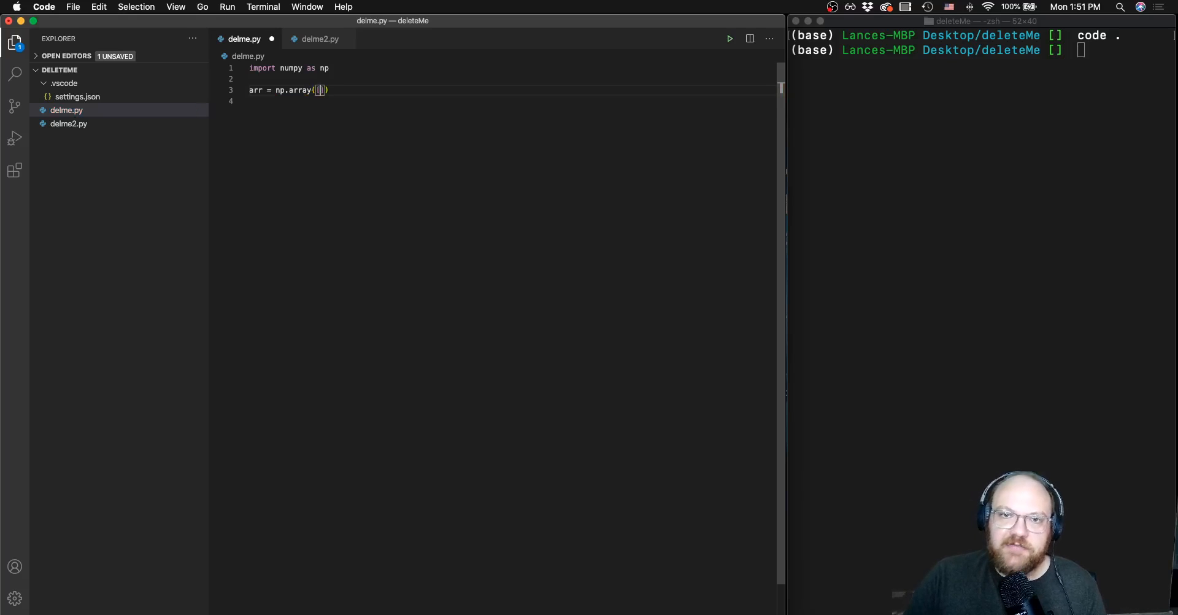
pyautogui.write('1, 2, 3,')
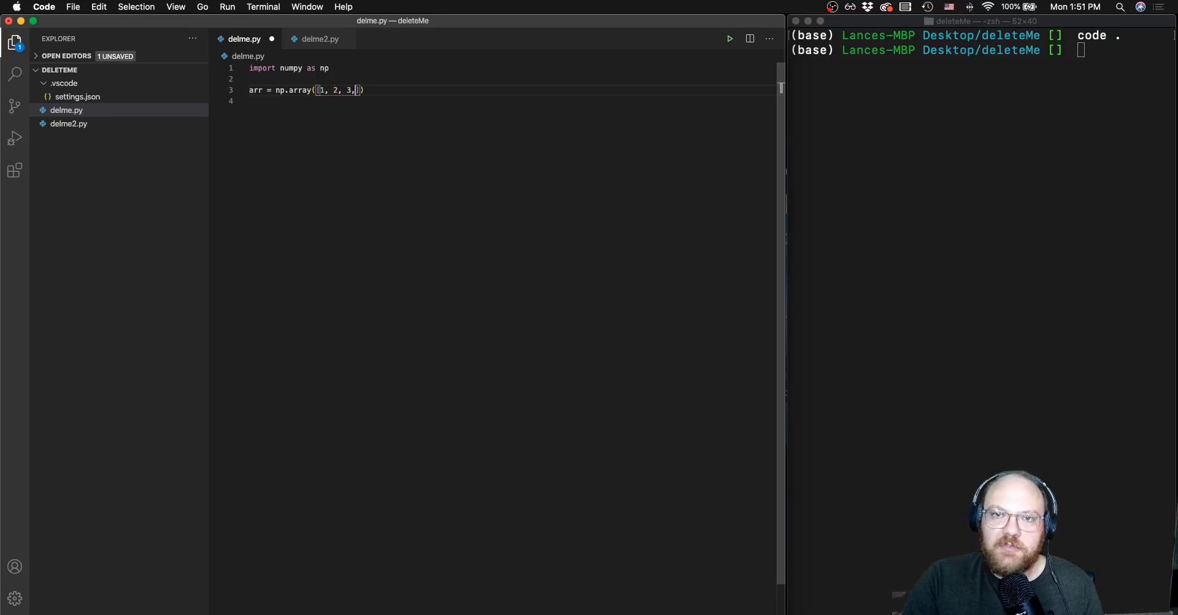
pyautogui.write('4,')
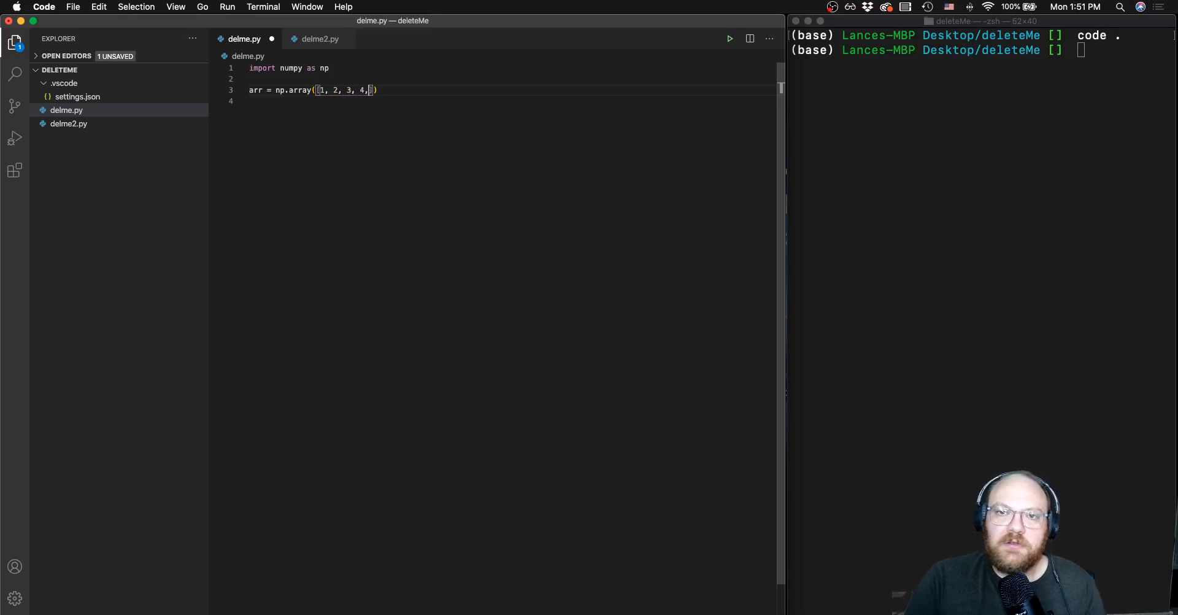
pyautogui.write('6]')
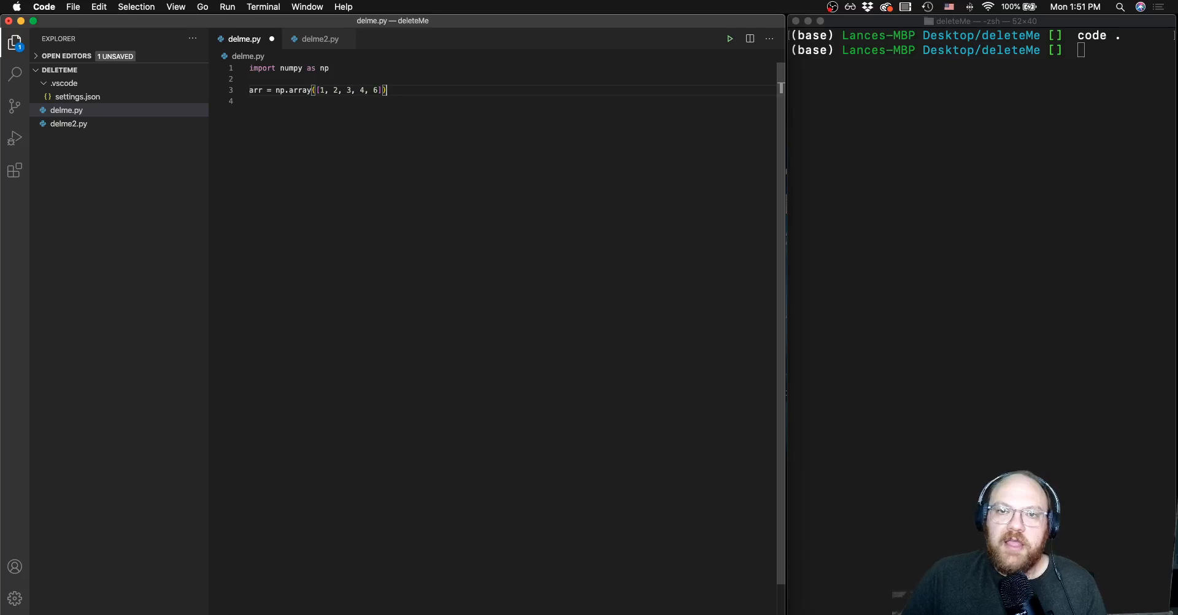
pyautogui.write('print')
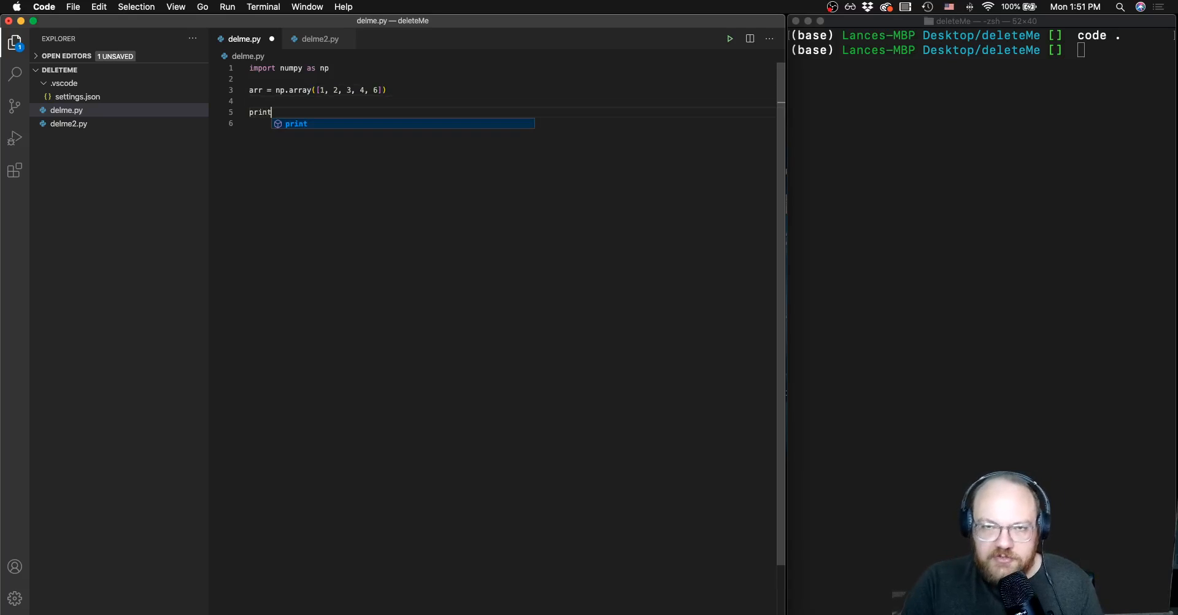
pyautogui.write('(arr')
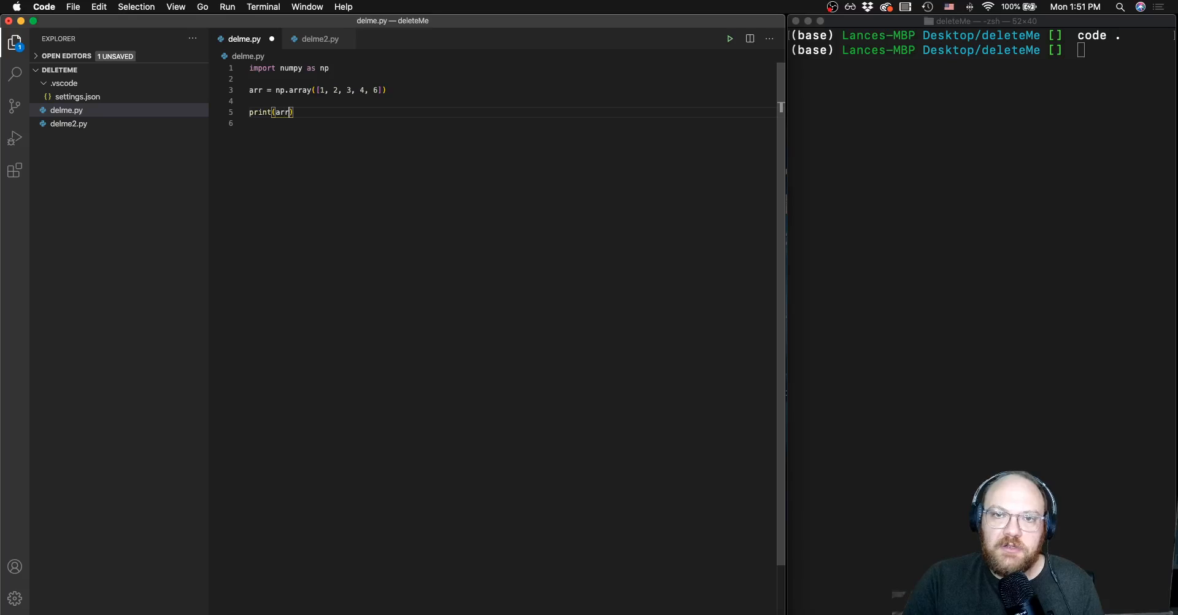
pyautogui.write('+')
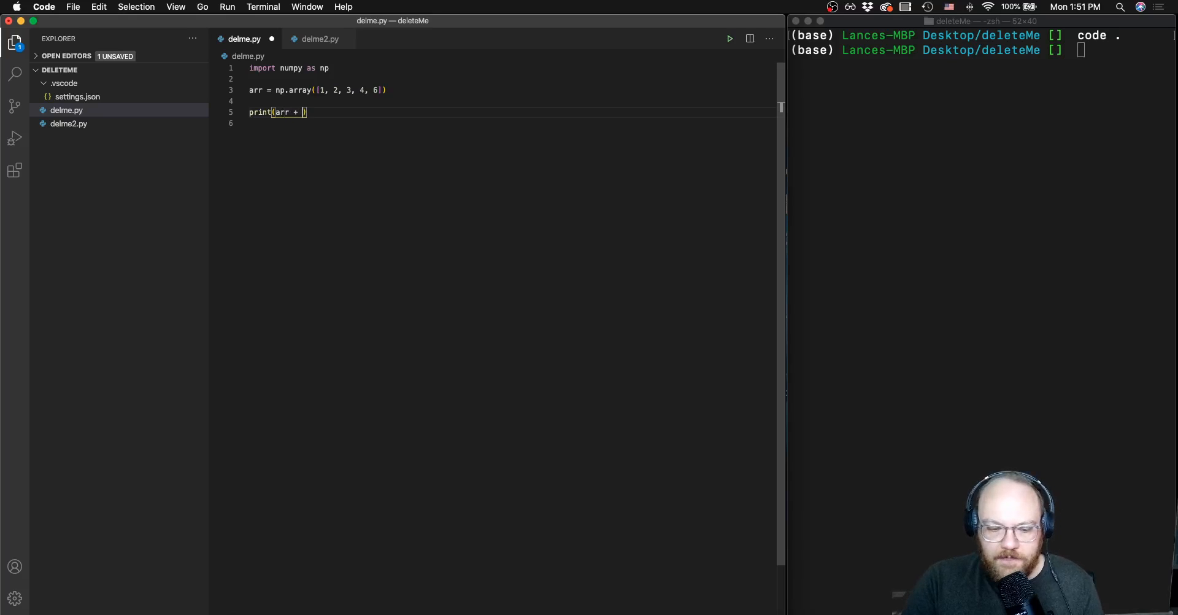
pyautogui.write('5')
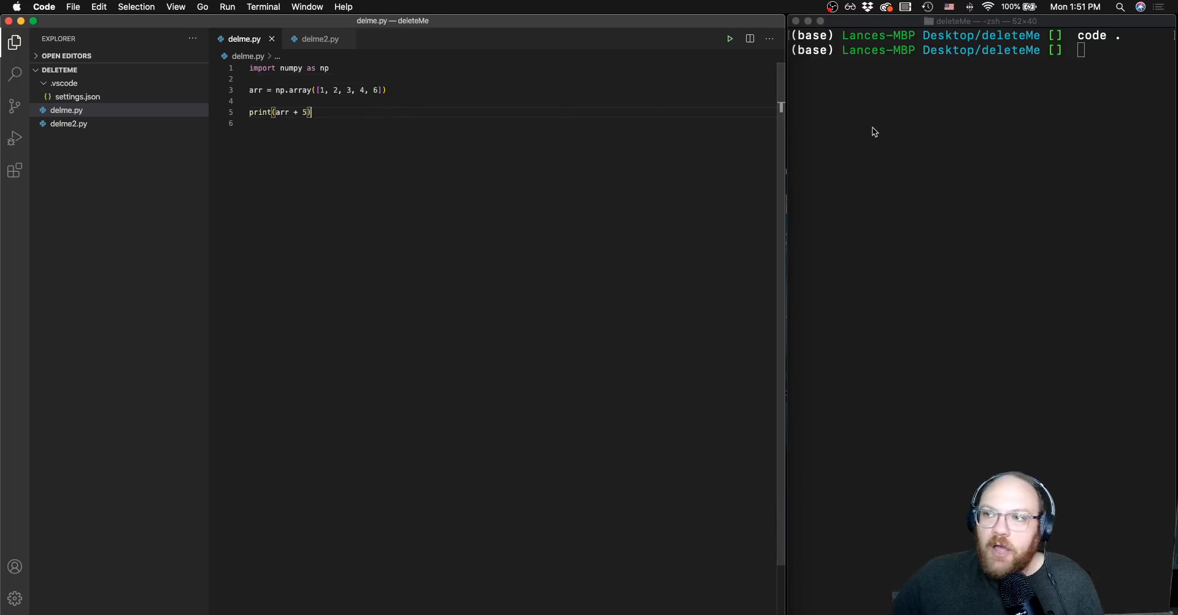
# - Run python delme2.py and python delme.py, printing hello world! and [6 7 8 9 11]
pyautogui.click(318, 40)
pyautogui.write('ls')
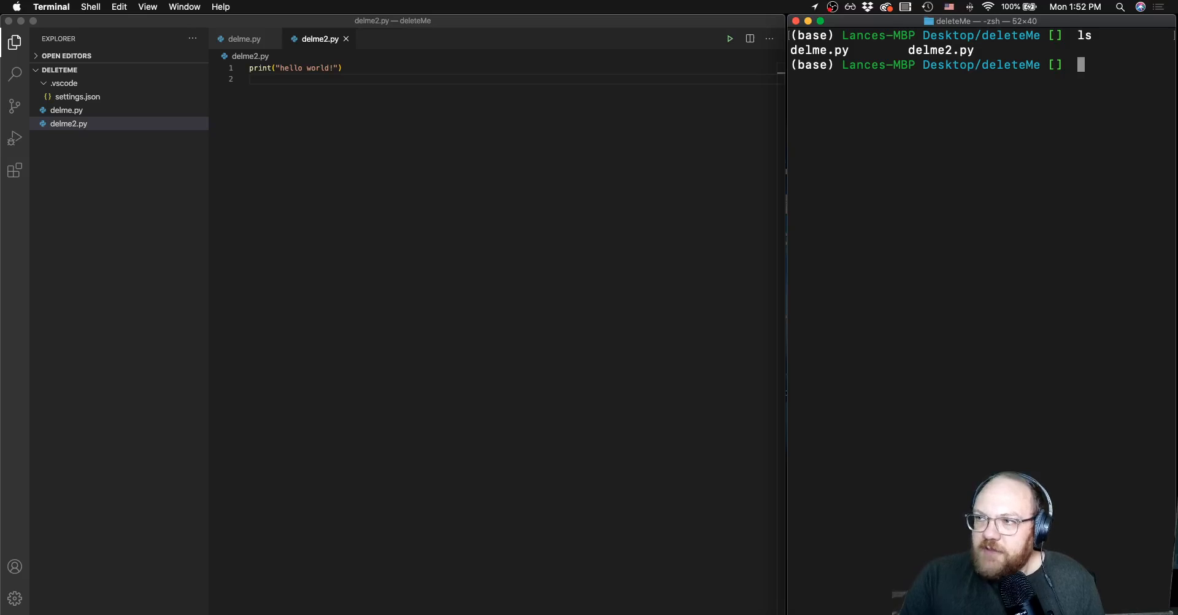
pyautogui.write('pw')
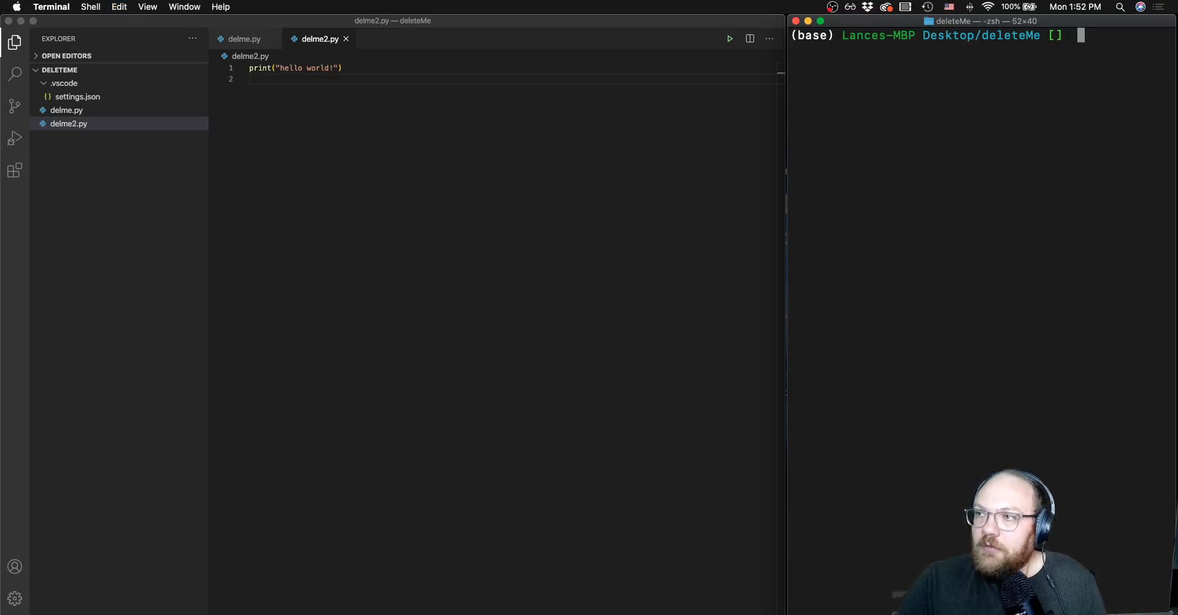
pyautogui.write('python delme2')
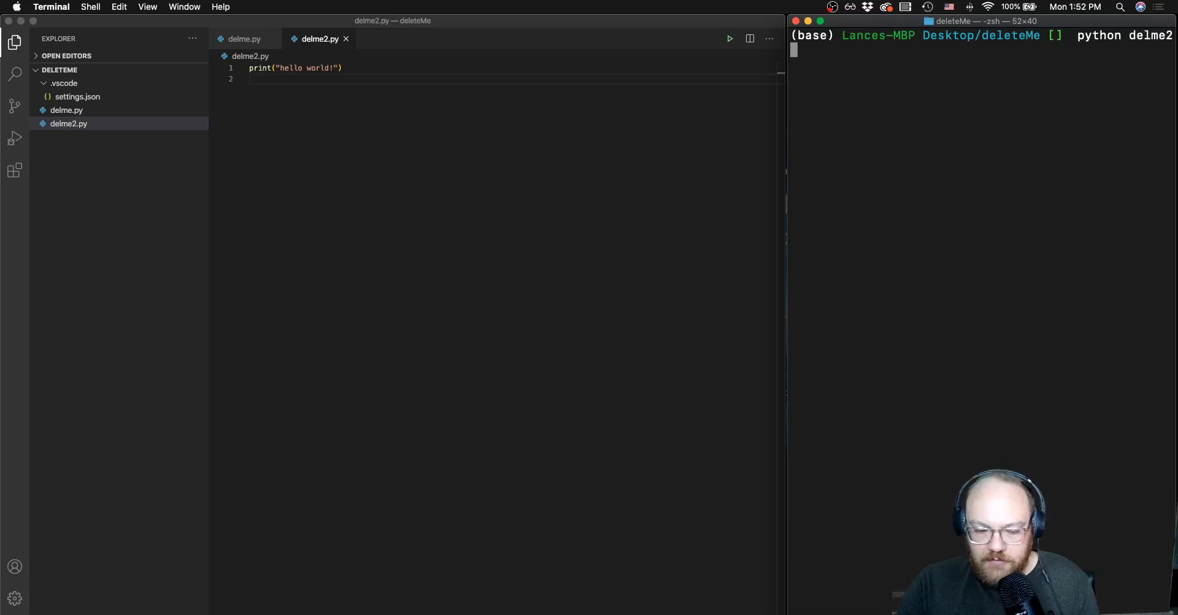
pyautogui.write('.py')
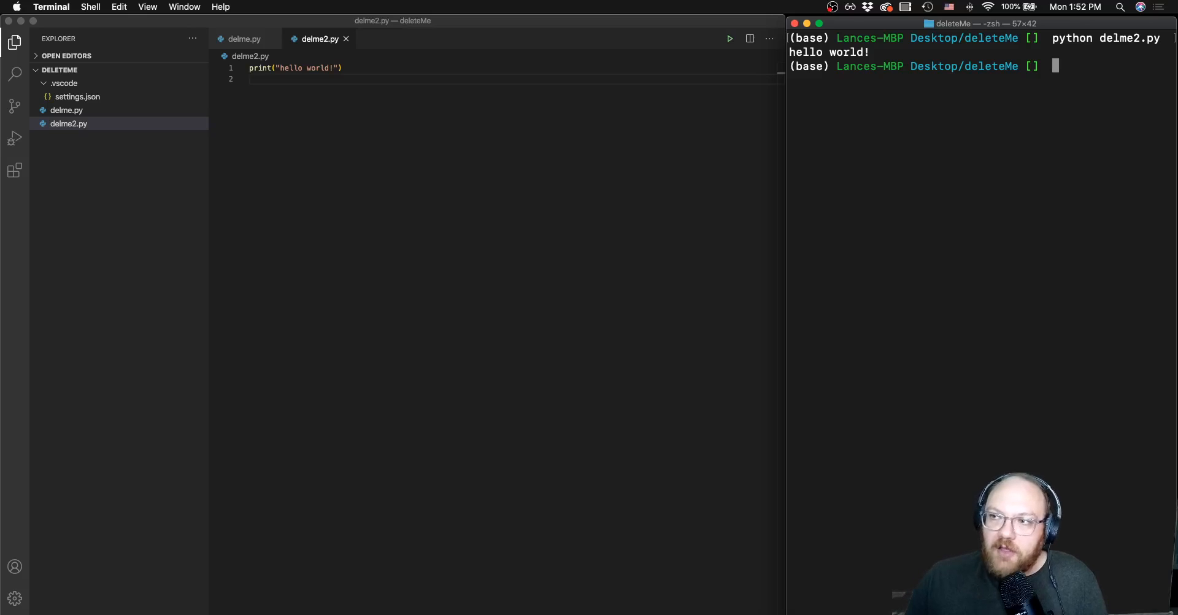
pyautogui.write('python delme.py')
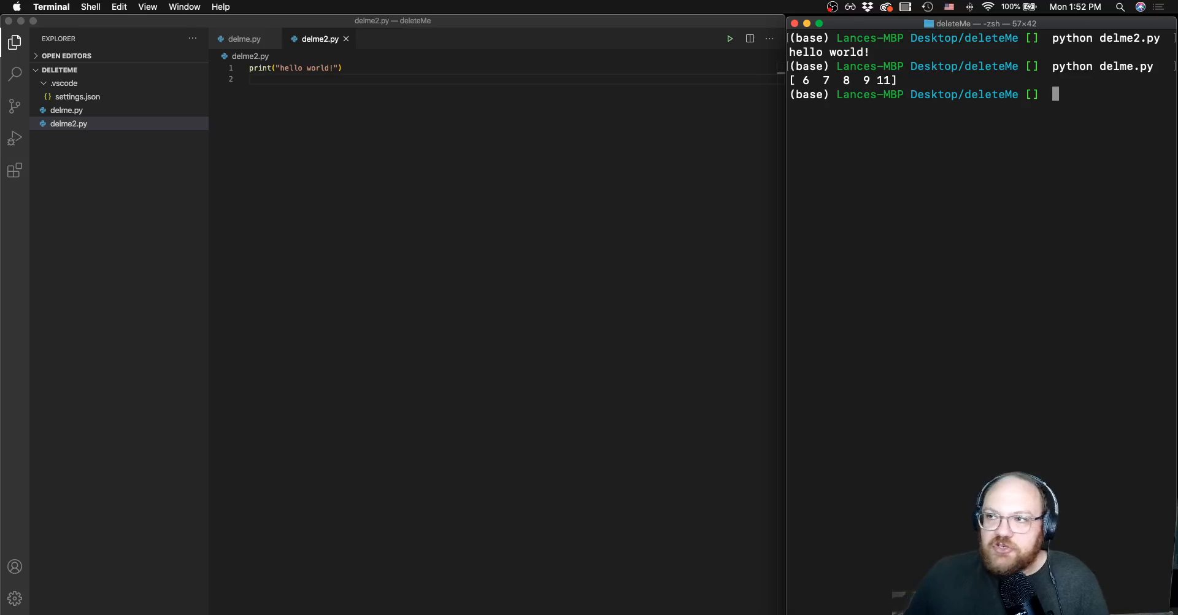
pyautogui.click(243, 40)
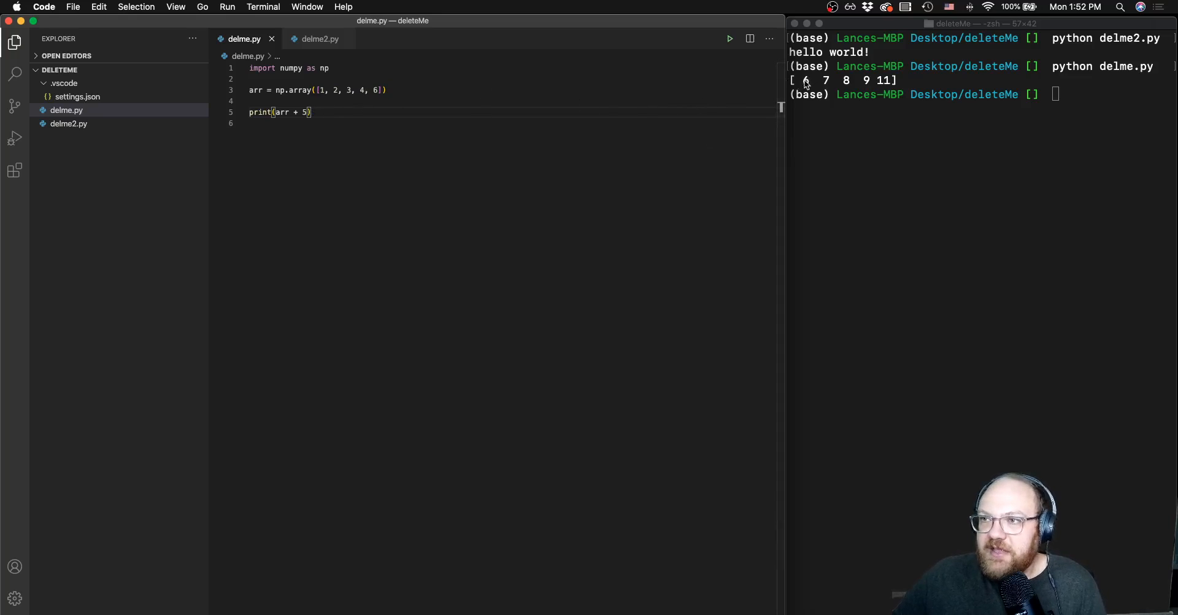
pyautogui.moveTo(893, 85)
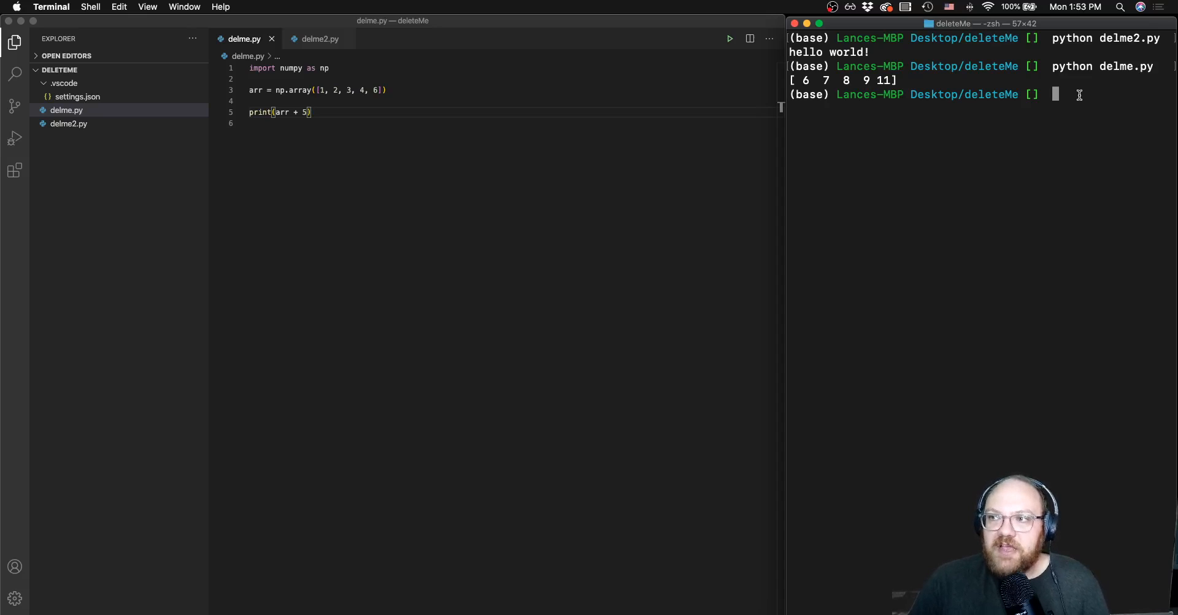
# - From the home folder run python ./Desktop/deleteMe/delme.py, printing [6 7 8 9 11] again
pyautogui.write('cd ~')
pyautogui.write('p')
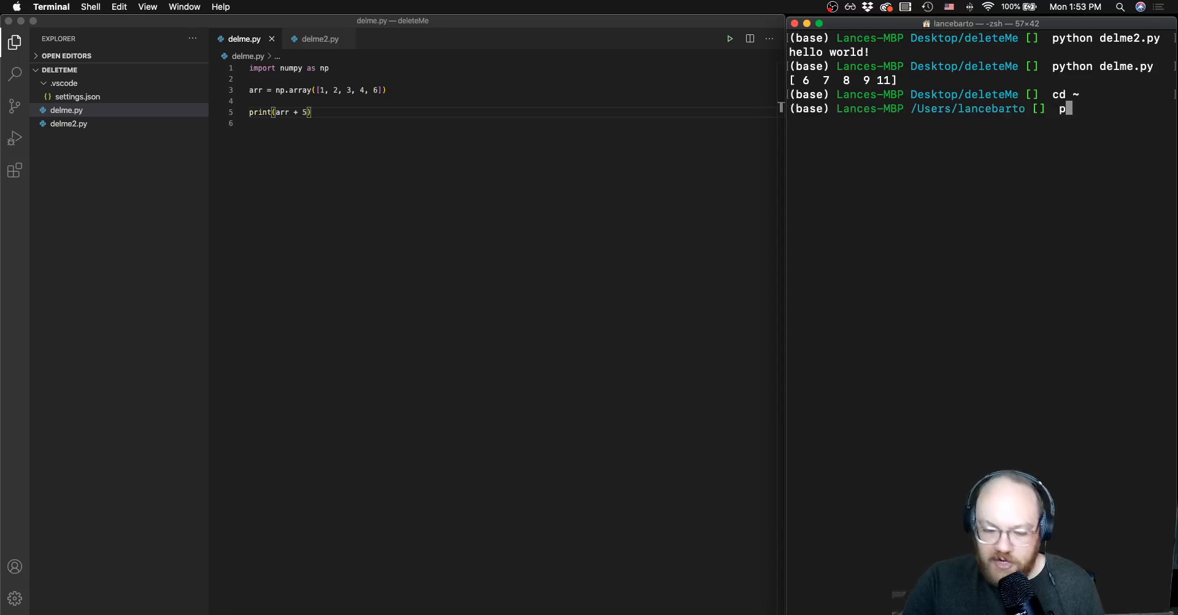
pyautogui.write('ython')
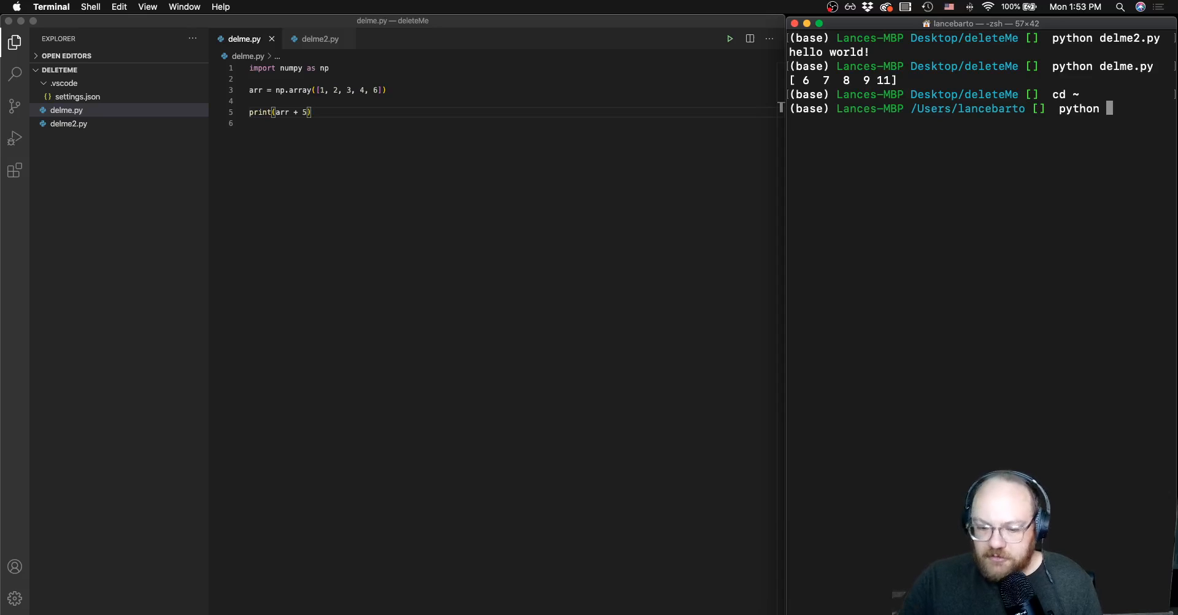
pyautogui.write('./Desktop/deleteMe/')
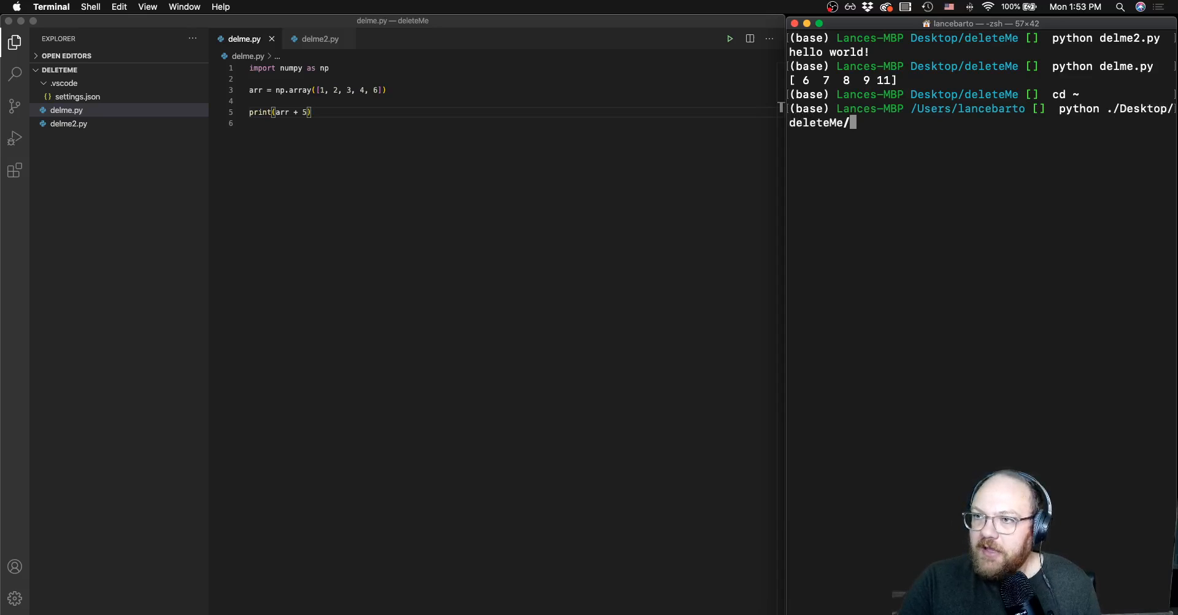
pyautogui.write('delme.py')
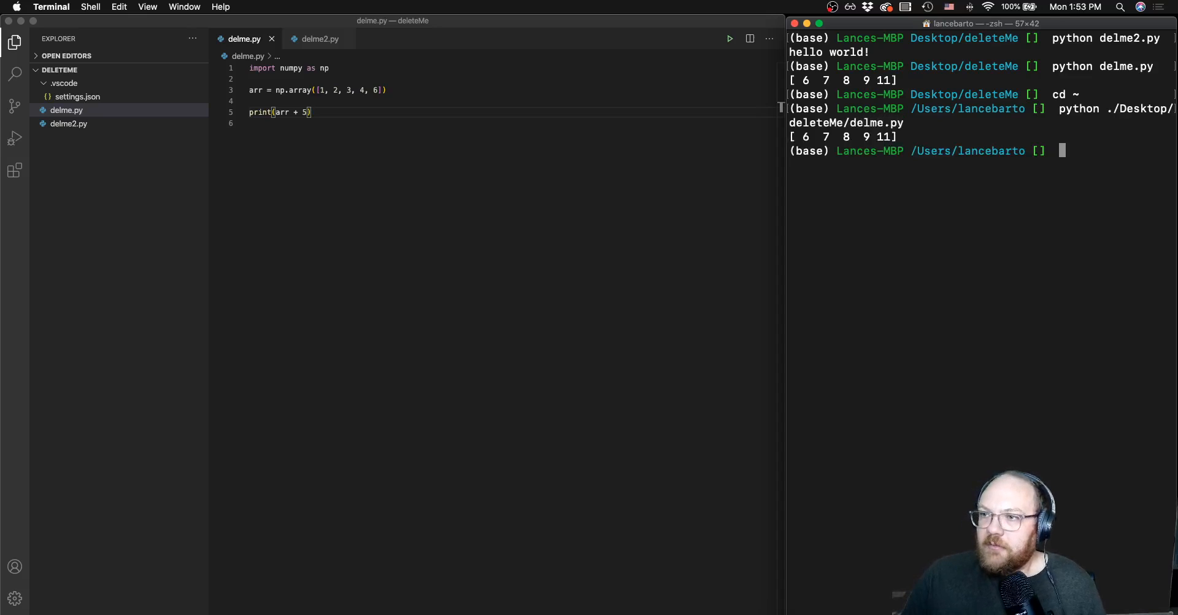
pyautogui.moveTo(1125, 103)
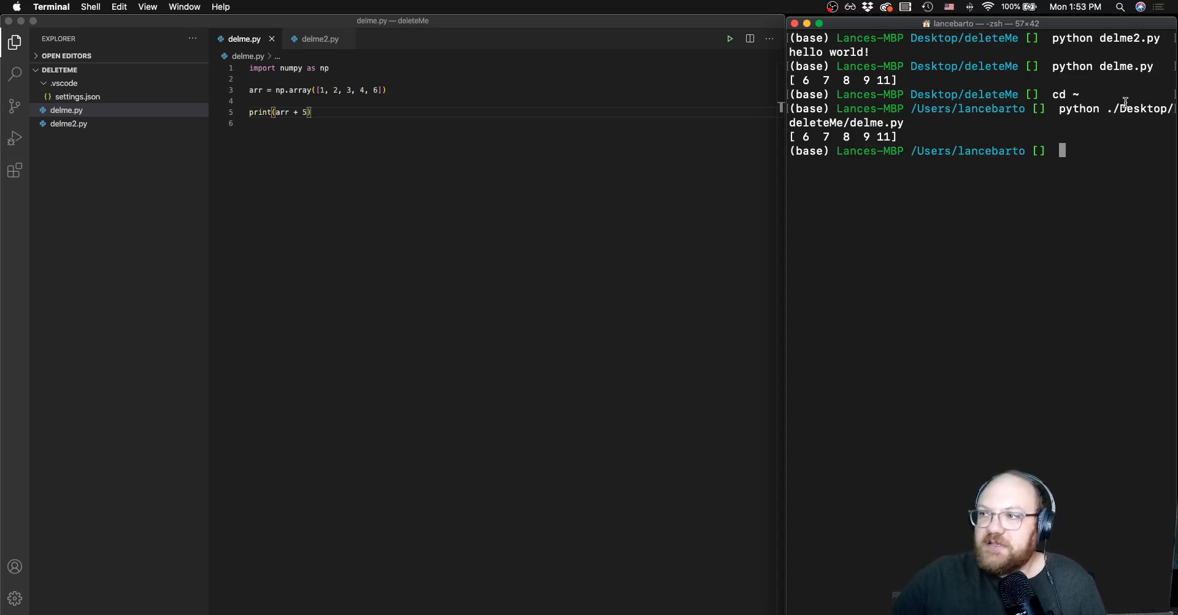
pyautogui.moveTo(1119, 108); pyautogui.dragTo(904, 123)
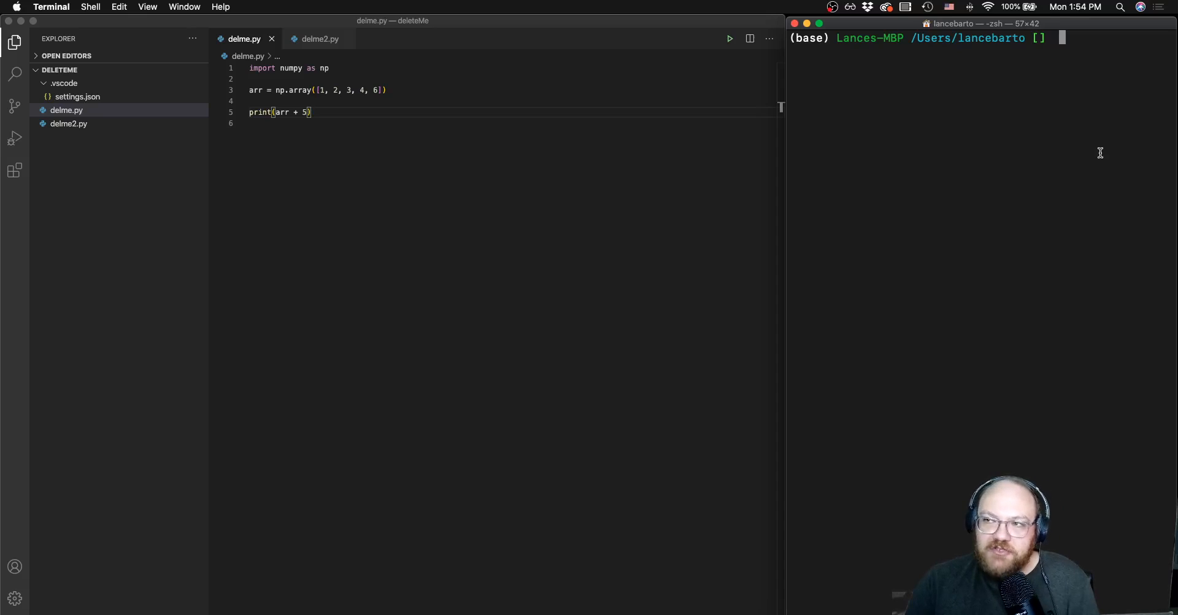
# - Start the server with 'jupyter notebook', listing its localhost URLs
pyautogui.write('jupyter notebook')
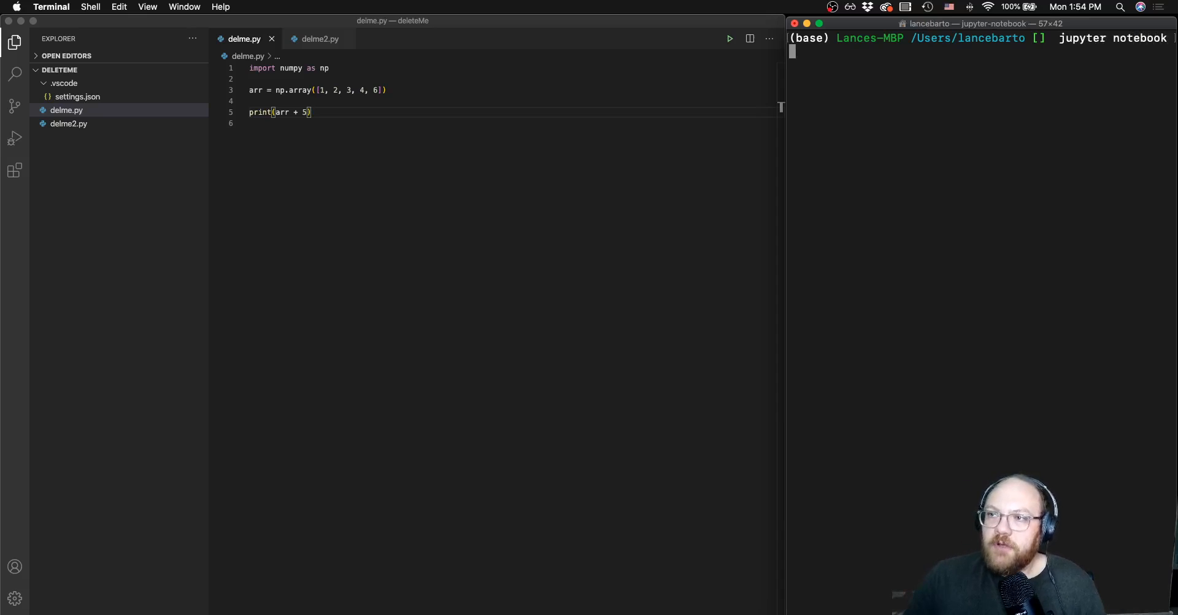
pyautogui.press('Return')
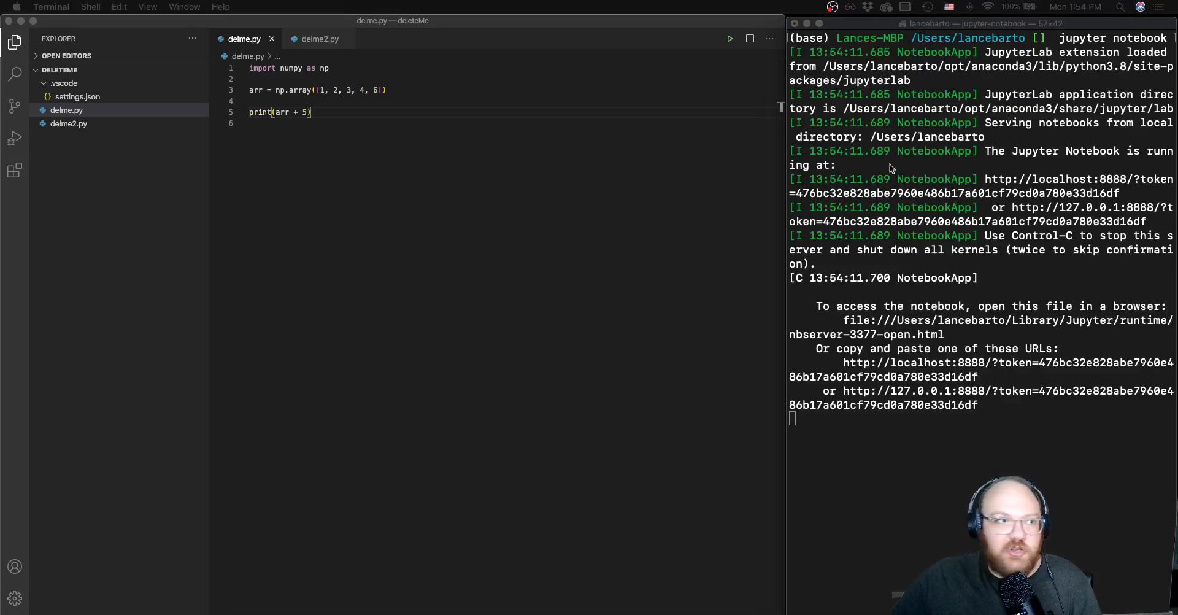
pyautogui.moveTo(999, 377)
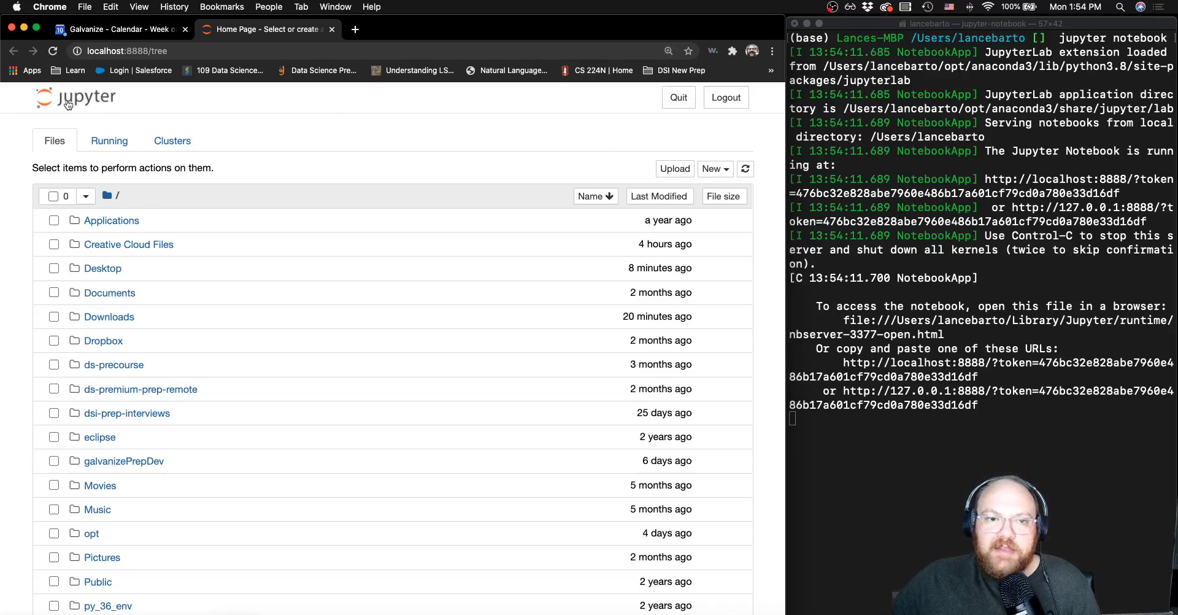
# - Check the Running tab, then create a new Python 3 notebook from the Files listing
pyautogui.click(108, 141)
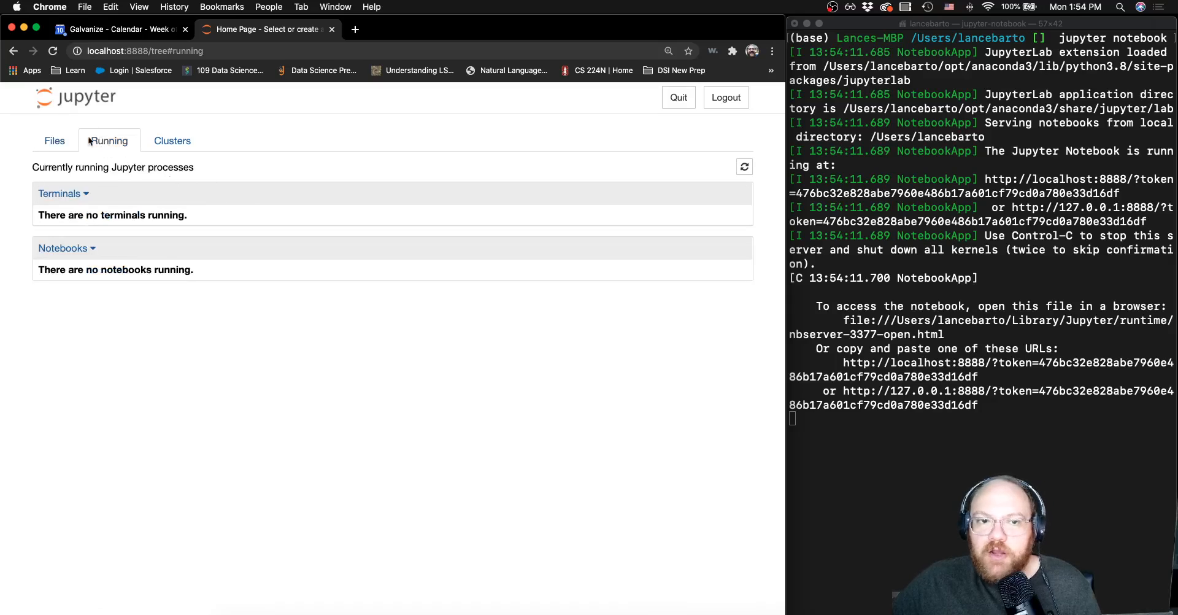
pyautogui.click(54, 141)
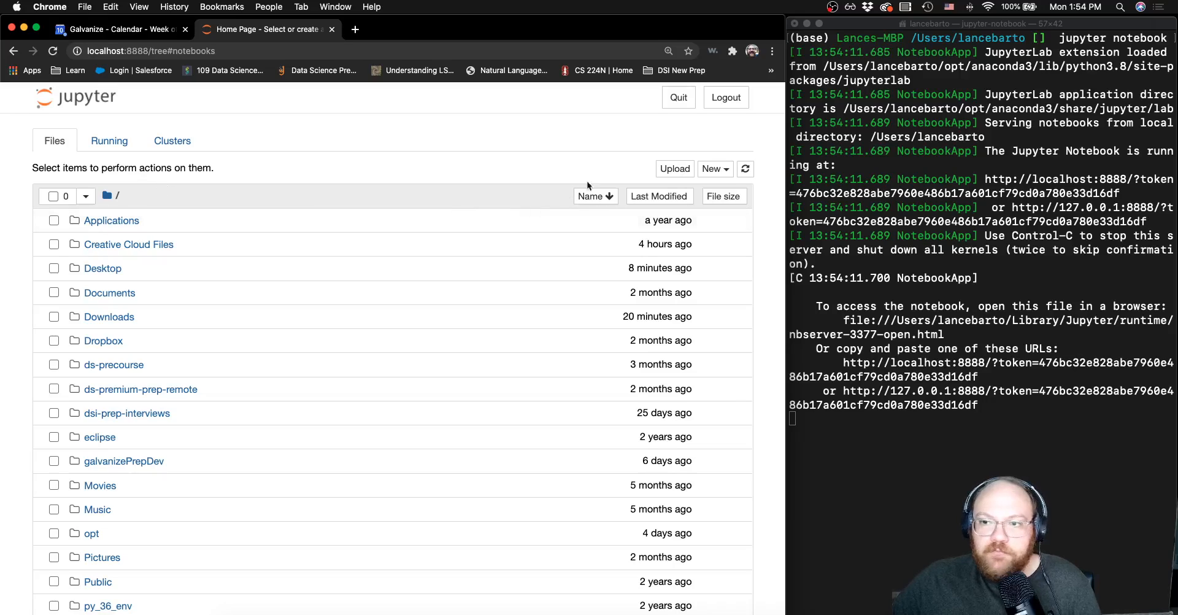
pyautogui.click(712, 169)
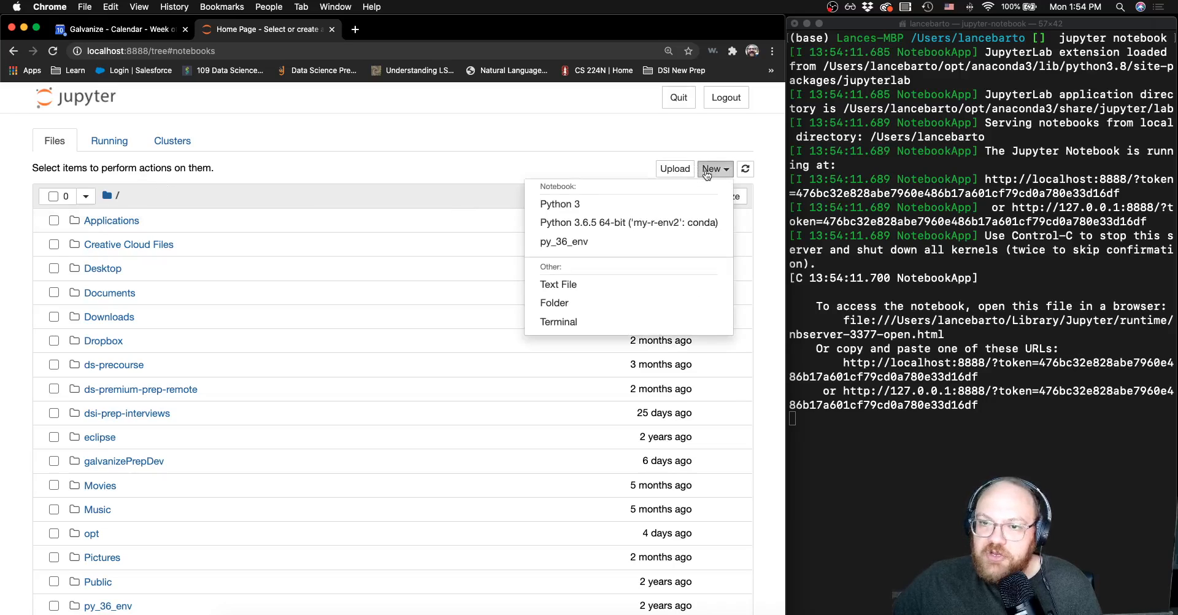
pyautogui.moveTo(587, 223)
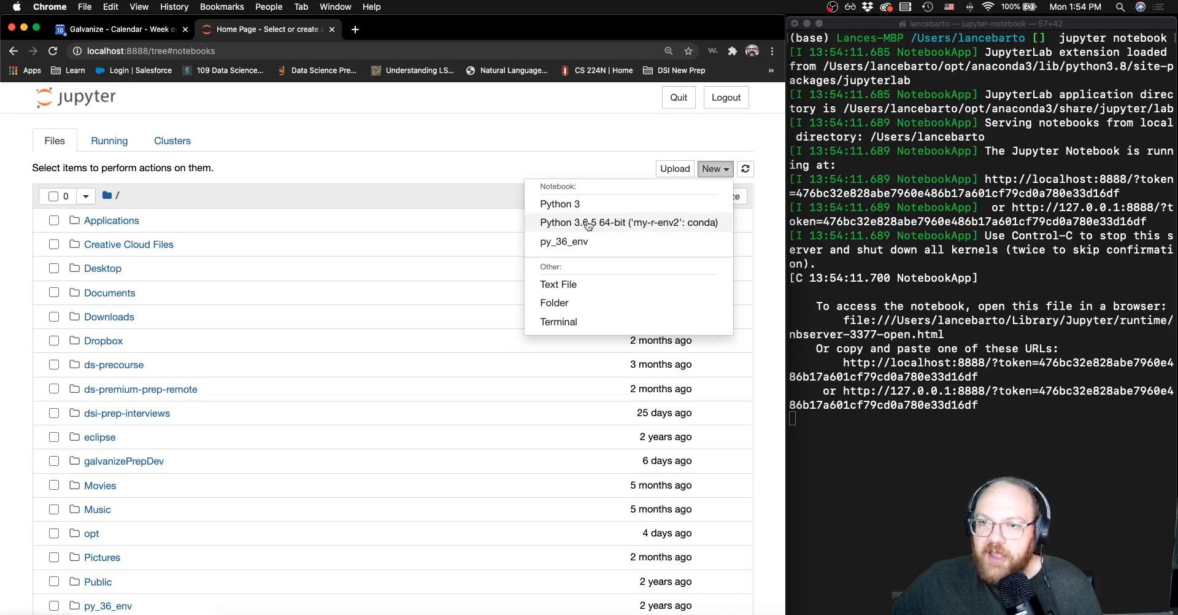
pyautogui.moveTo(582, 228)
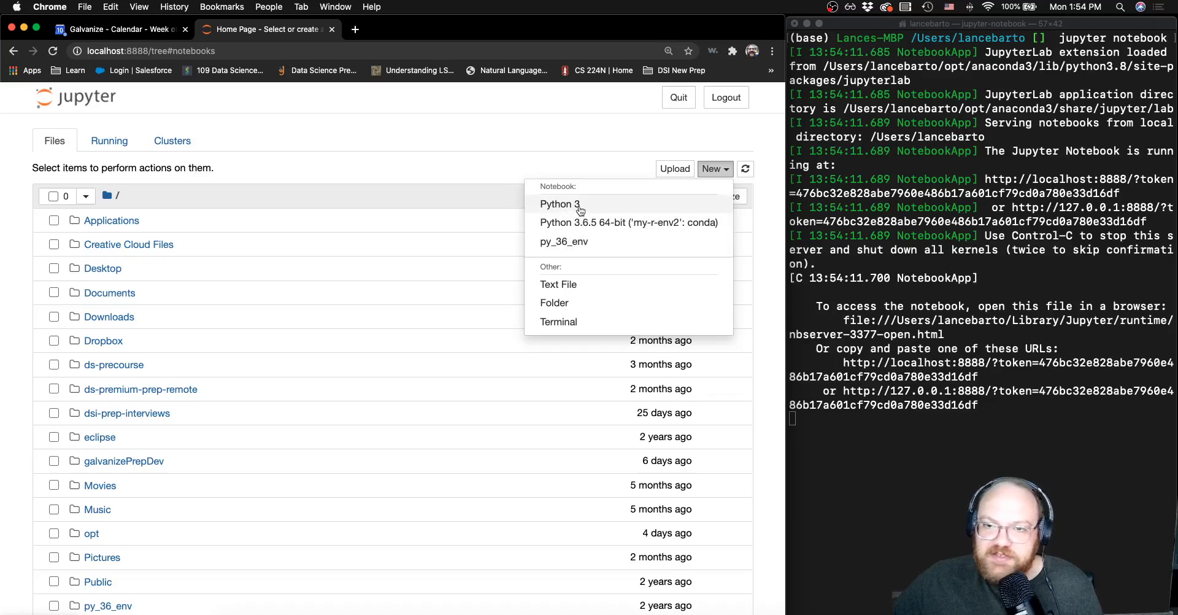
pyautogui.click(556, 204)
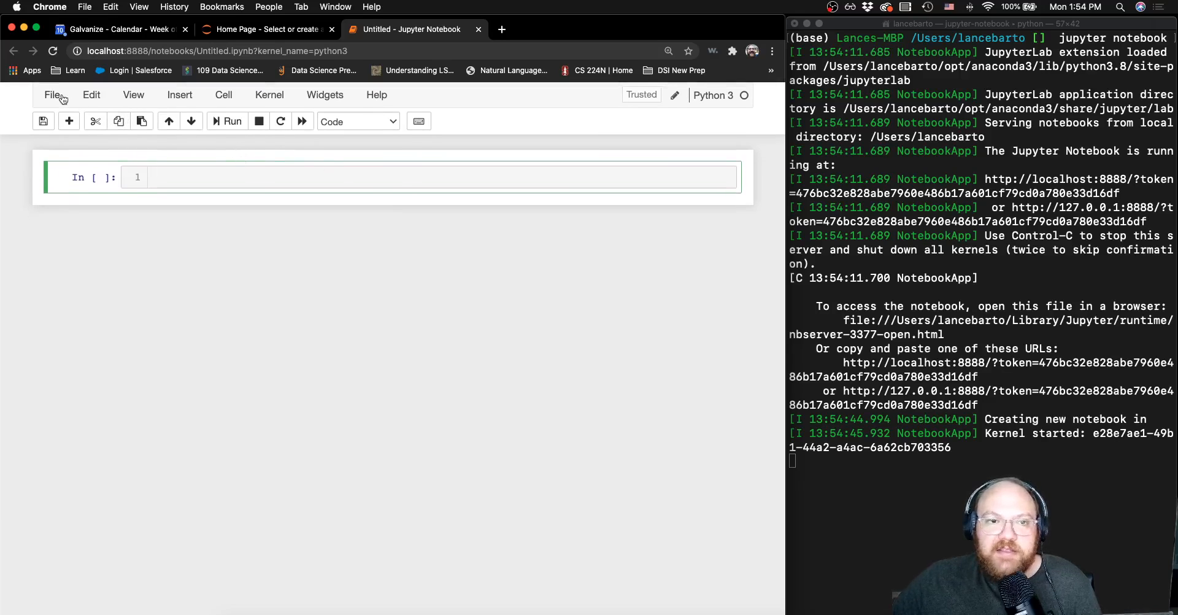
# - Rename the Untitled notebook to deleteMe via File > Rename
pyautogui.click(52, 96)
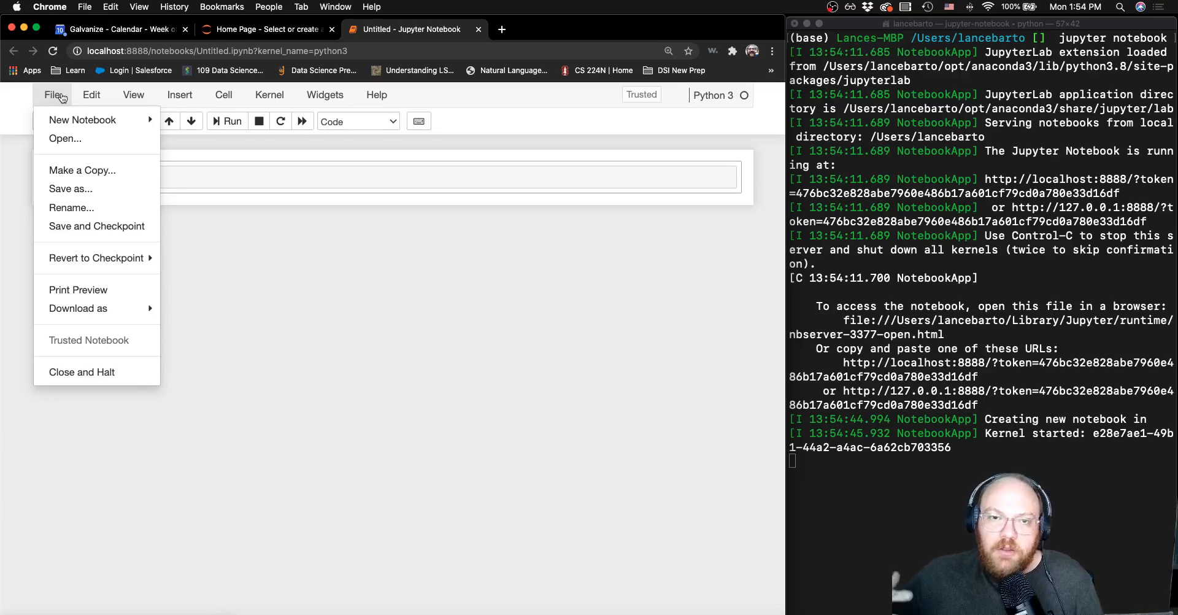
pyautogui.moveTo(69, 189)
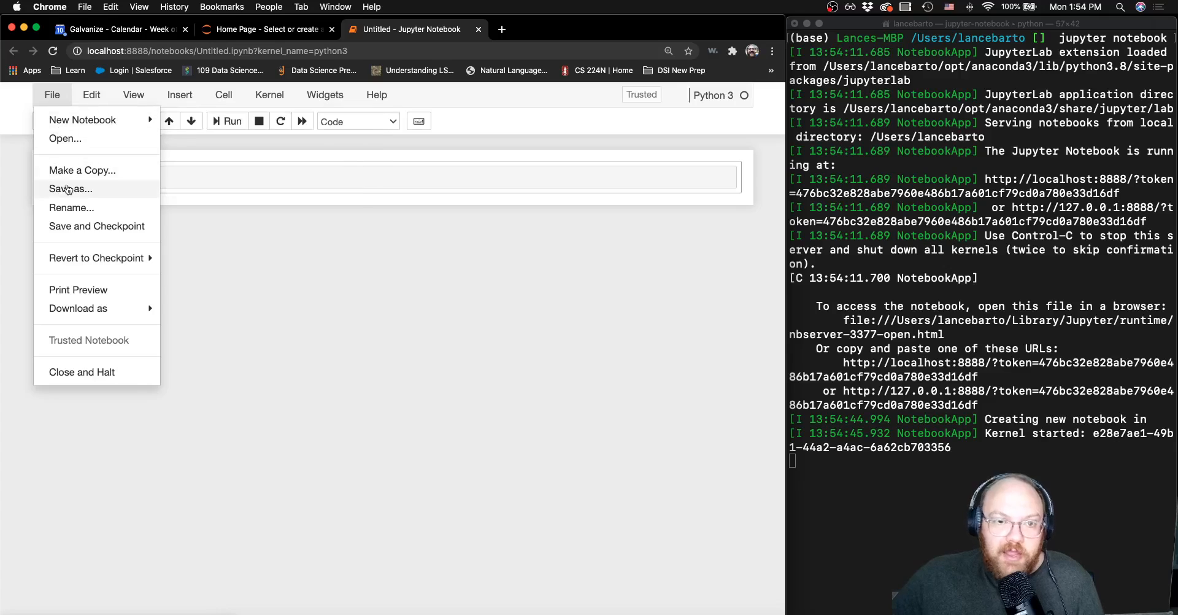
pyautogui.click(71, 209)
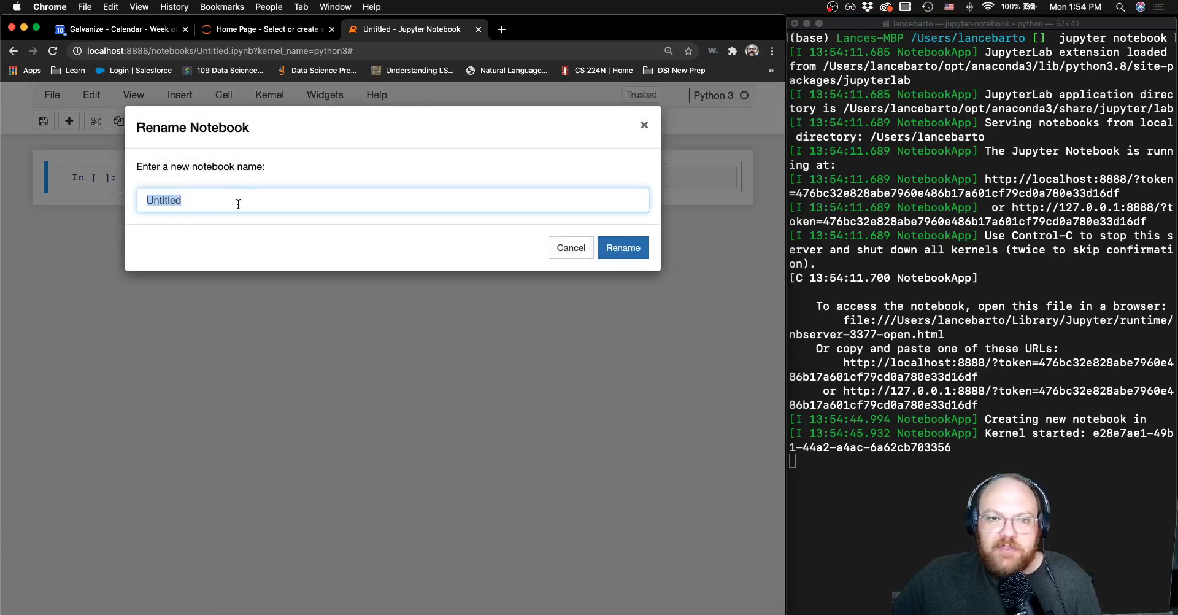
pyautogui.write('d')
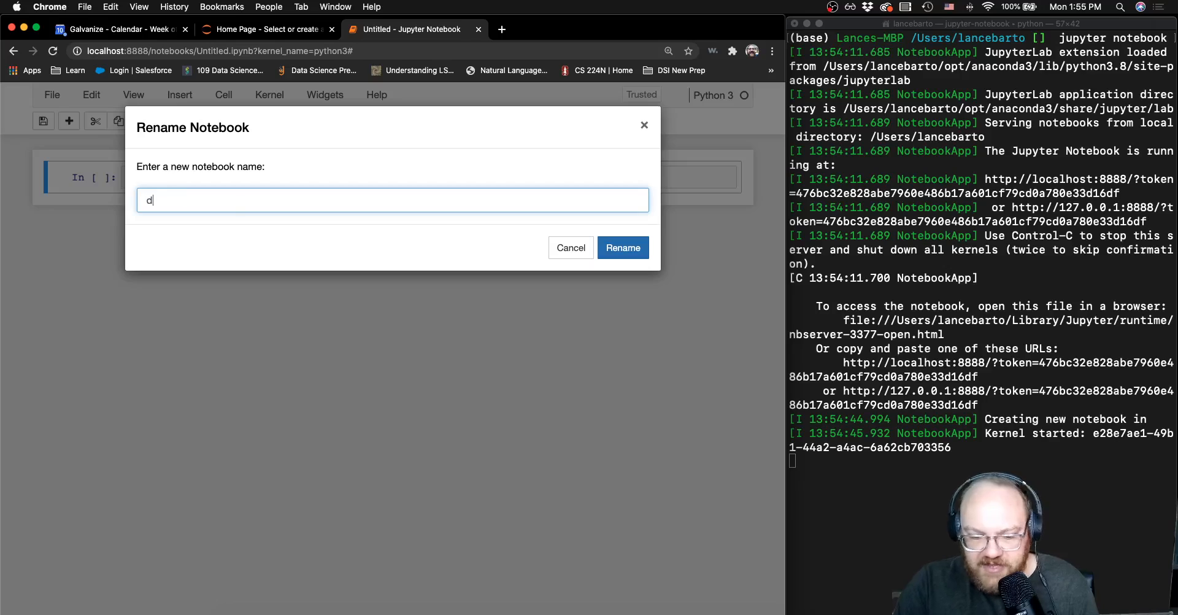
pyautogui.write('eletem')
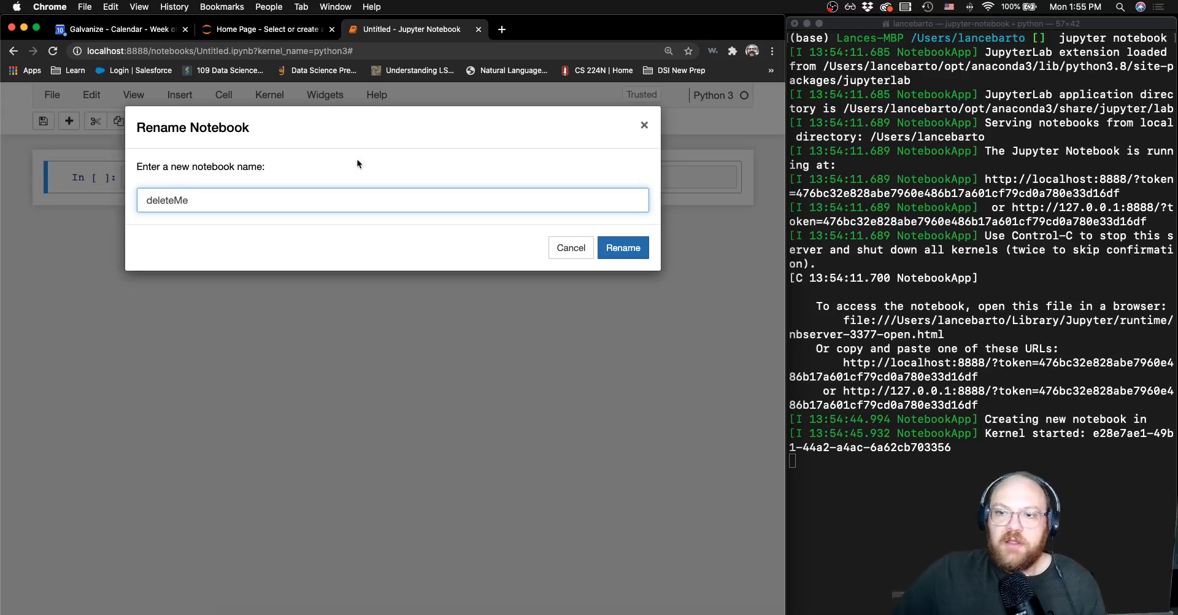
pyautogui.click(622, 248)
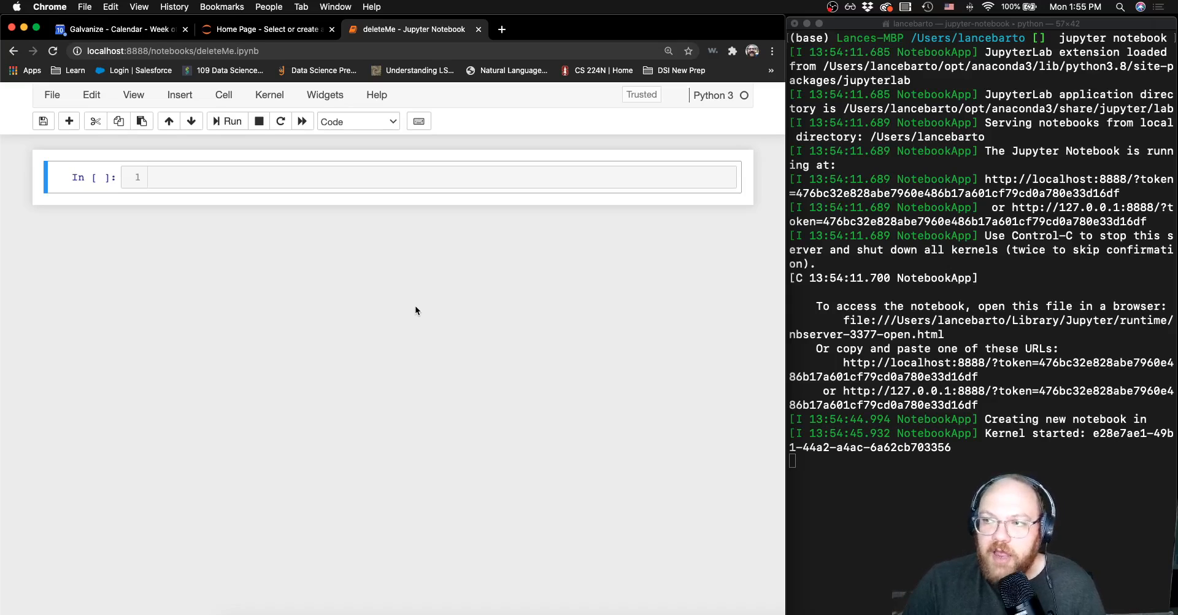
pyautogui.moveTo(179, 232)
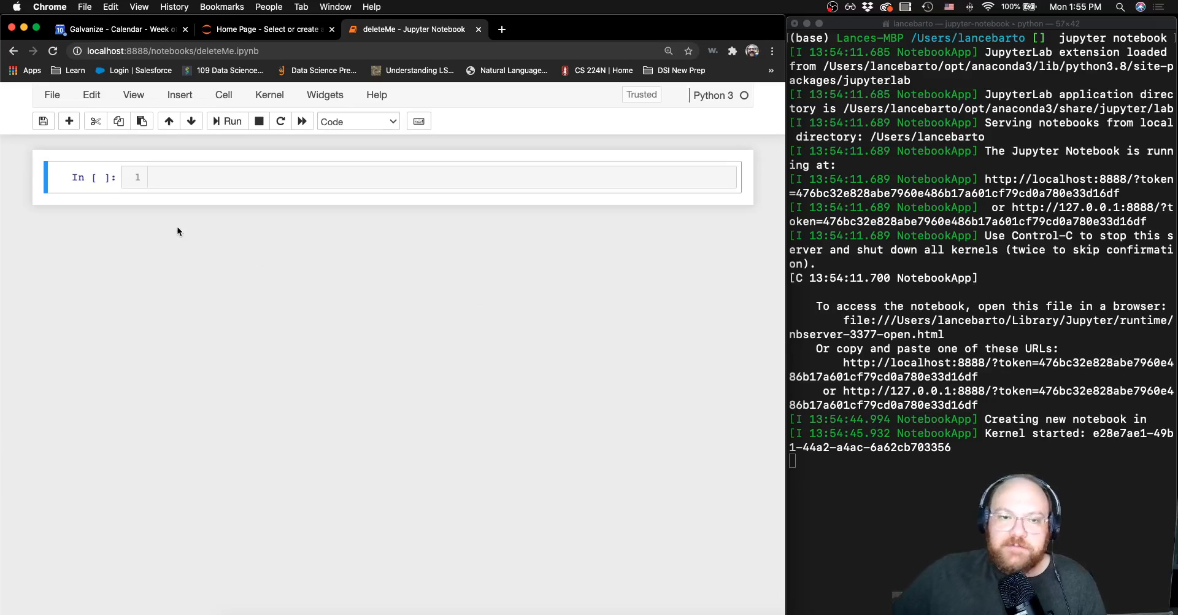
# - Run print("hello world") in the first cell and make the next cell Markdown
pyautogui.write('print("hell')
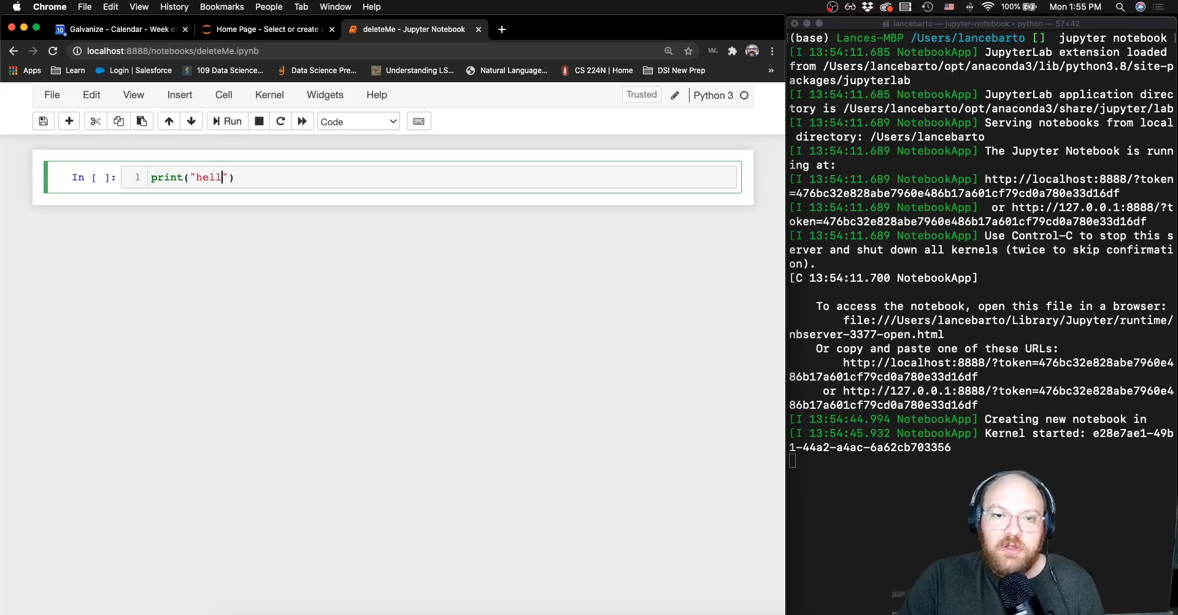
pyautogui.write('o world')
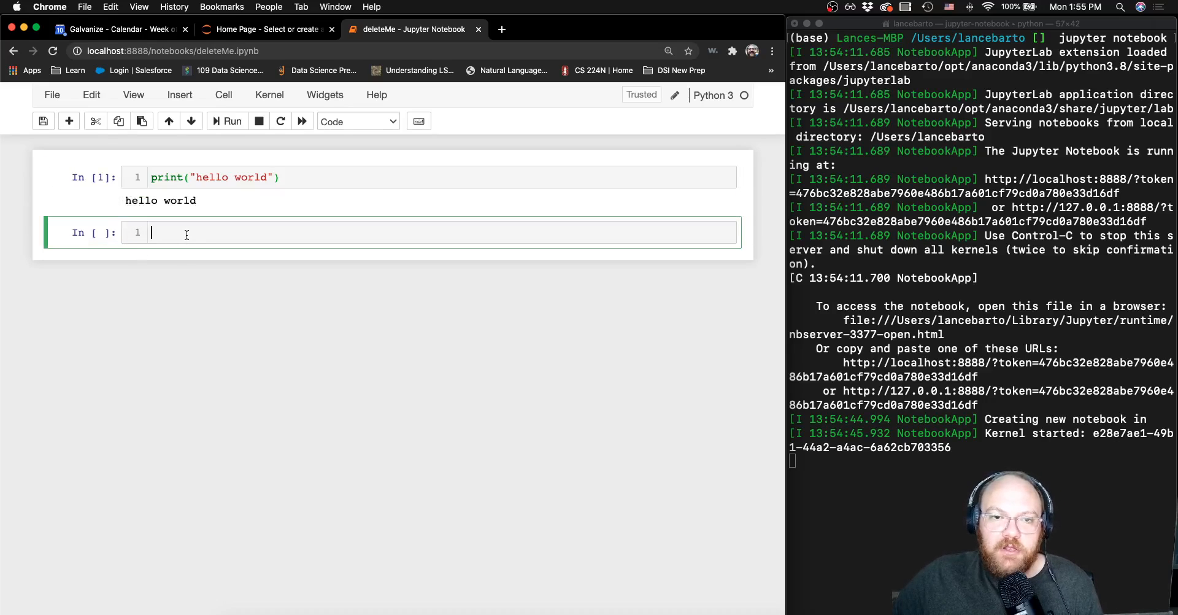
pyautogui.write('m')
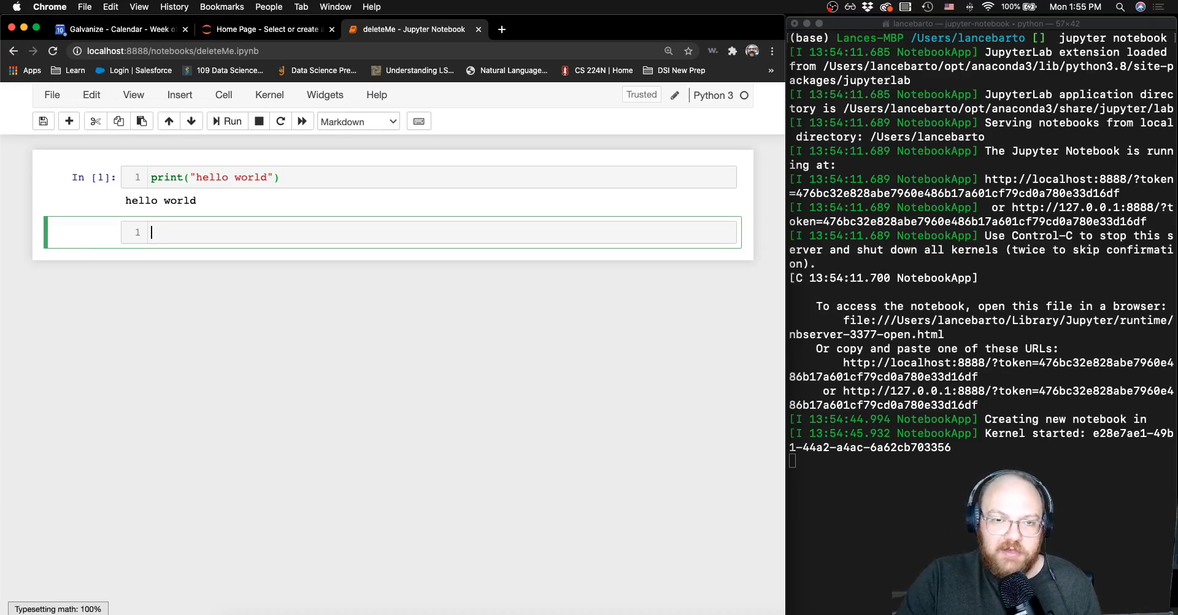
# - Write '## This is a header' and a notes line about code below, then render it
pyautogui.write('## This is a header')
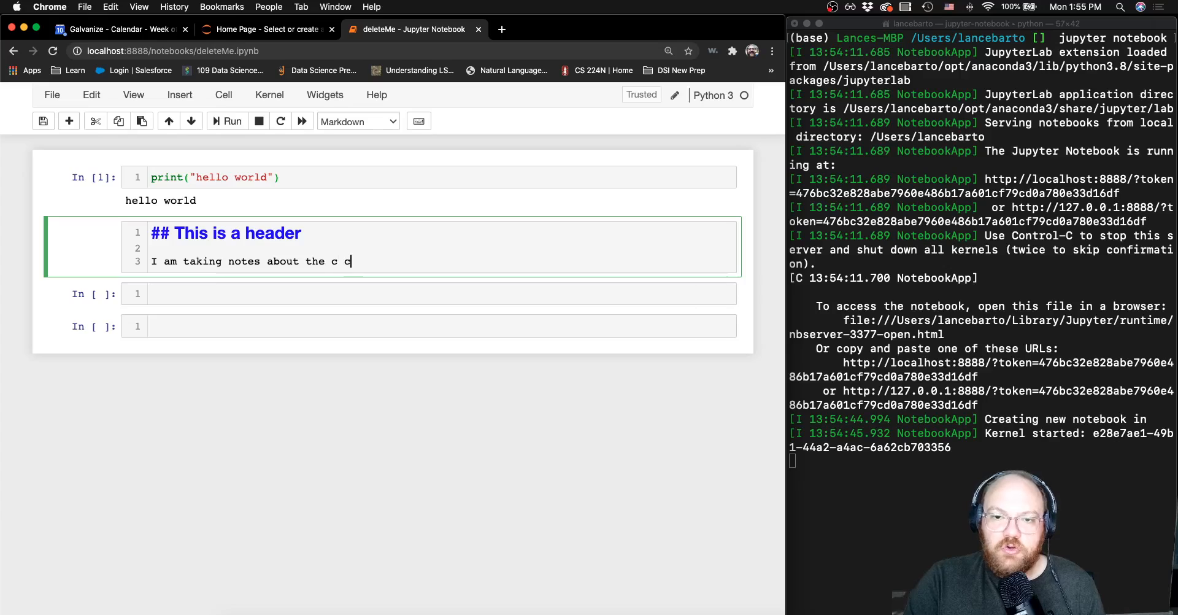
pyautogui.write('ode below')
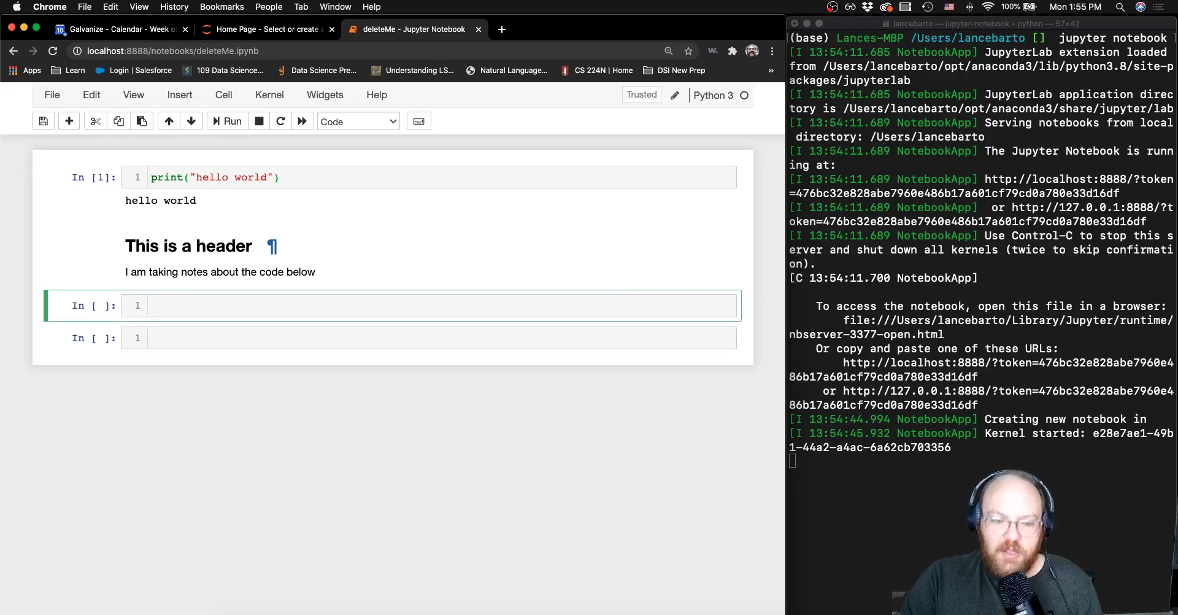
# - Write a cell with comment '# This is the code notes are about' and print("I am code, and I need notes"), then run it
pyautogui.write('# This i')
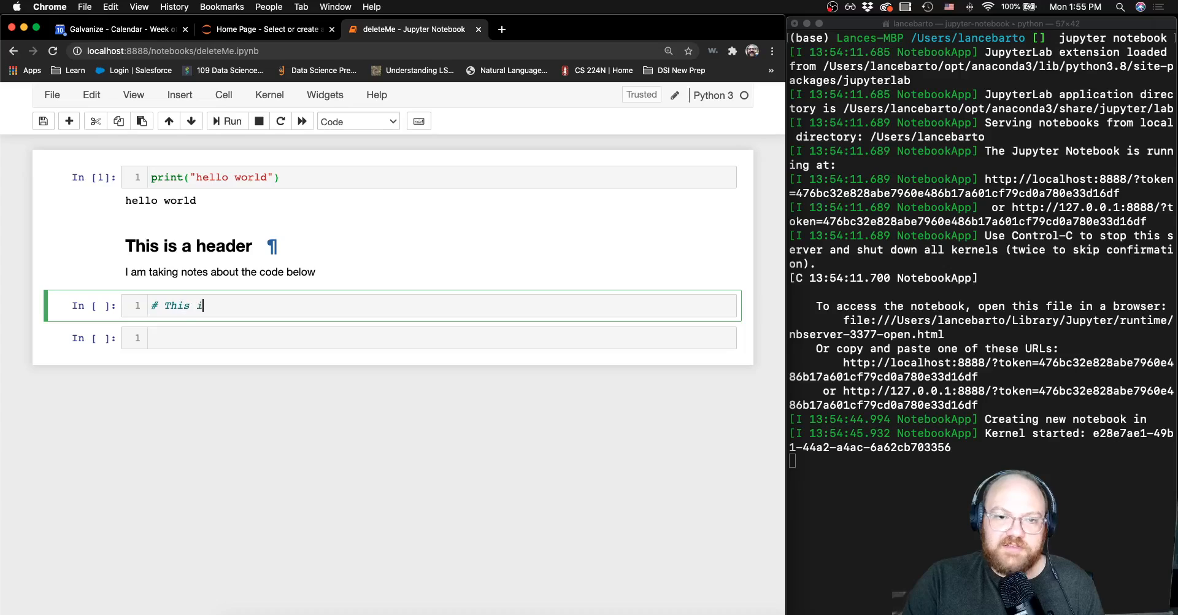
pyautogui.write('s the code')
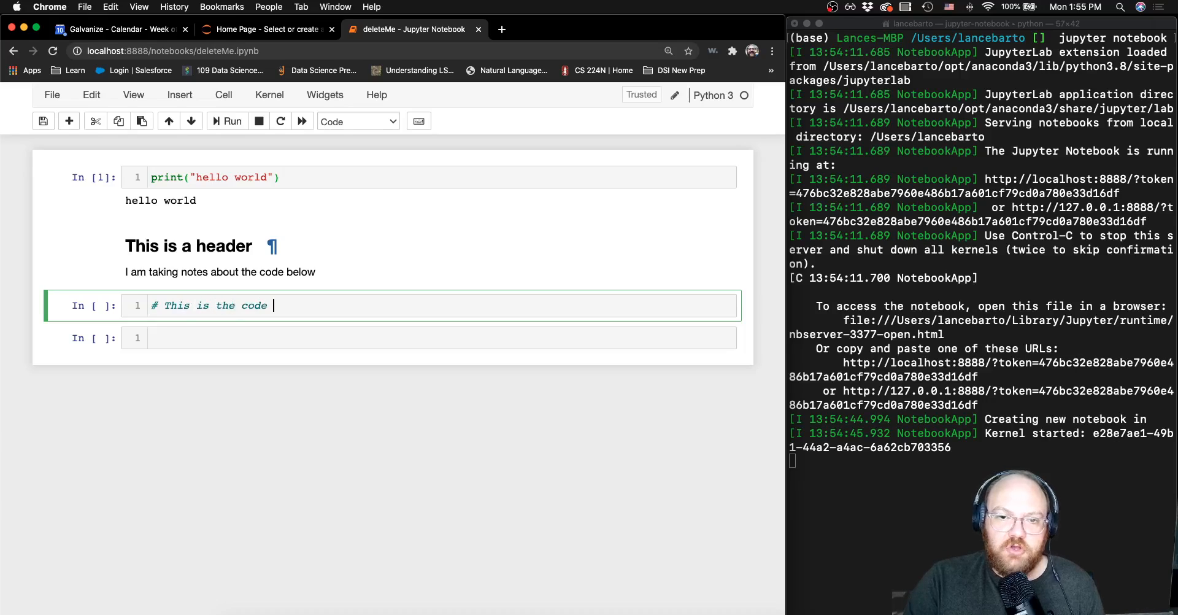
pyautogui.write('notes are about')
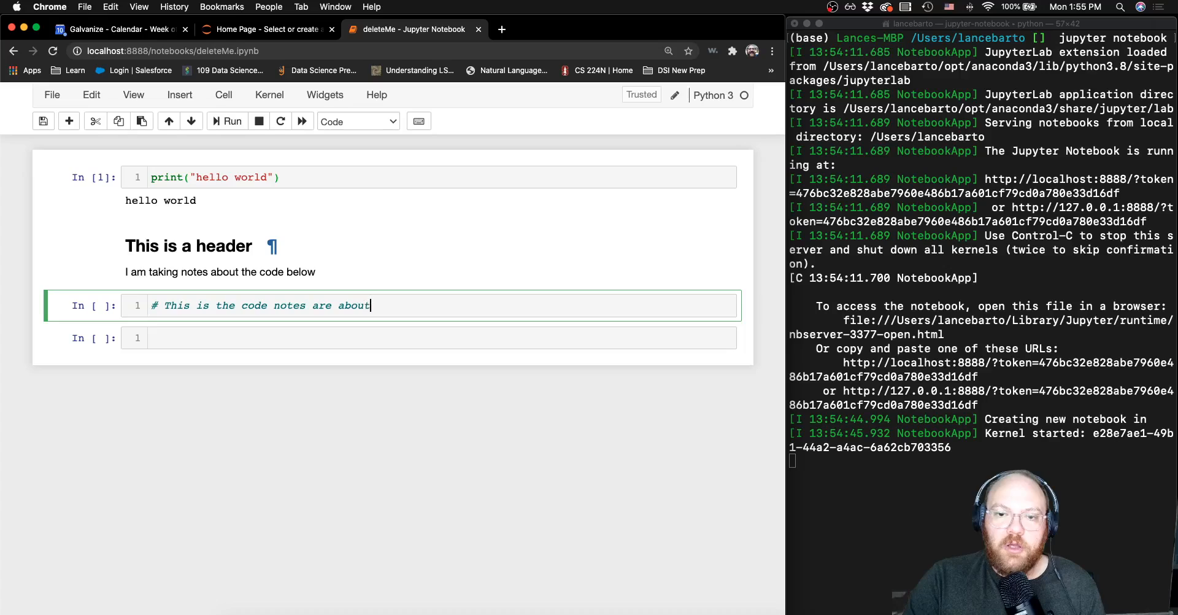
pyautogui.write('pr')
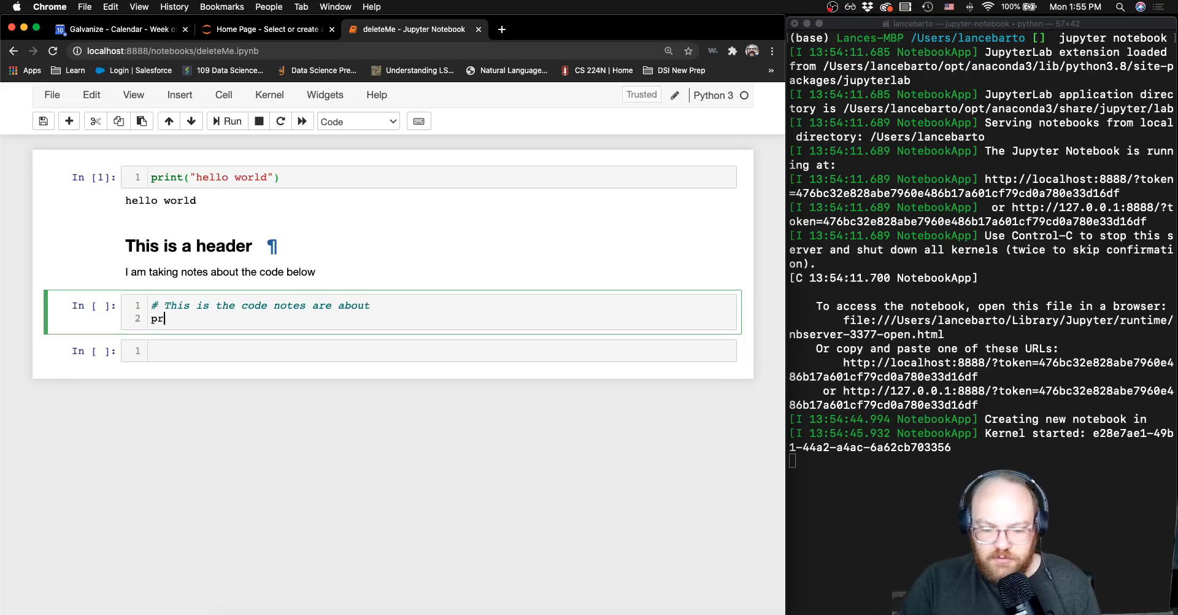
pyautogui.write('int("")')
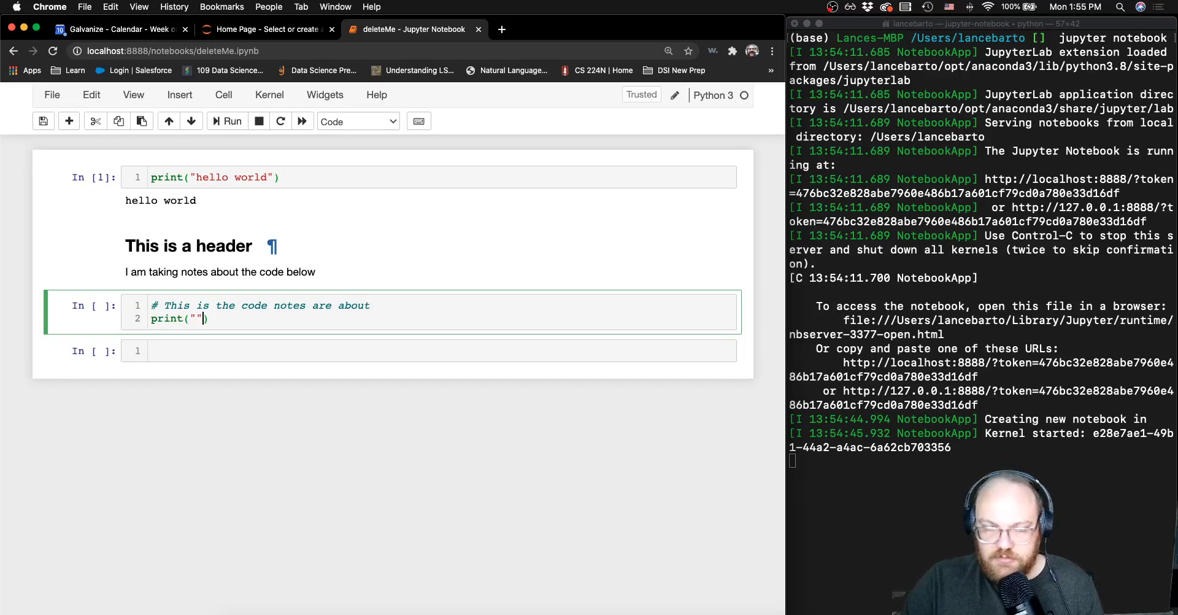
pyautogui.write('I am code, and I')
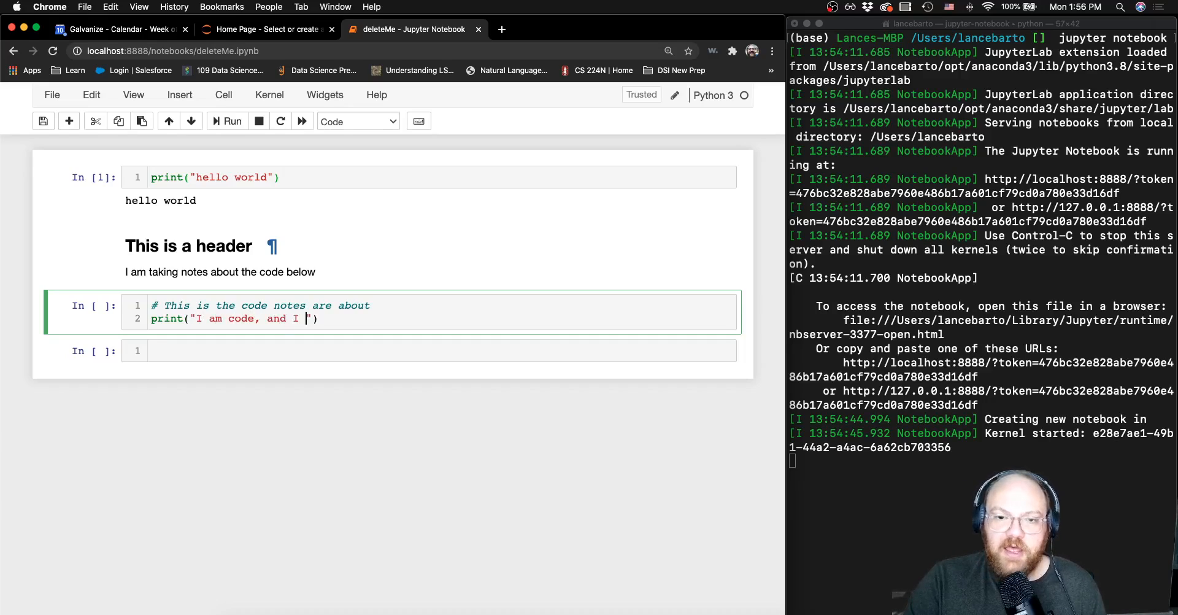
pyautogui.write('need notes')
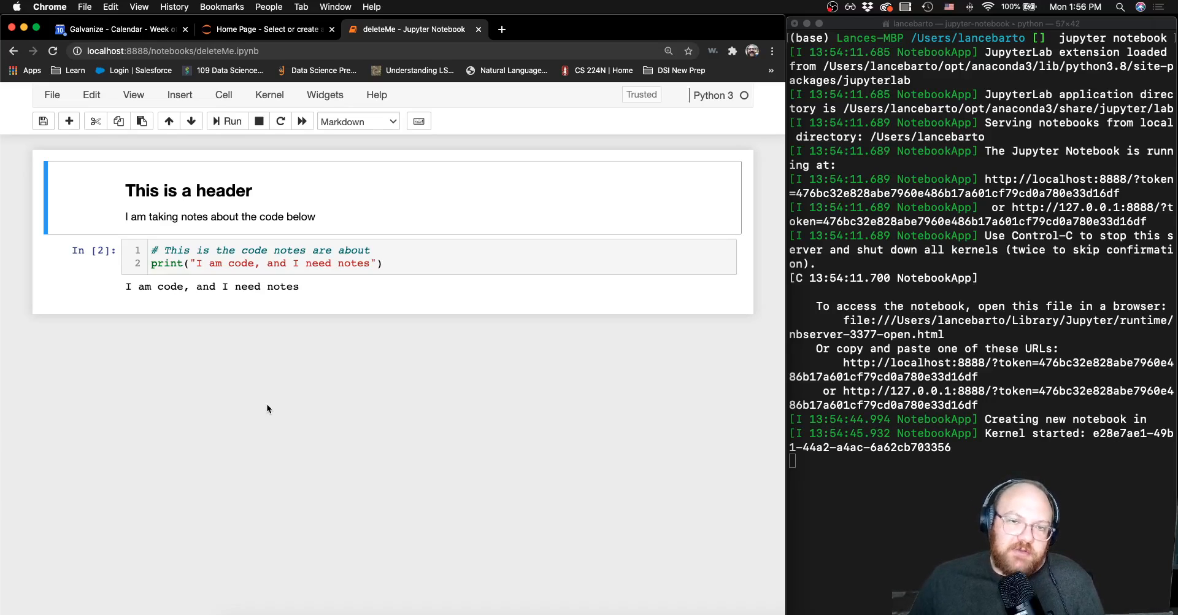
pyautogui.moveTo(339, 210)
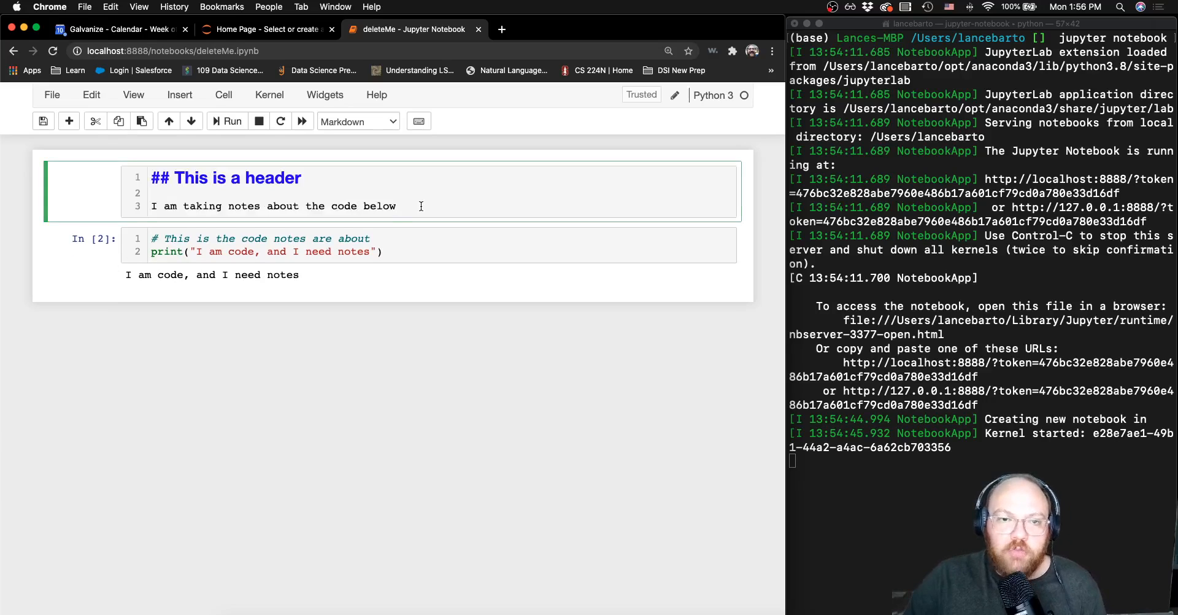
# - Enter the LaTeX line $$ f(x) = \frac{3}{5} x $$ in the notes cell
pyautogui.write('$$$$')
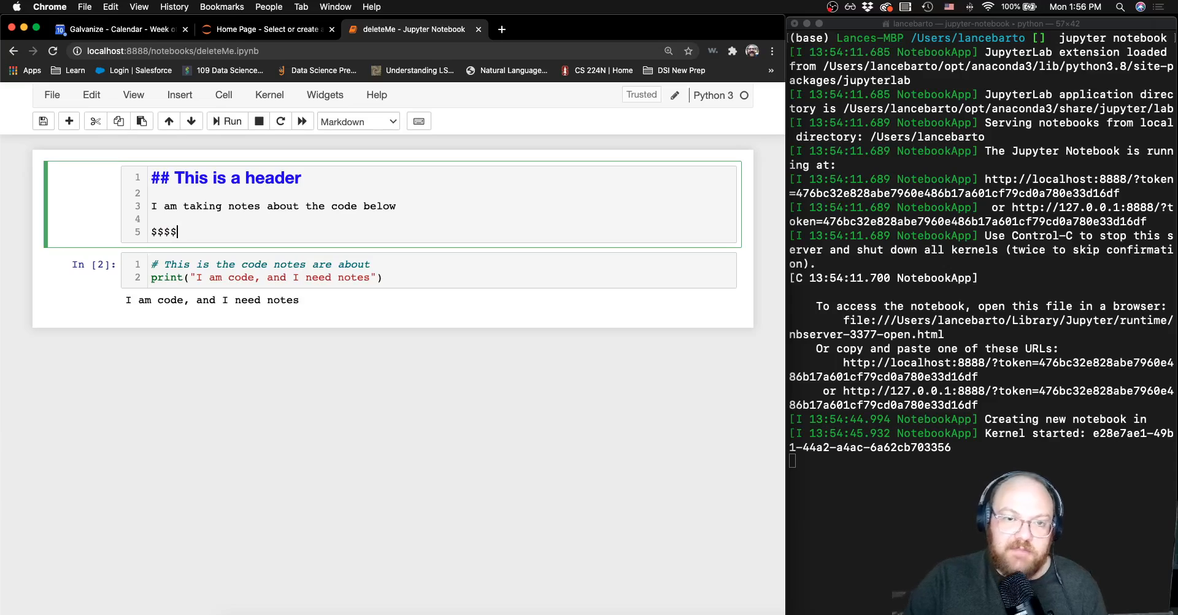
pyautogui.write('f')
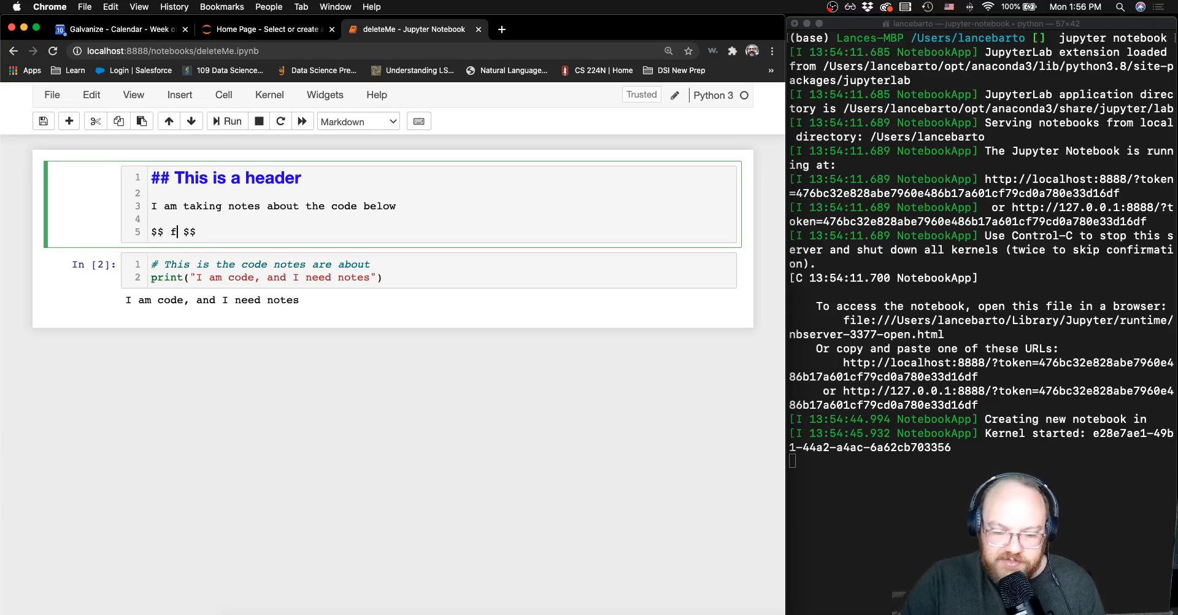
pyautogui.write('(x) =')
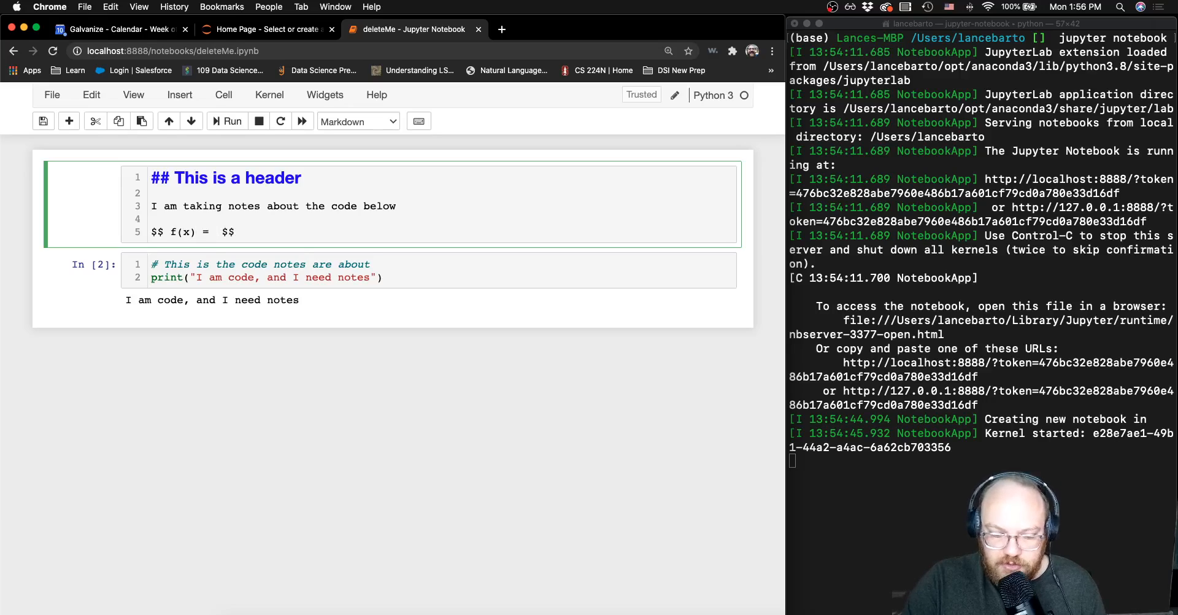
pyautogui.write('\\frac')
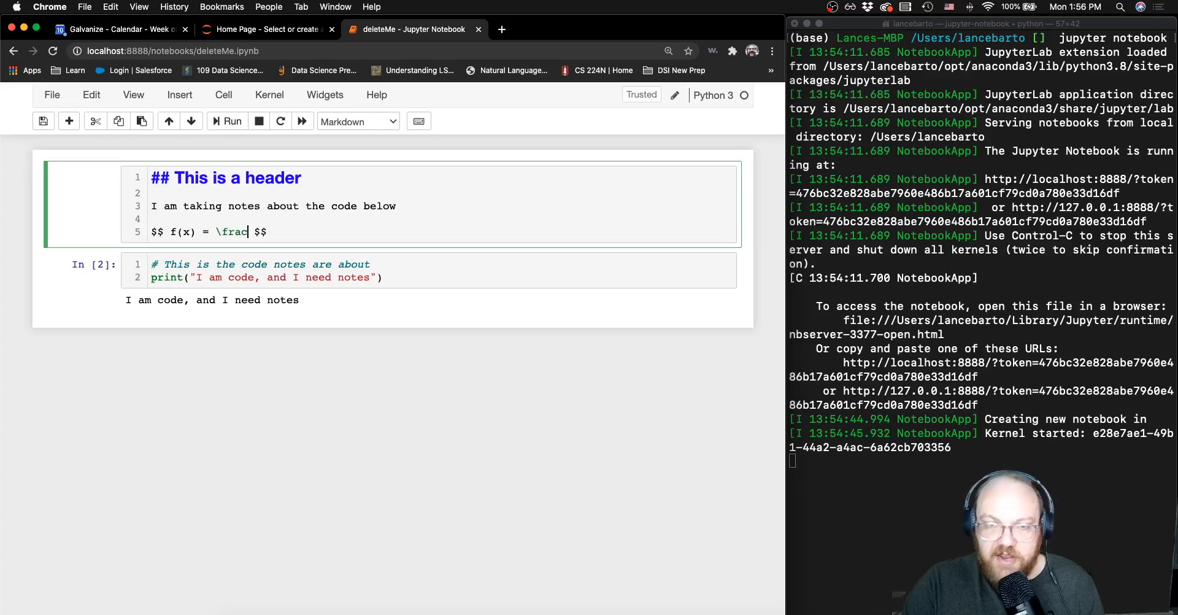
pyautogui.write('{3}')
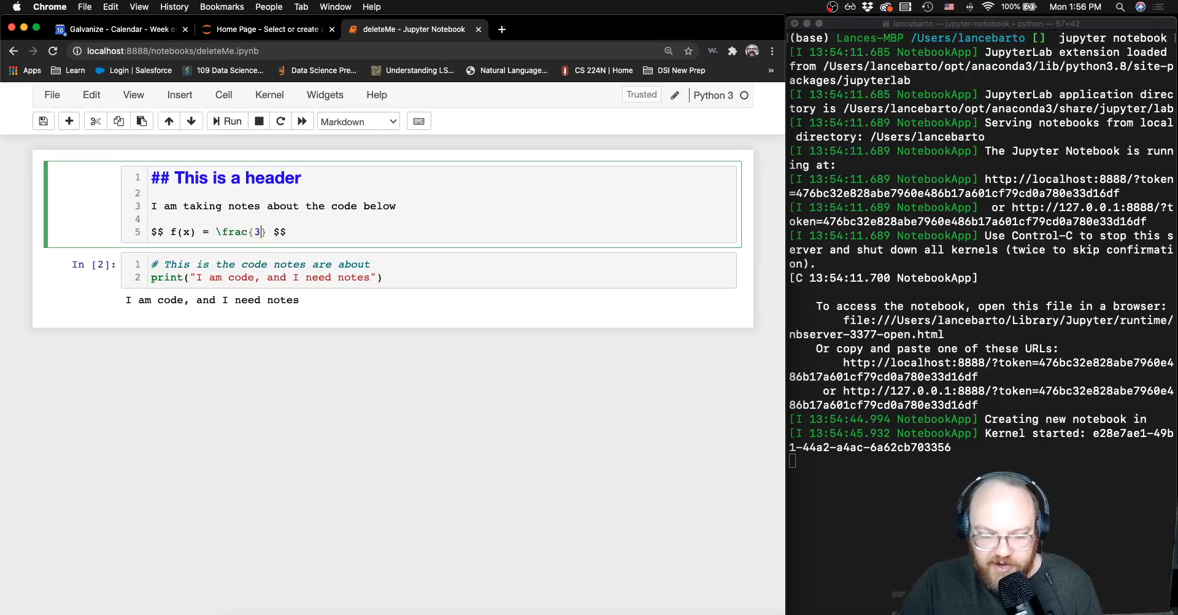
pyautogui.write('{}')
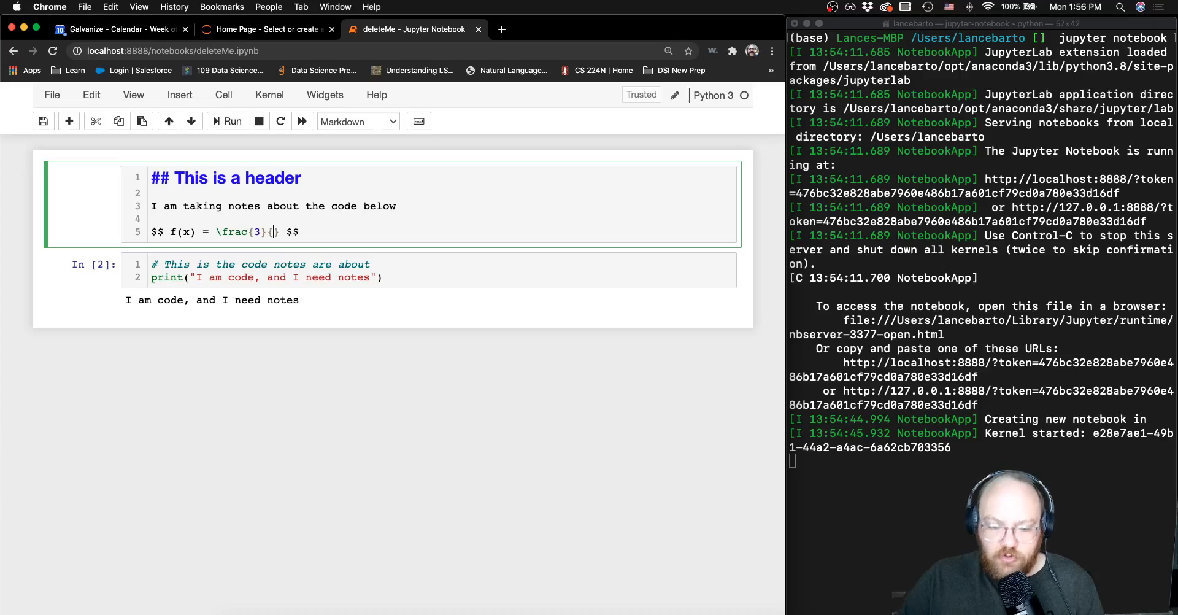
pyautogui.write('5}')
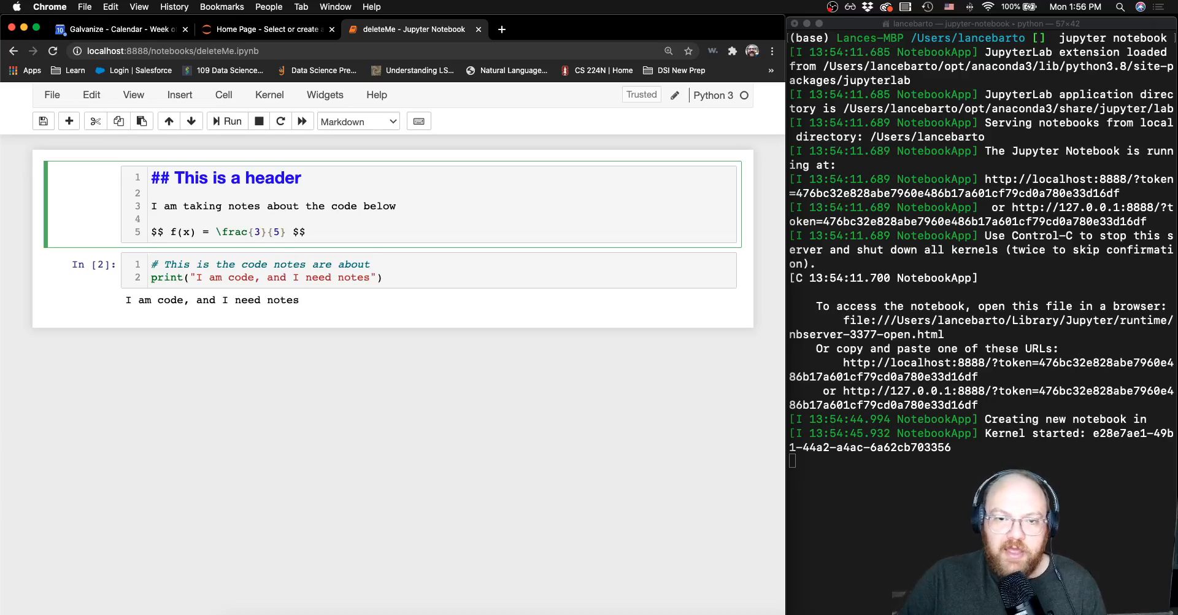
pyautogui.write('x')
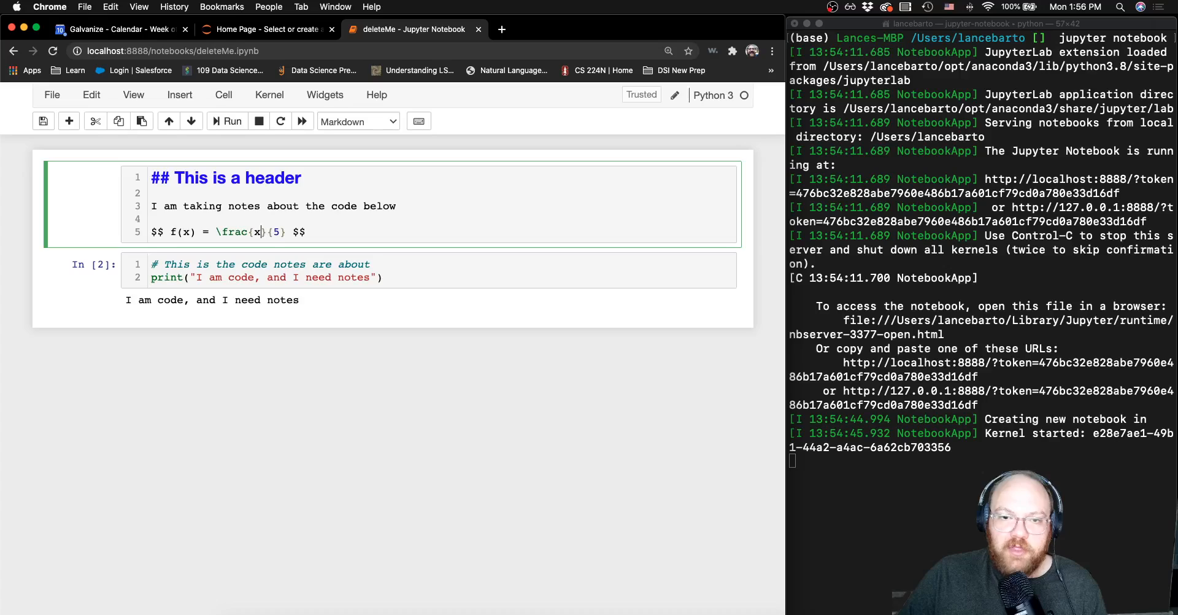
# - Correct stray characters after the fraction so it ends with x, and render the cell
pyautogui.write('3')
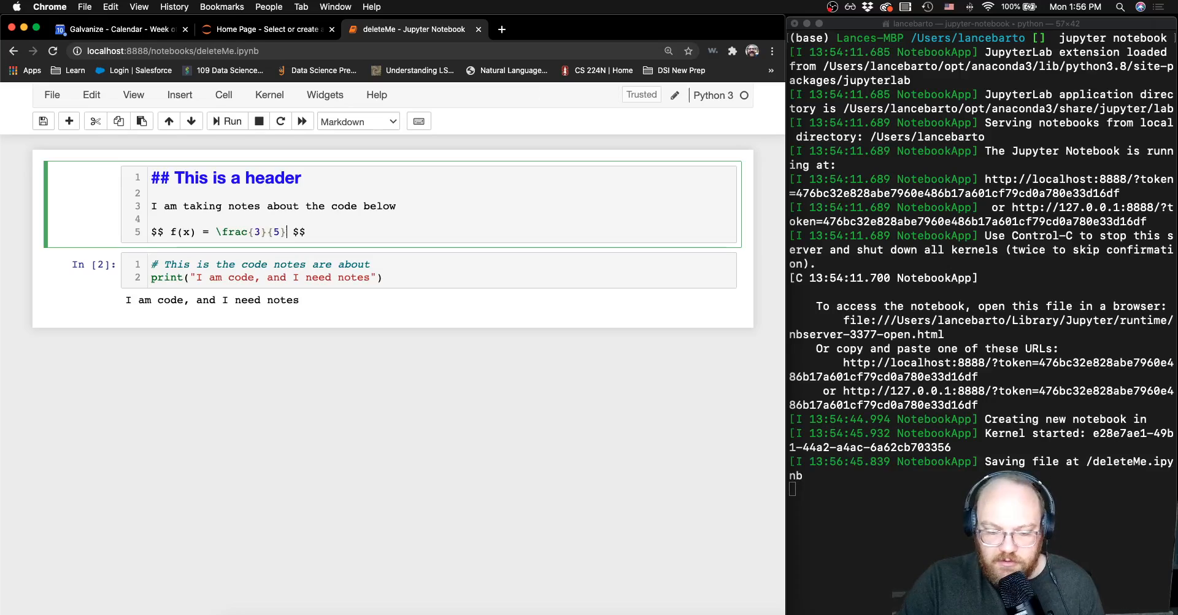
pyautogui.write('/cd')
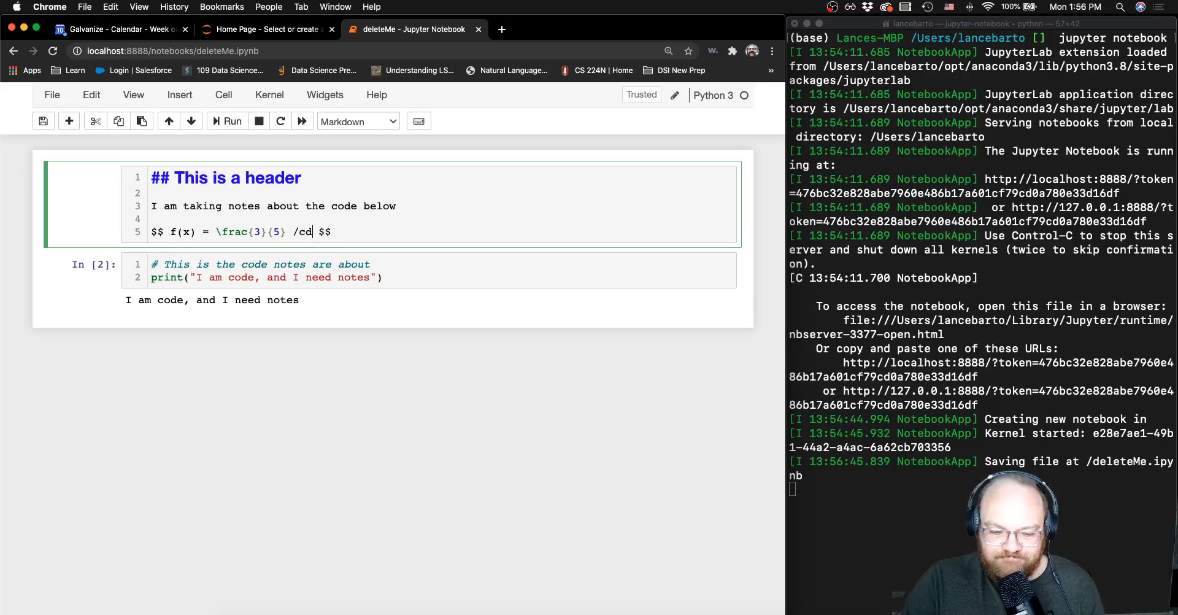
pyautogui.press('Backspace')
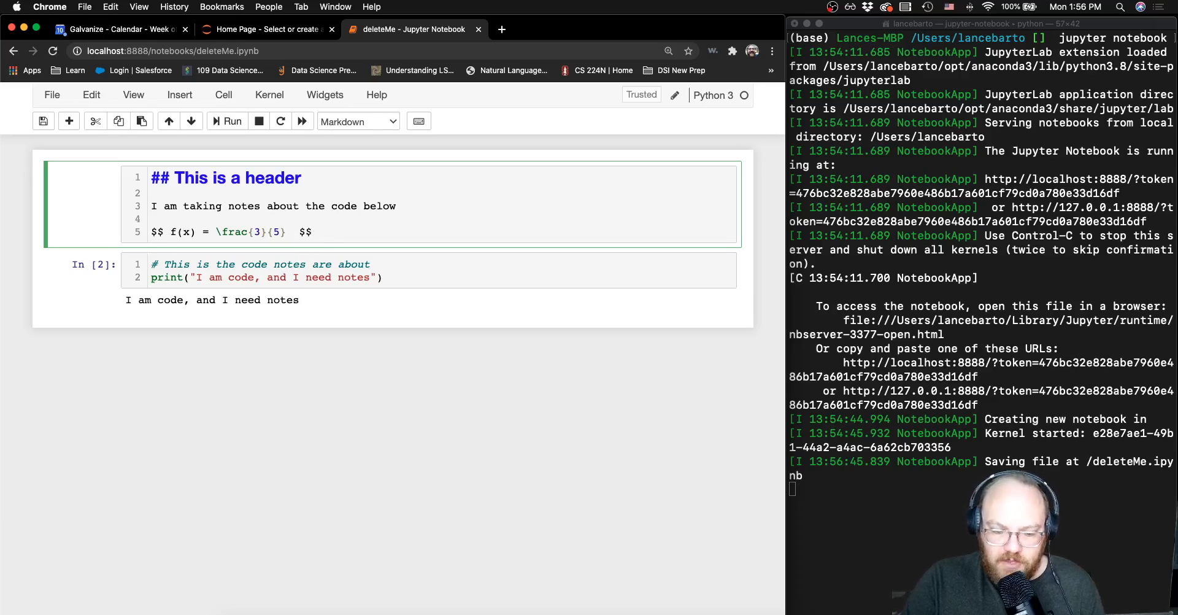
pyautogui.write('x) = 3/5 x')
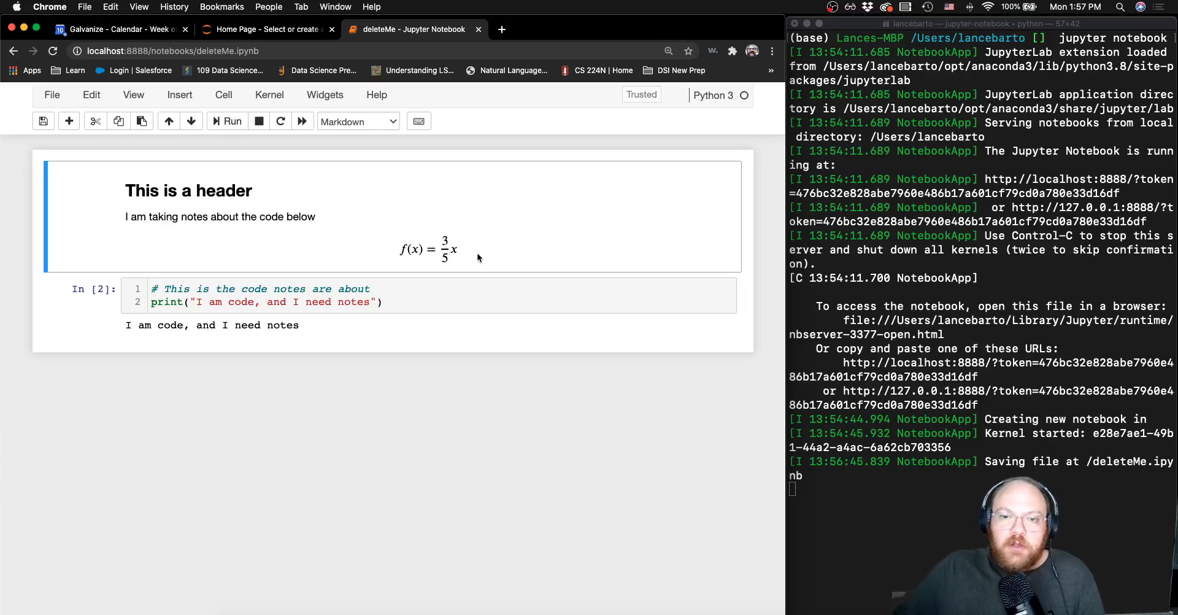
# - Close and Halt deleteMe.ipynb via the File menu and confirm the Running tab lists no notebooks
pyautogui.click(43, 120)
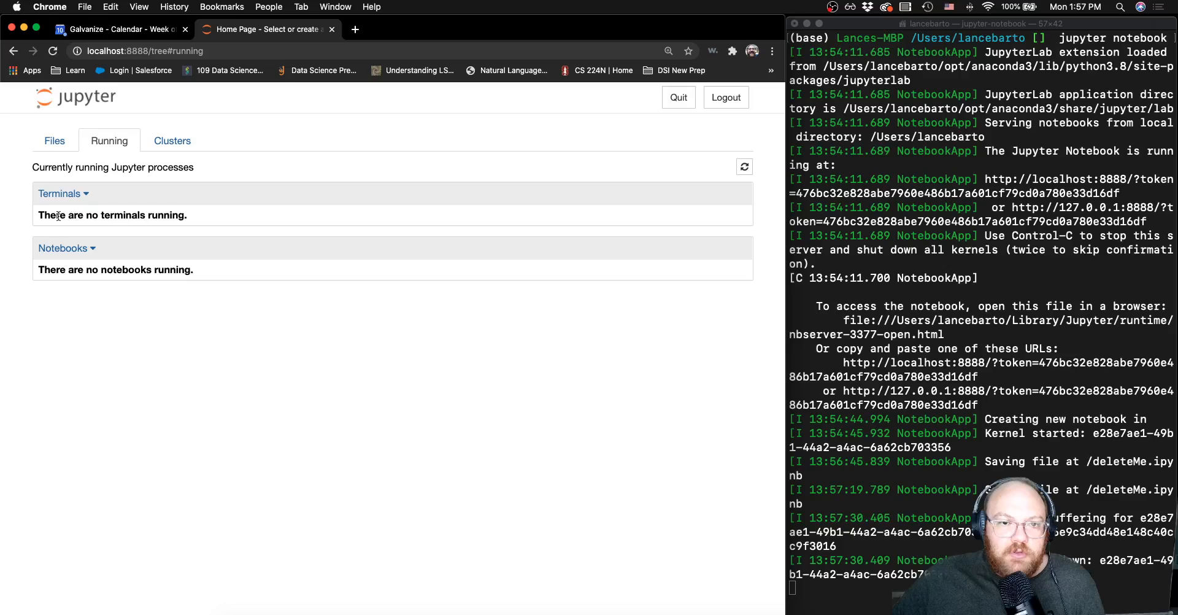
pyautogui.tripleClick(112, 215)
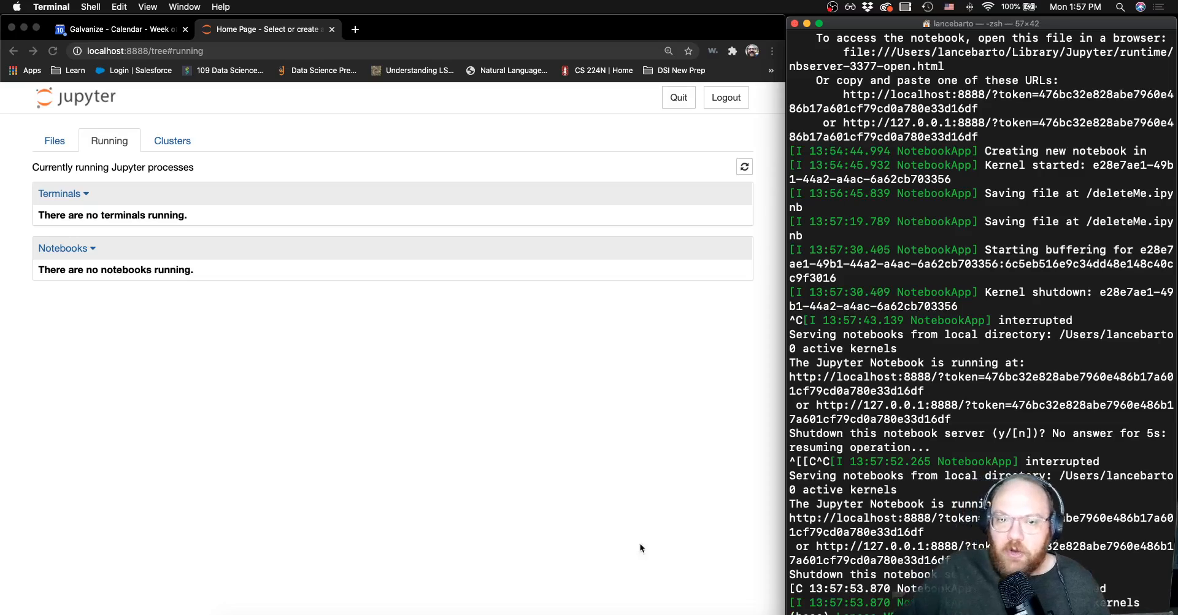
# - Stop the Jupyter server with Control-C in Terminal and dismiss the reminder alert
pyautogui.click(54, 141)
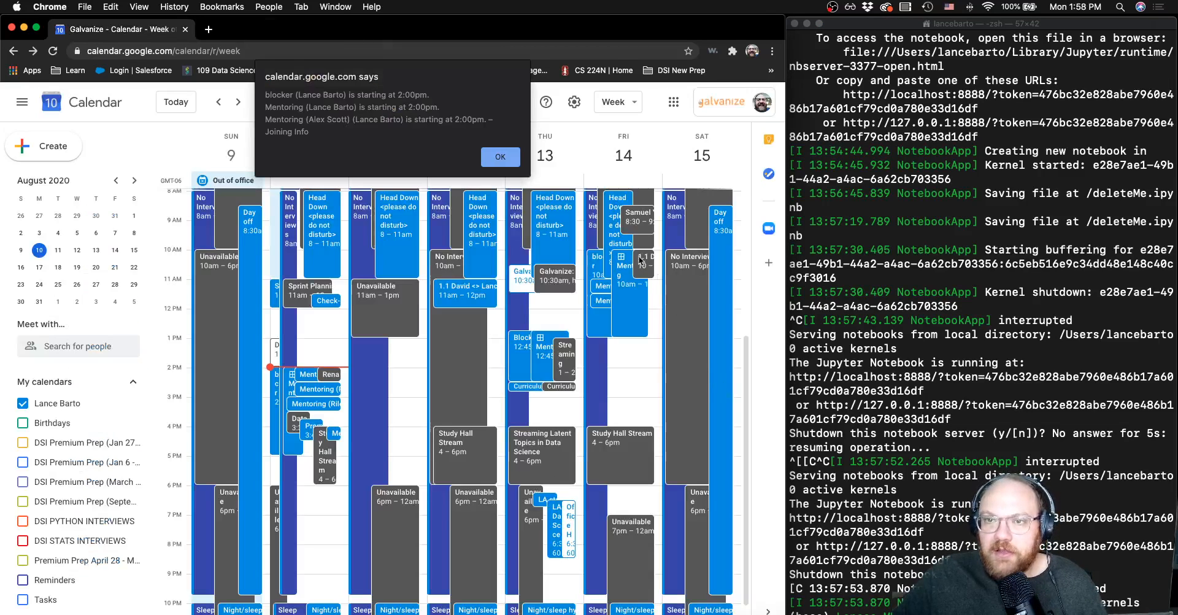
pyautogui.click(501, 157)
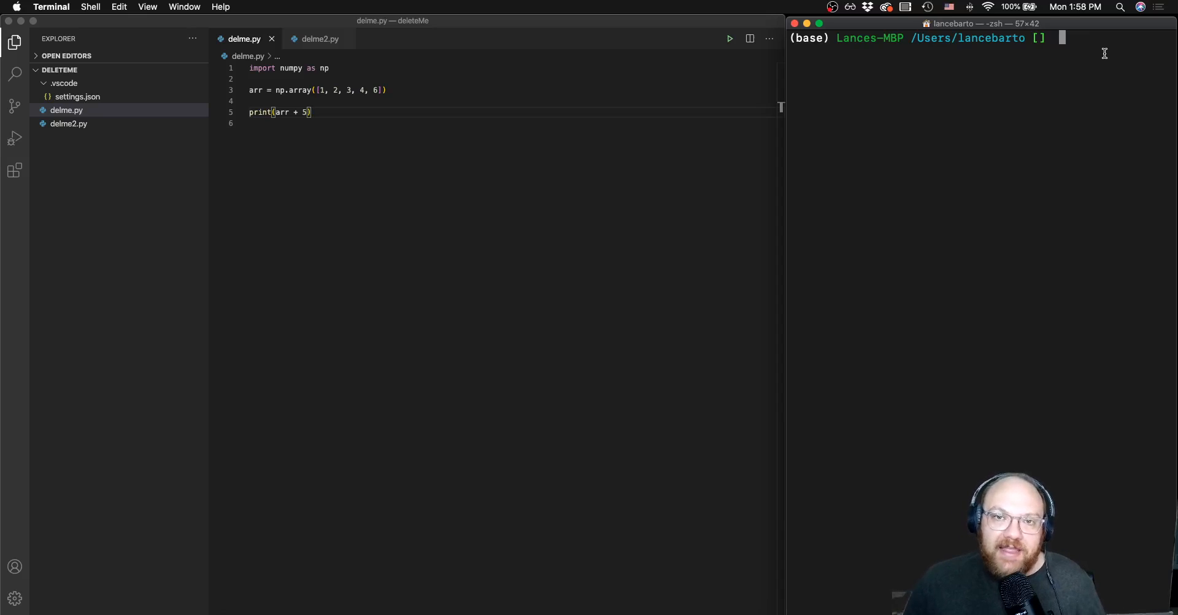
pyautogui.moveTo(1115, 50)
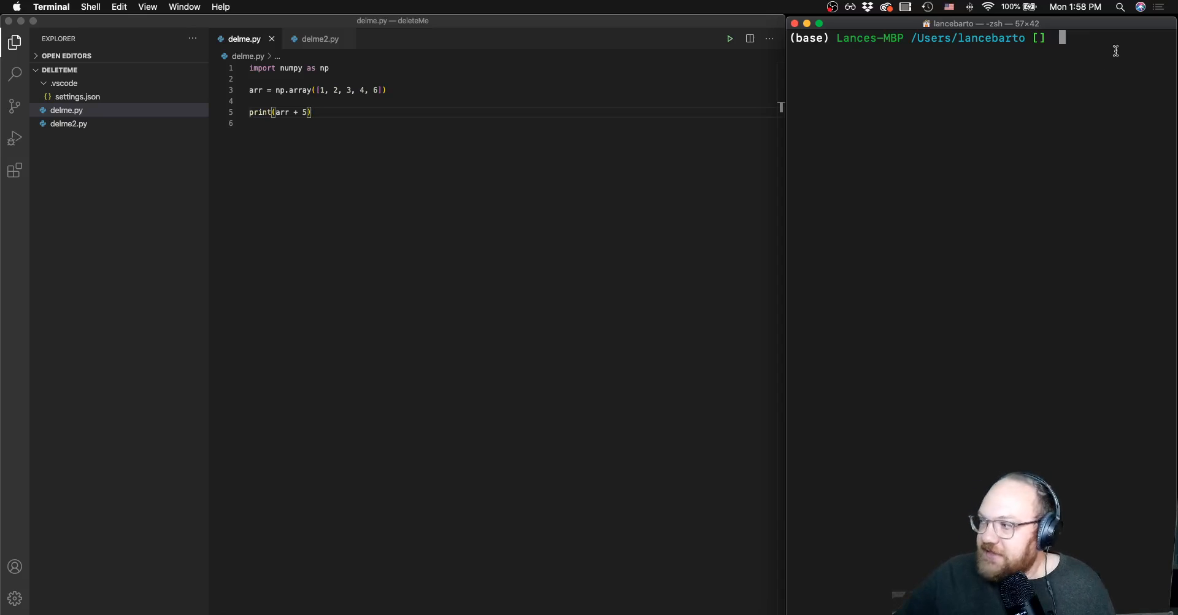